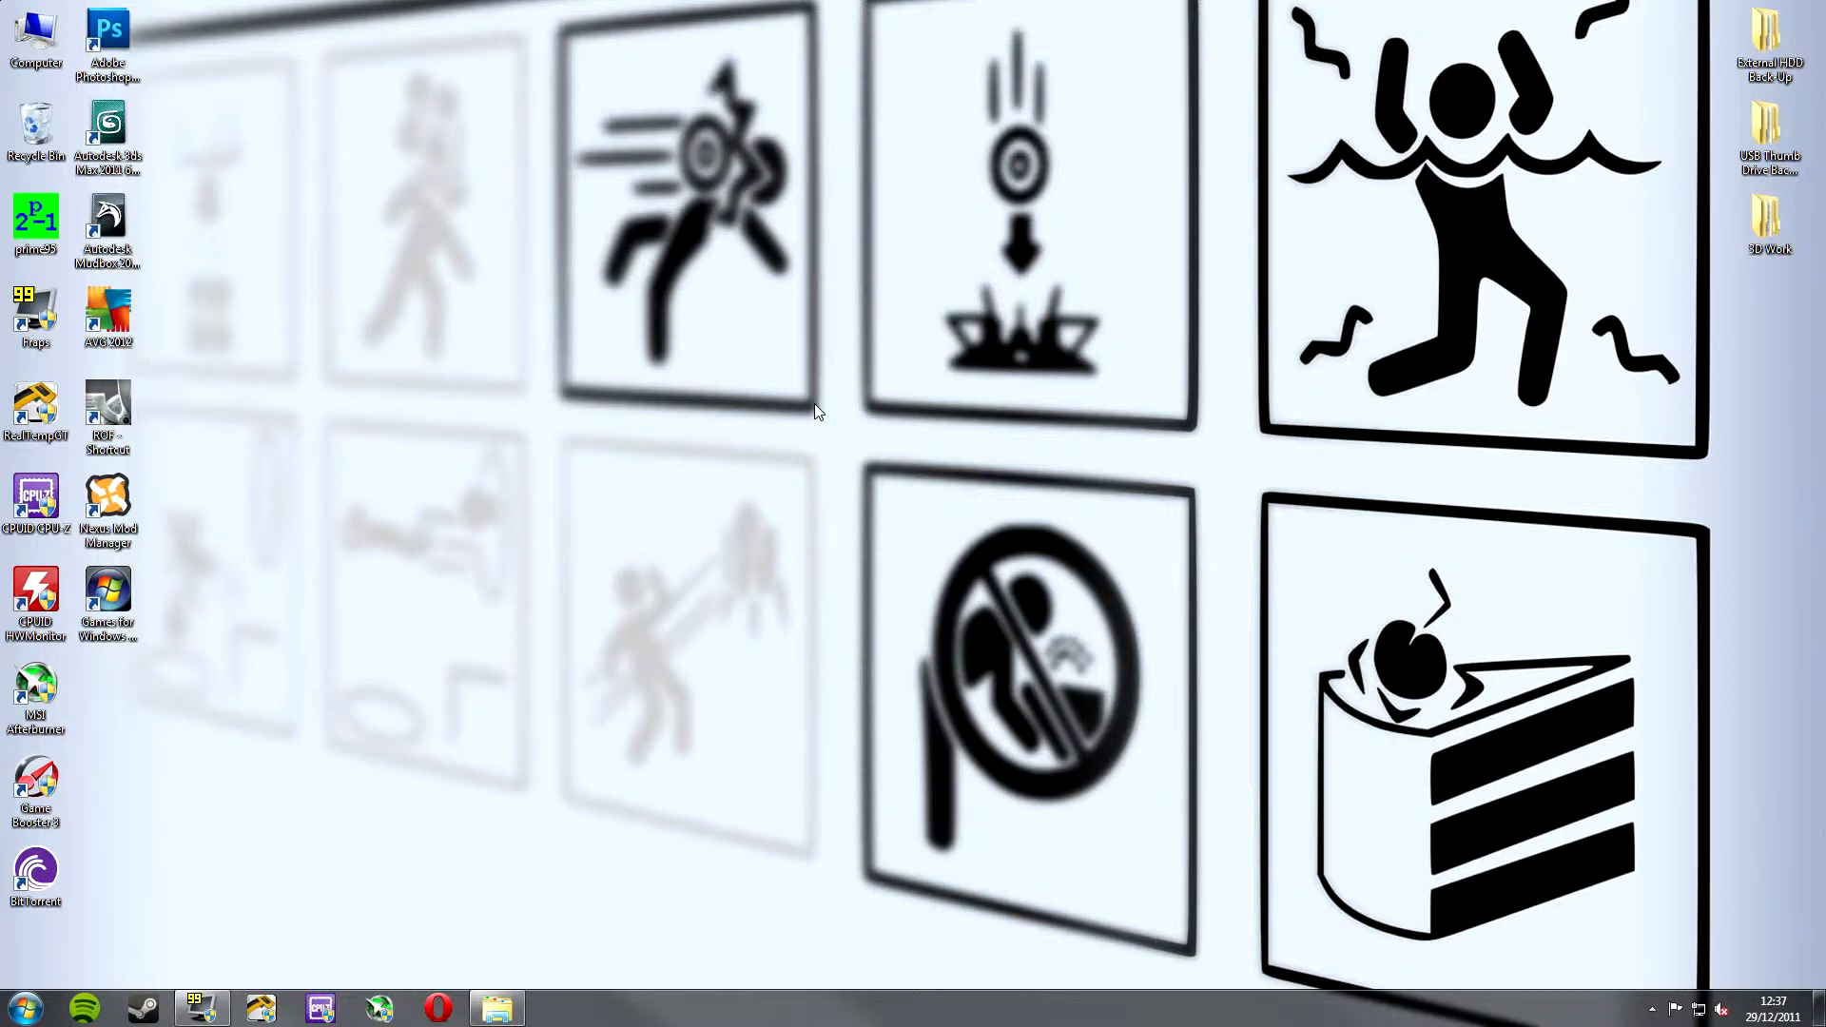
mouse_move(955, 557)
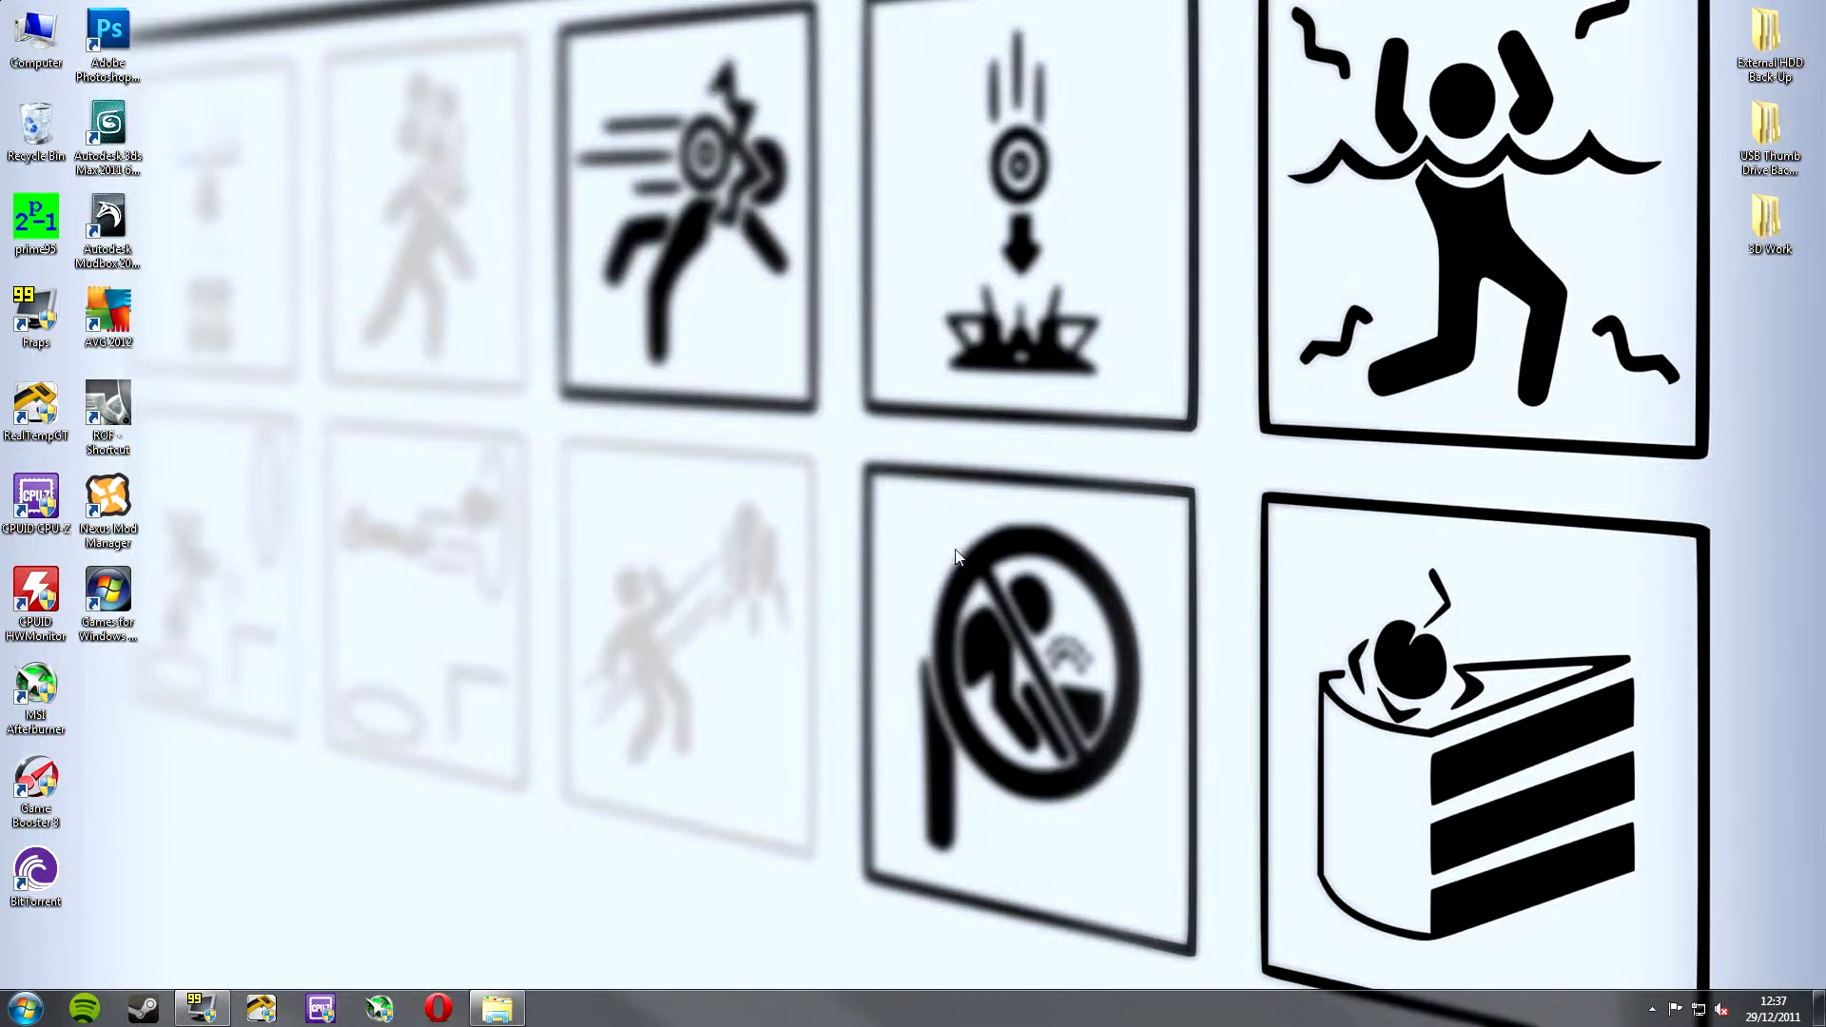
mouse_move(1117, 458)
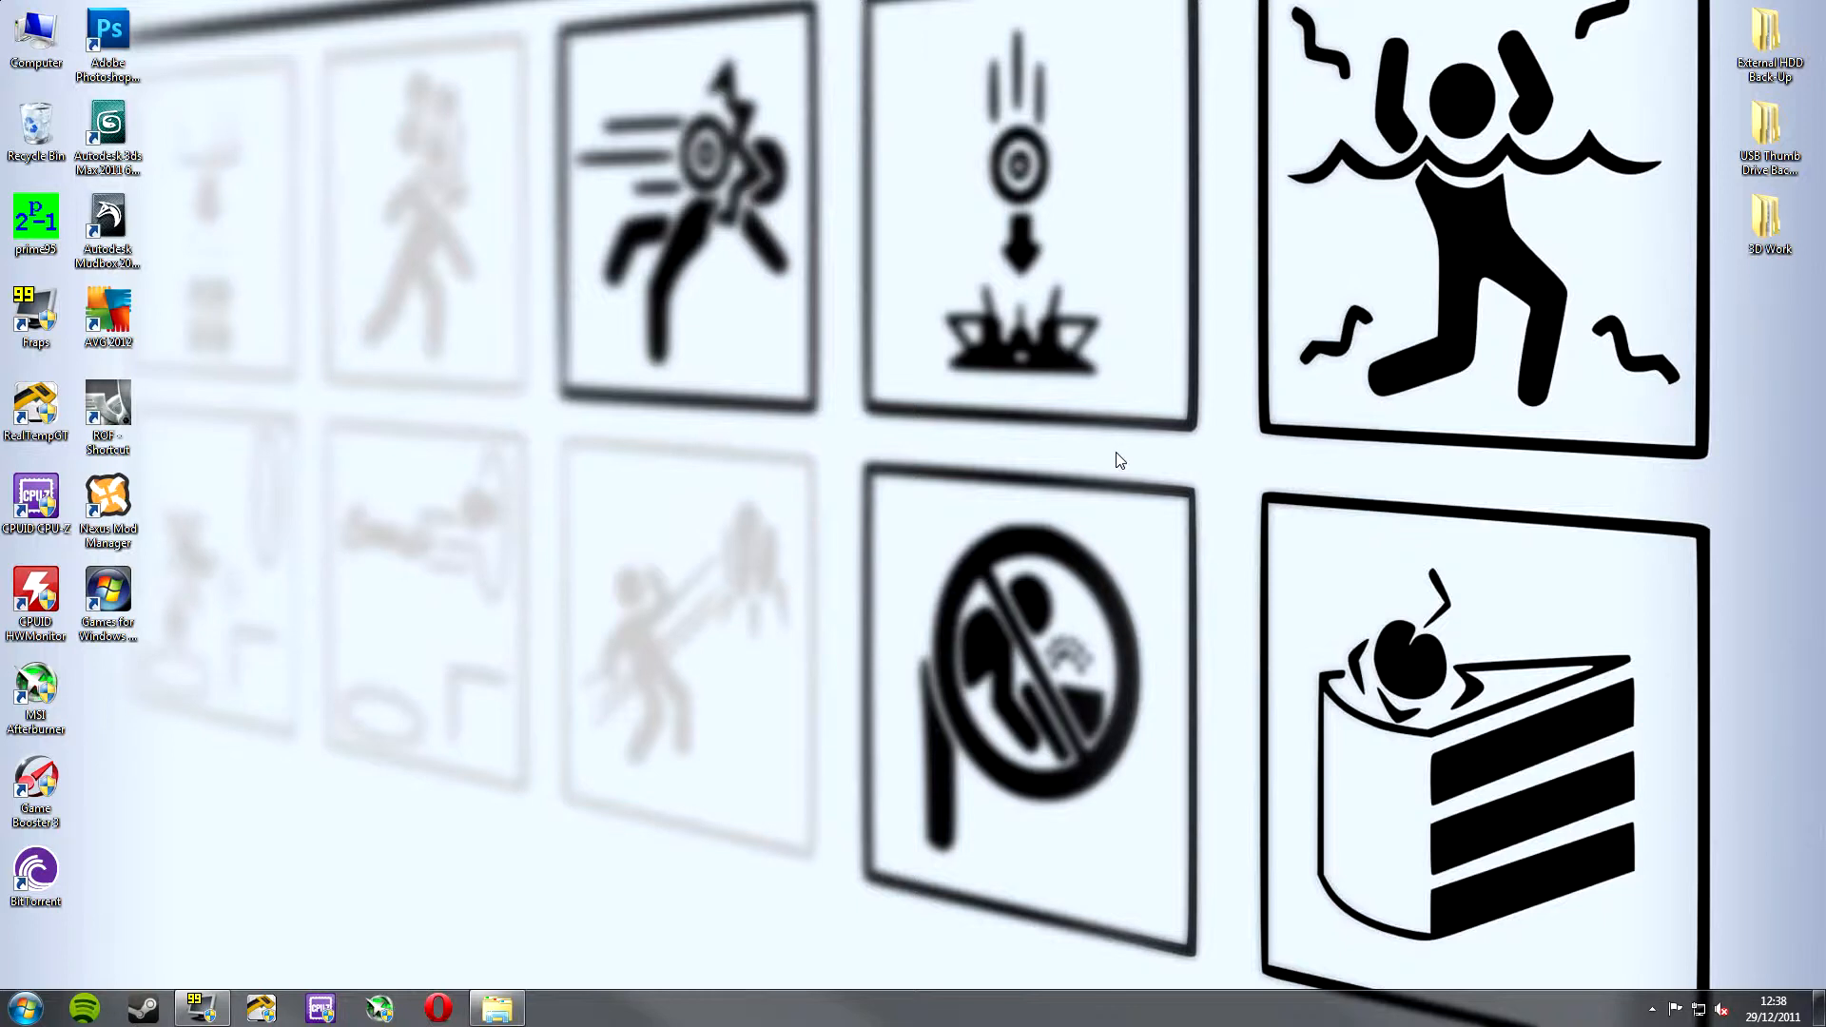
mouse_move(425, 977)
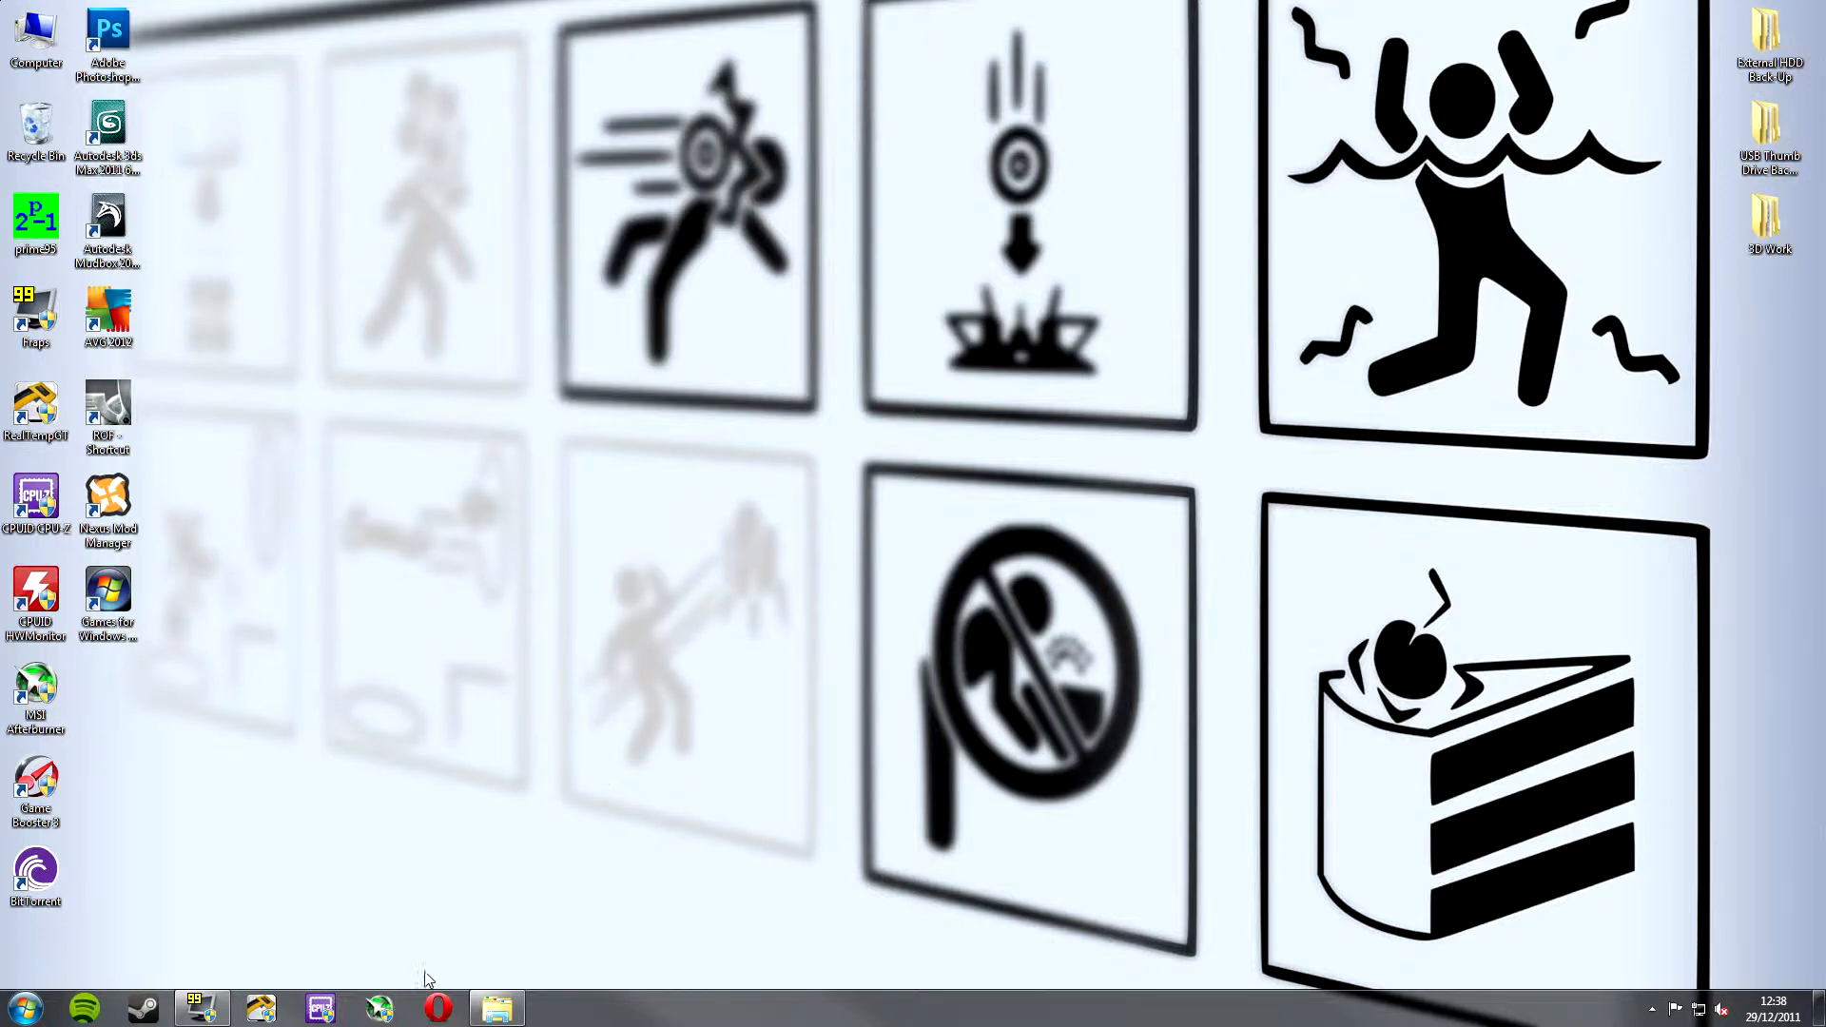
Launch Opera and search Google for 'cpuid'.
click(436, 1008)
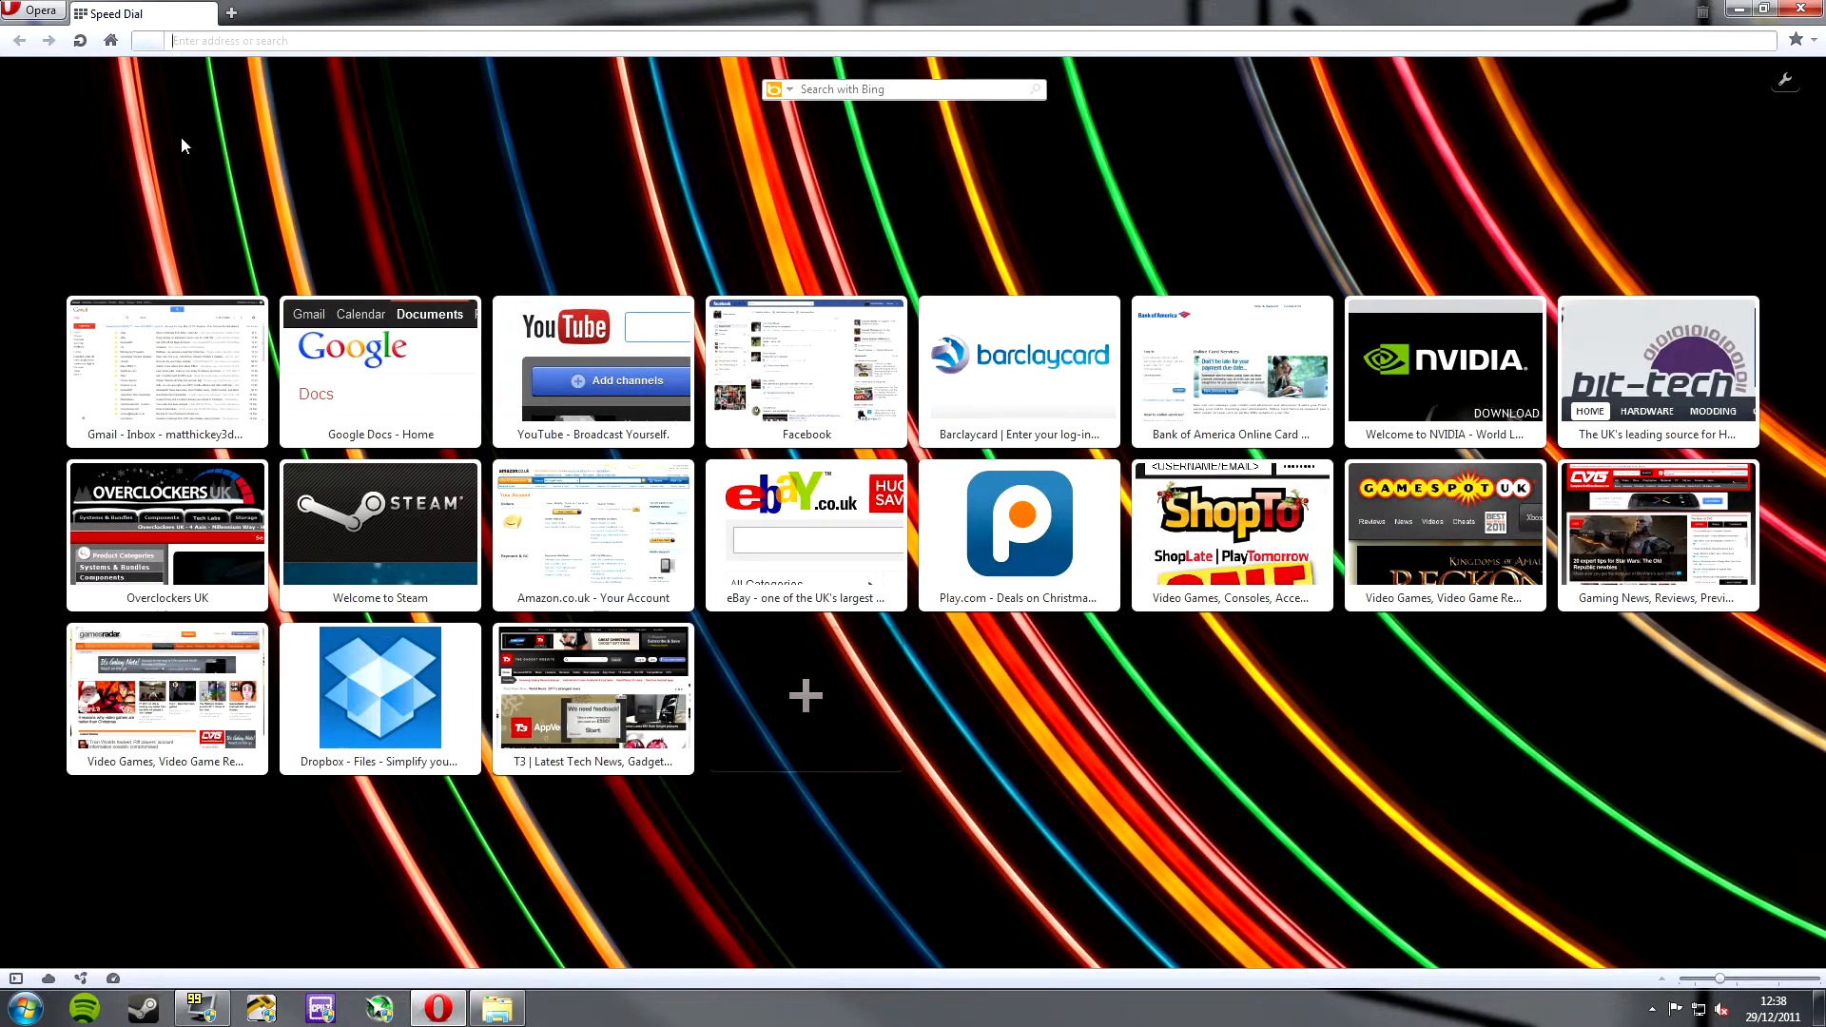
text(cpuid)
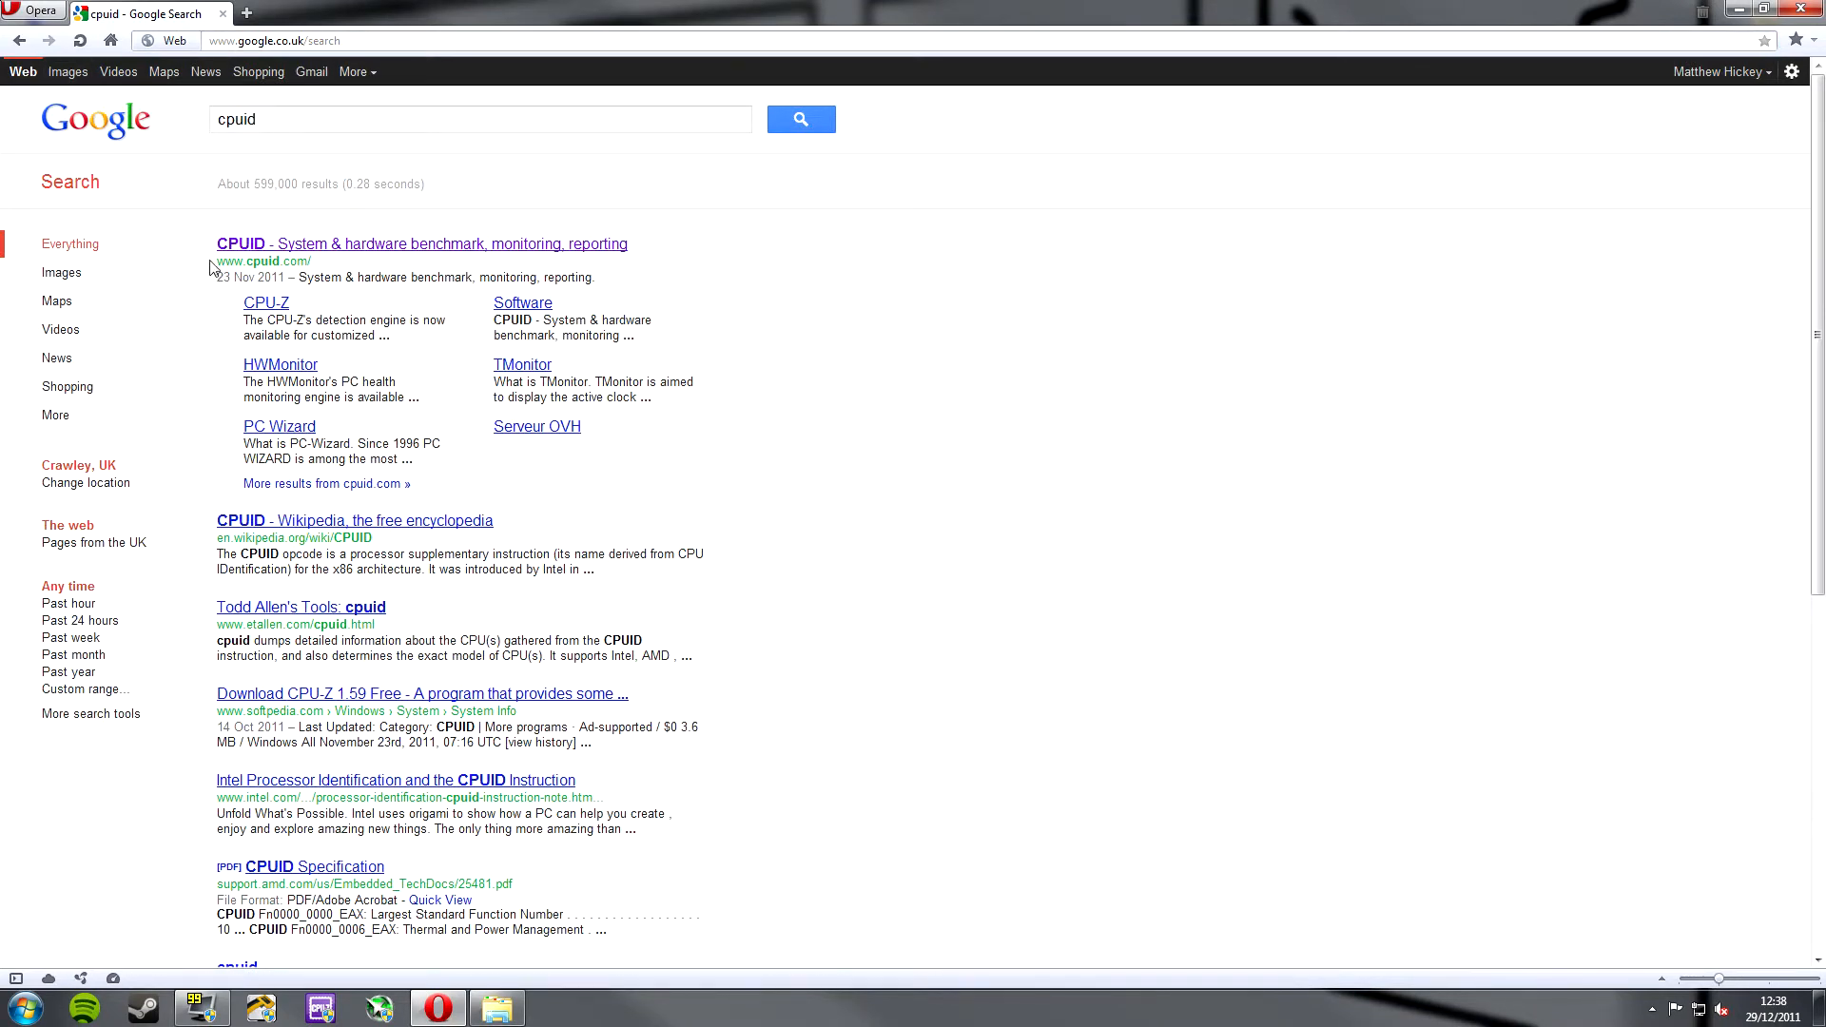
mouse_move(423, 244)
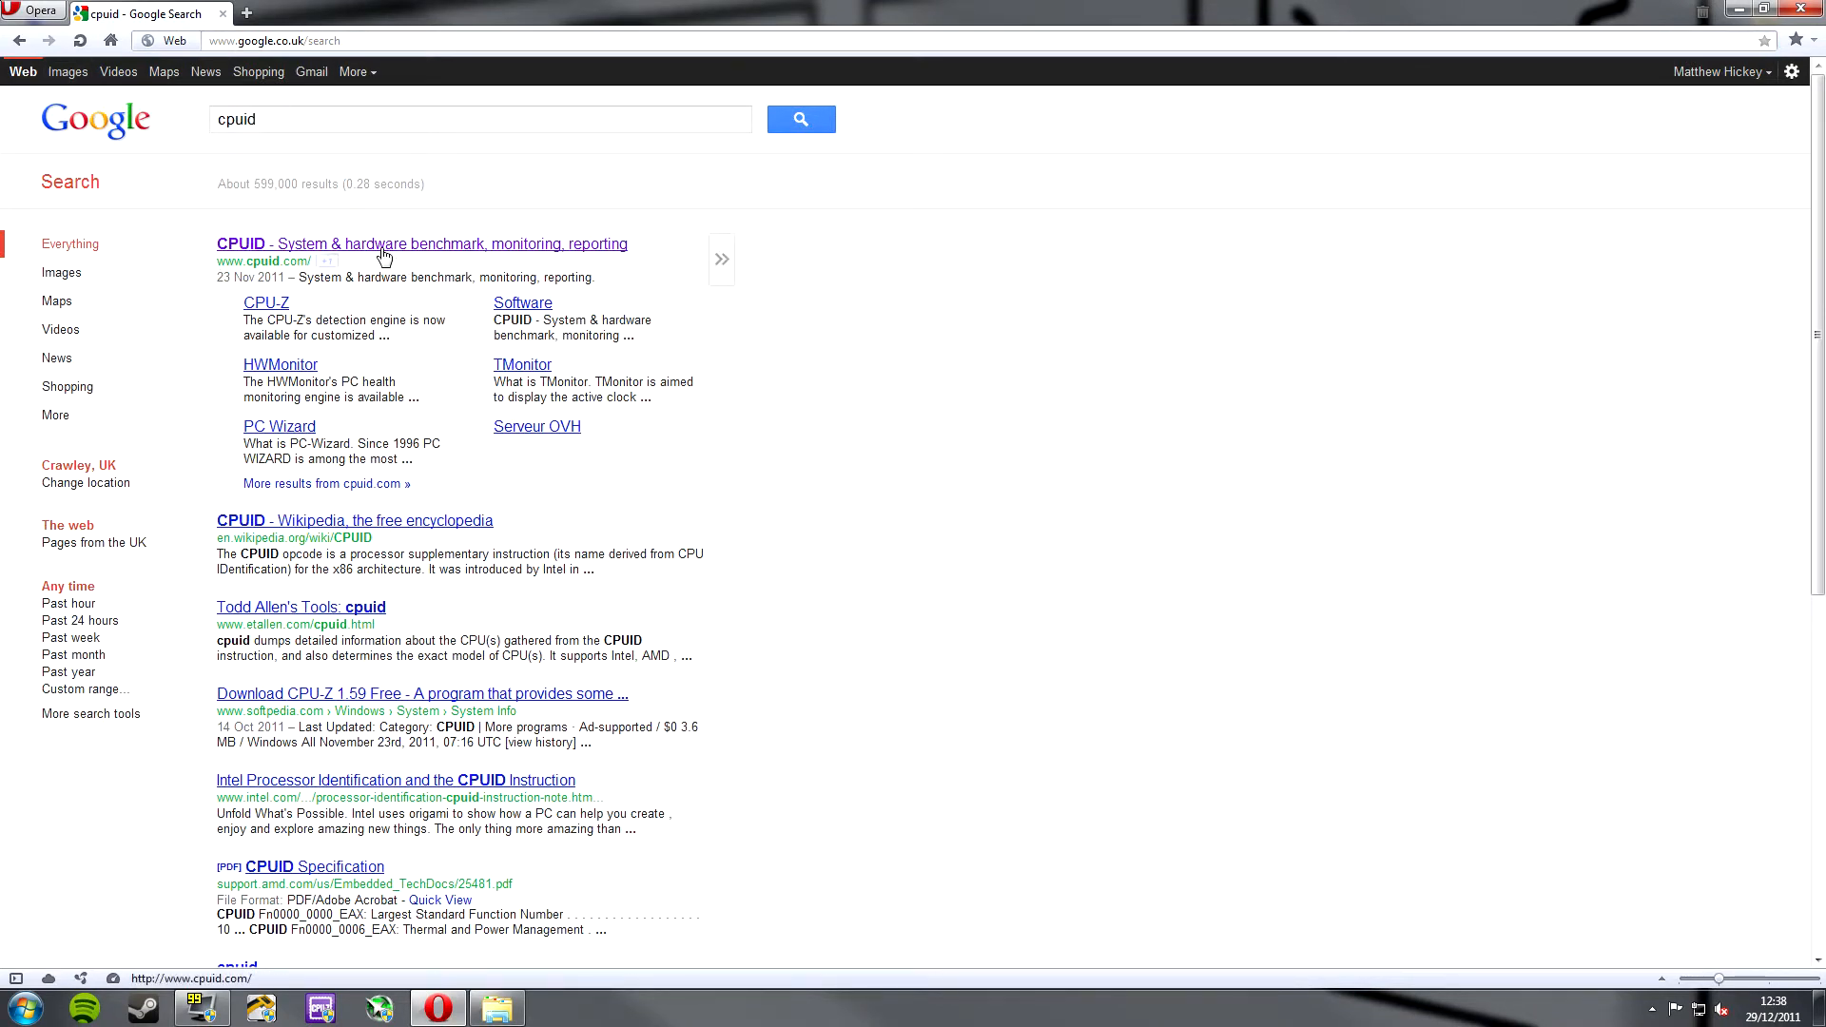
Go to the CPUID site from the results and bring up its Software page.
click(420, 246)
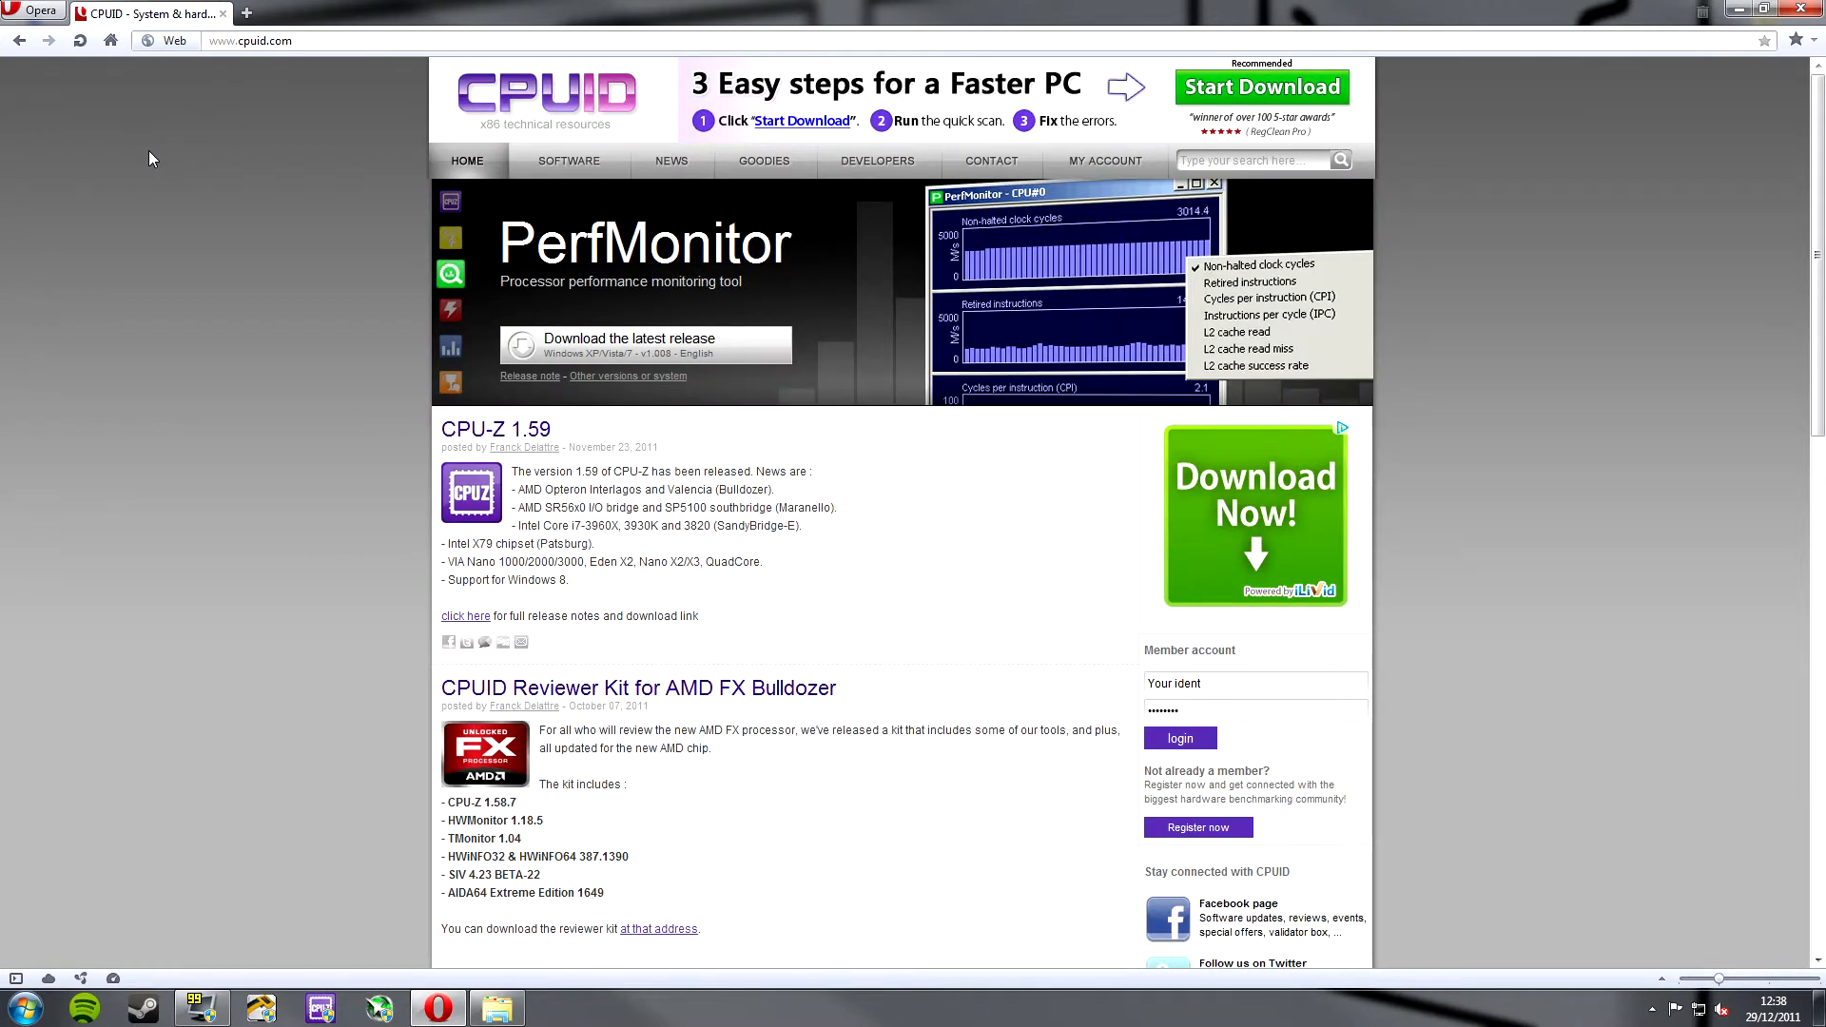
scroll(down, 3)
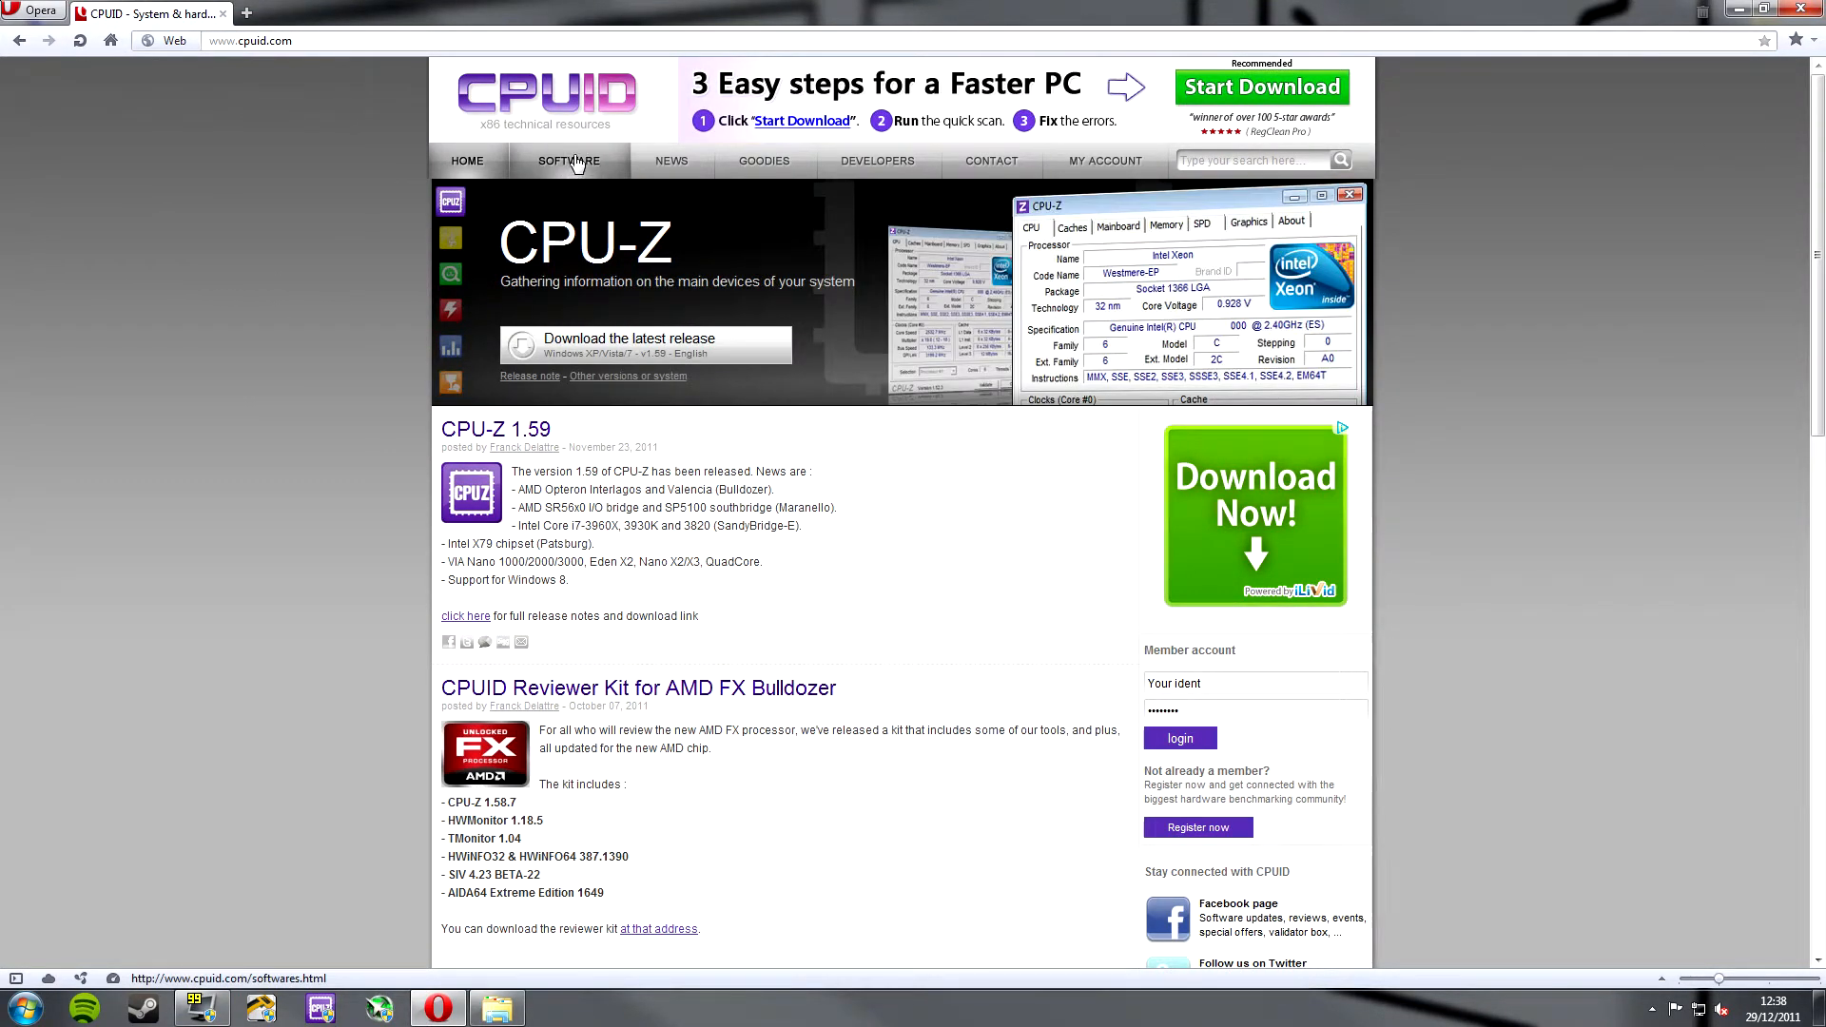
click(569, 160)
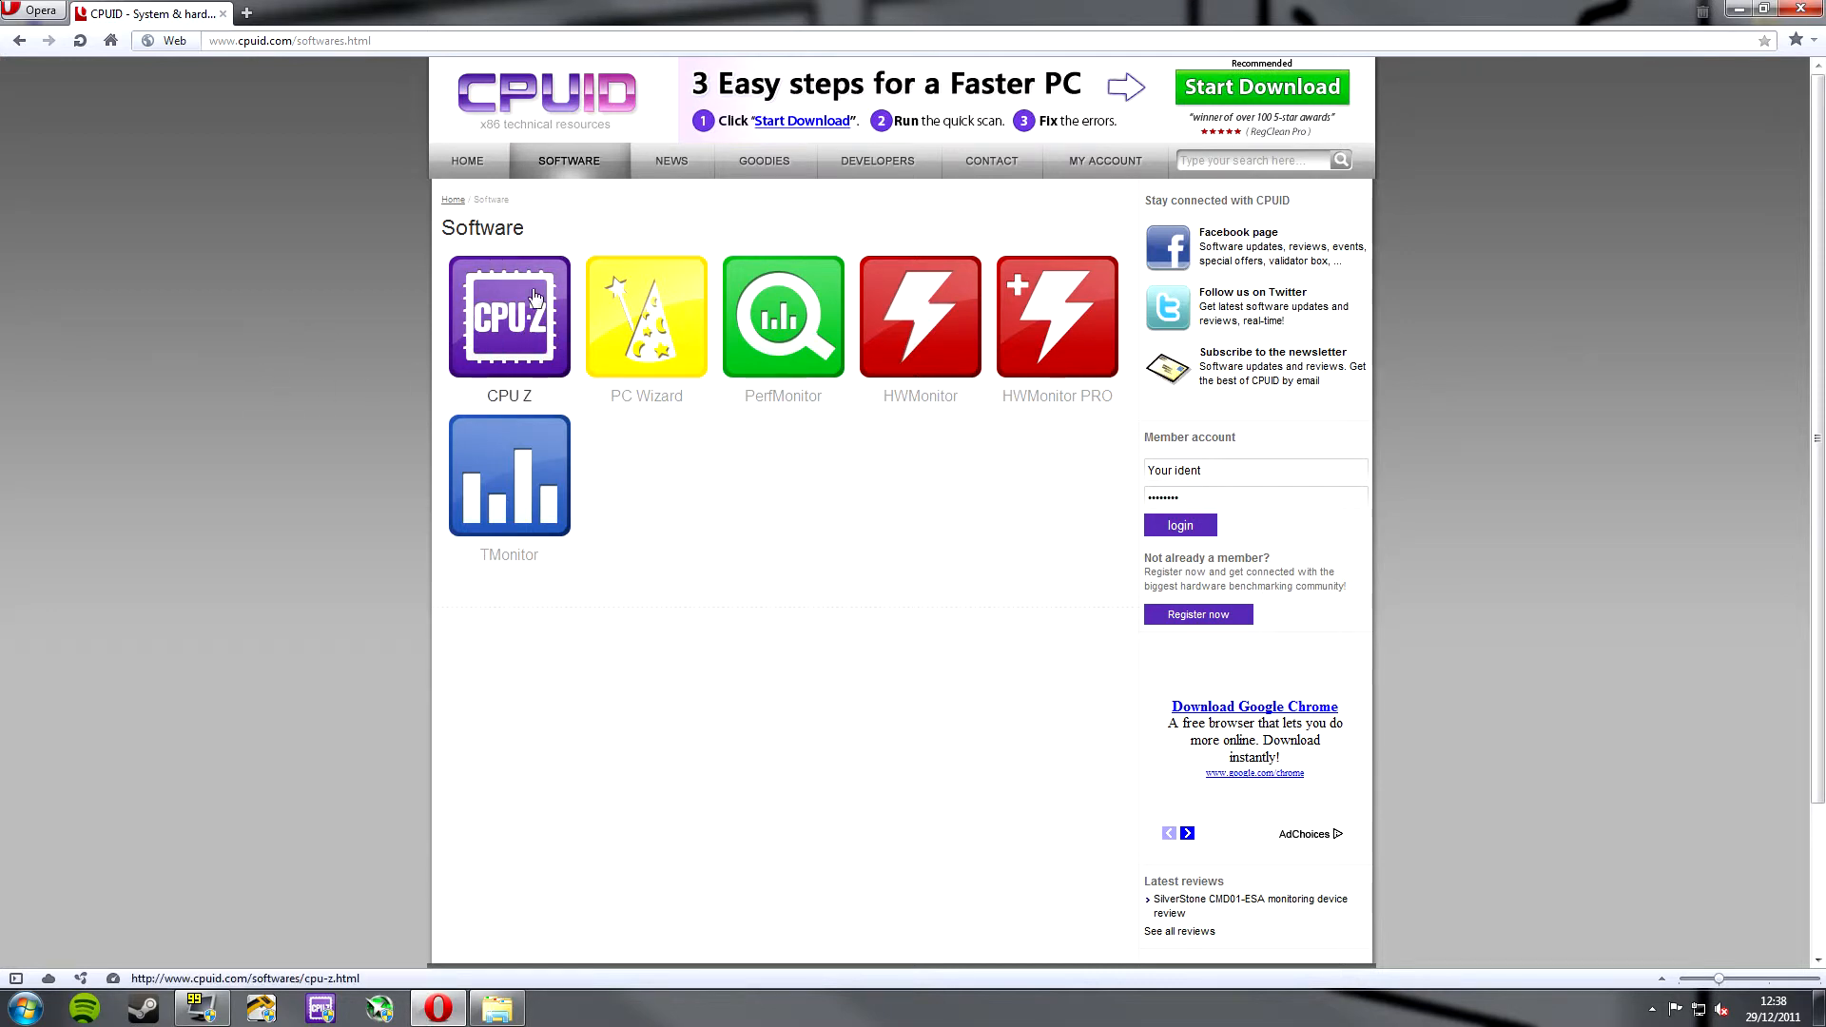
View the CPU-Z product page with its version 1.59 download links.
click(510, 315)
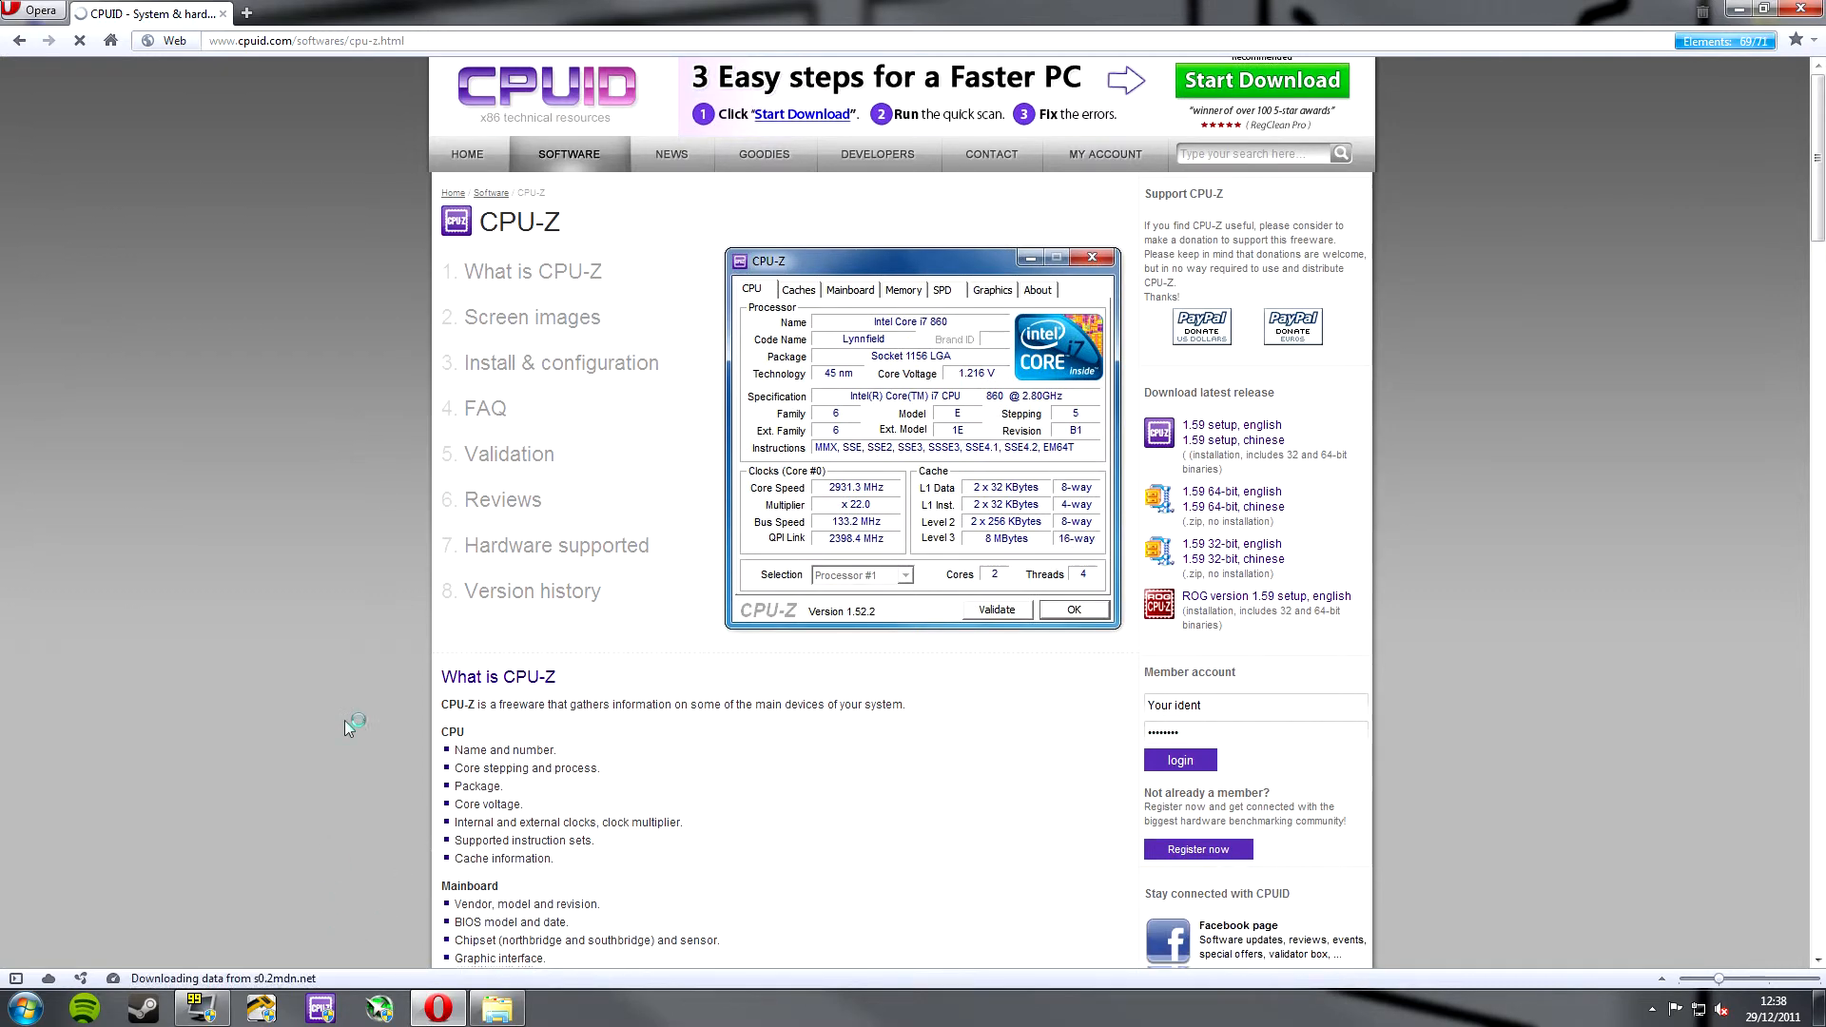
scroll(down, 3)
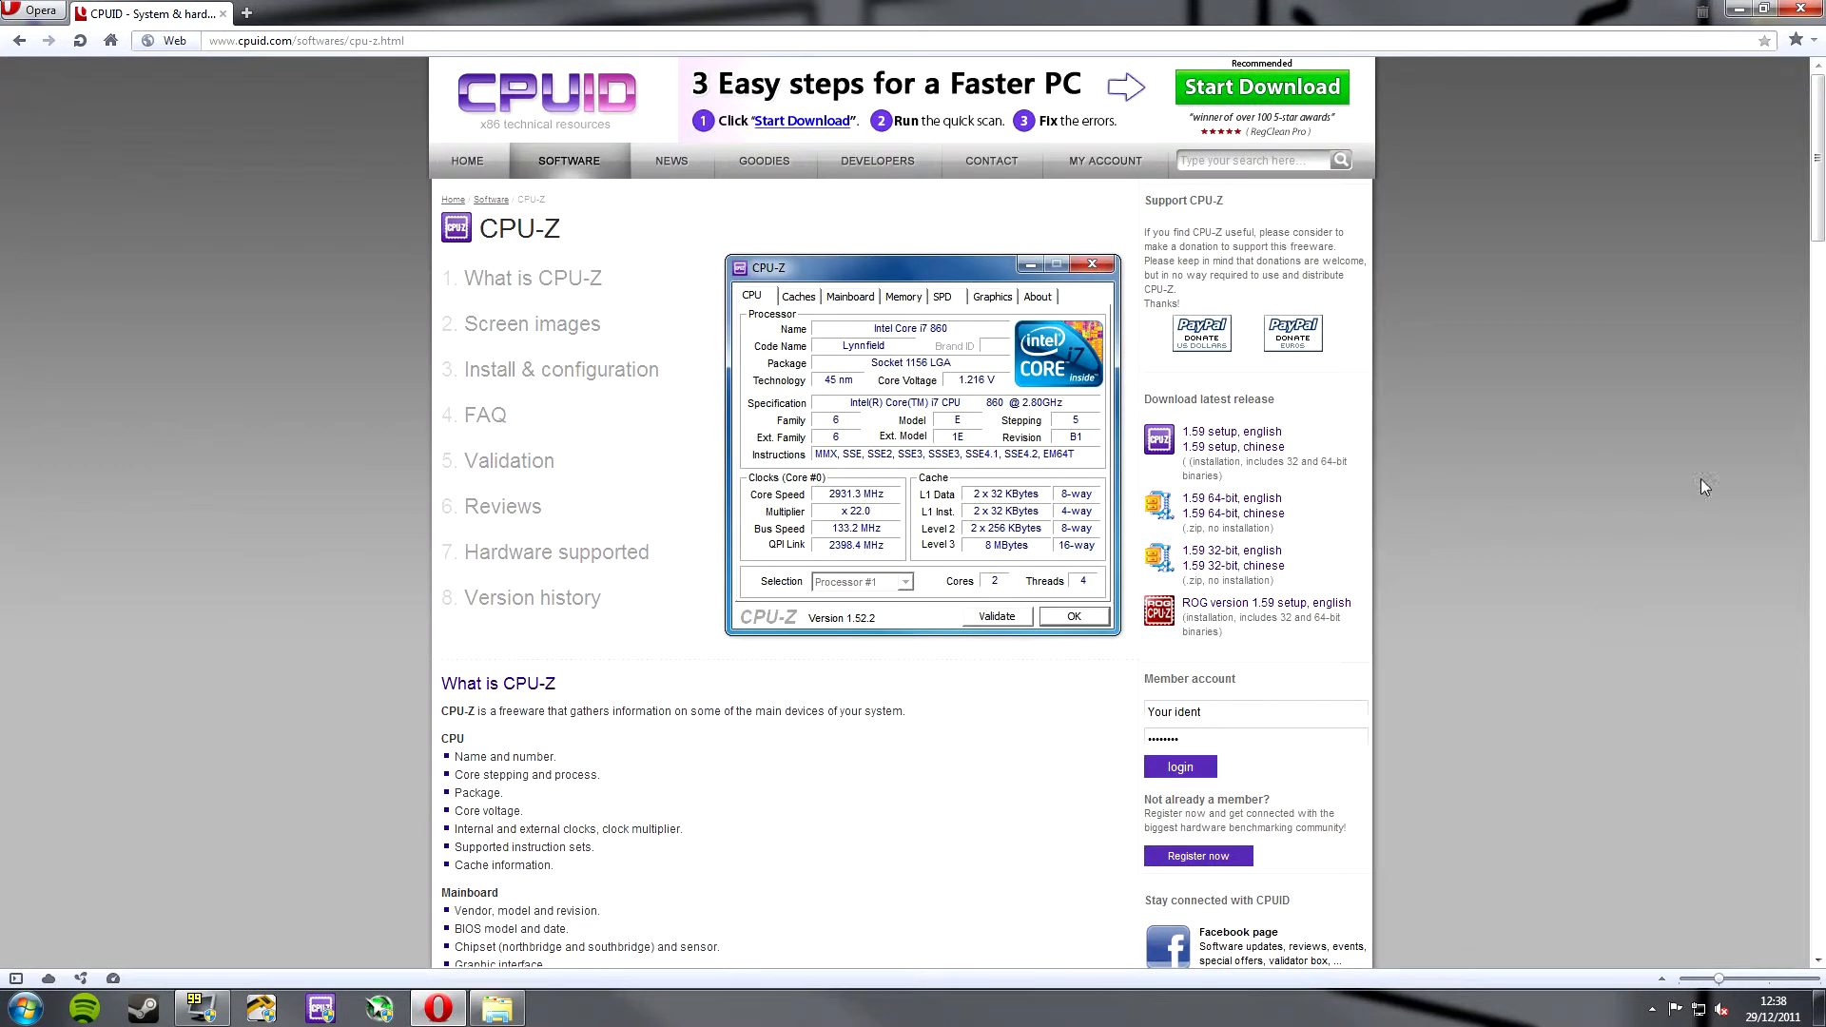
mouse_move(1361, 428)
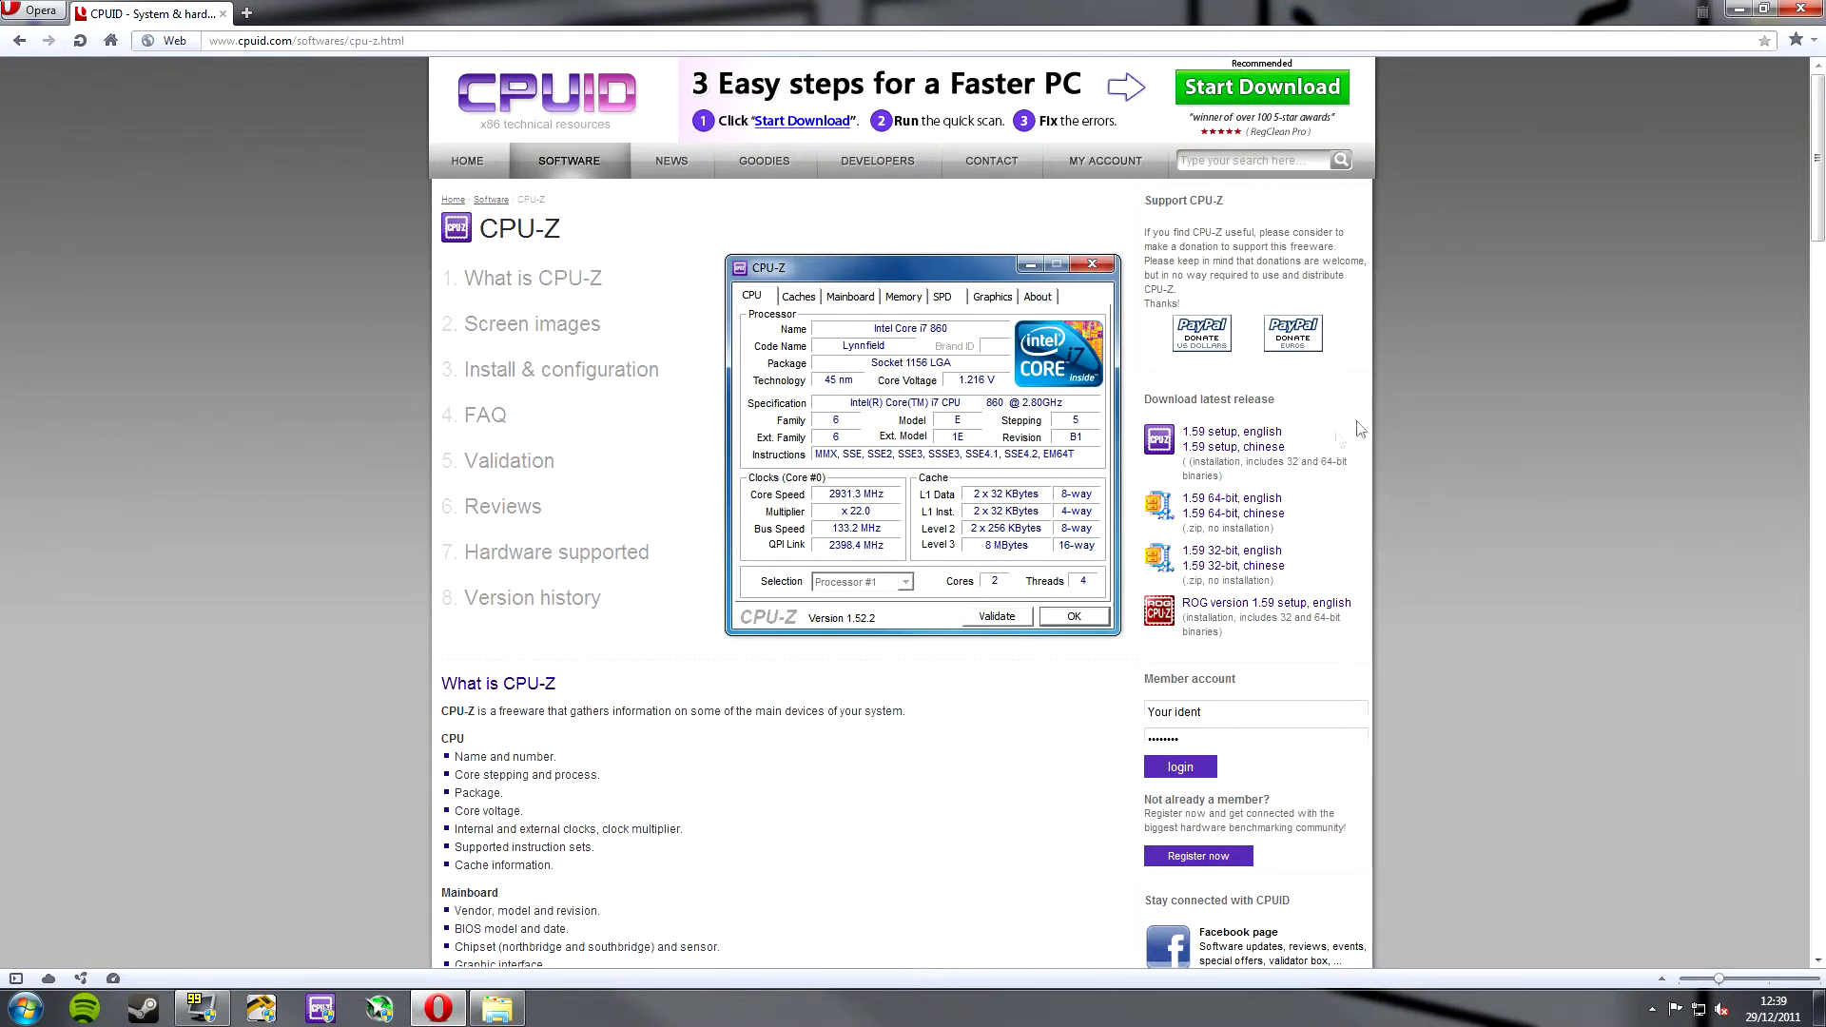
mouse_move(1231, 432)
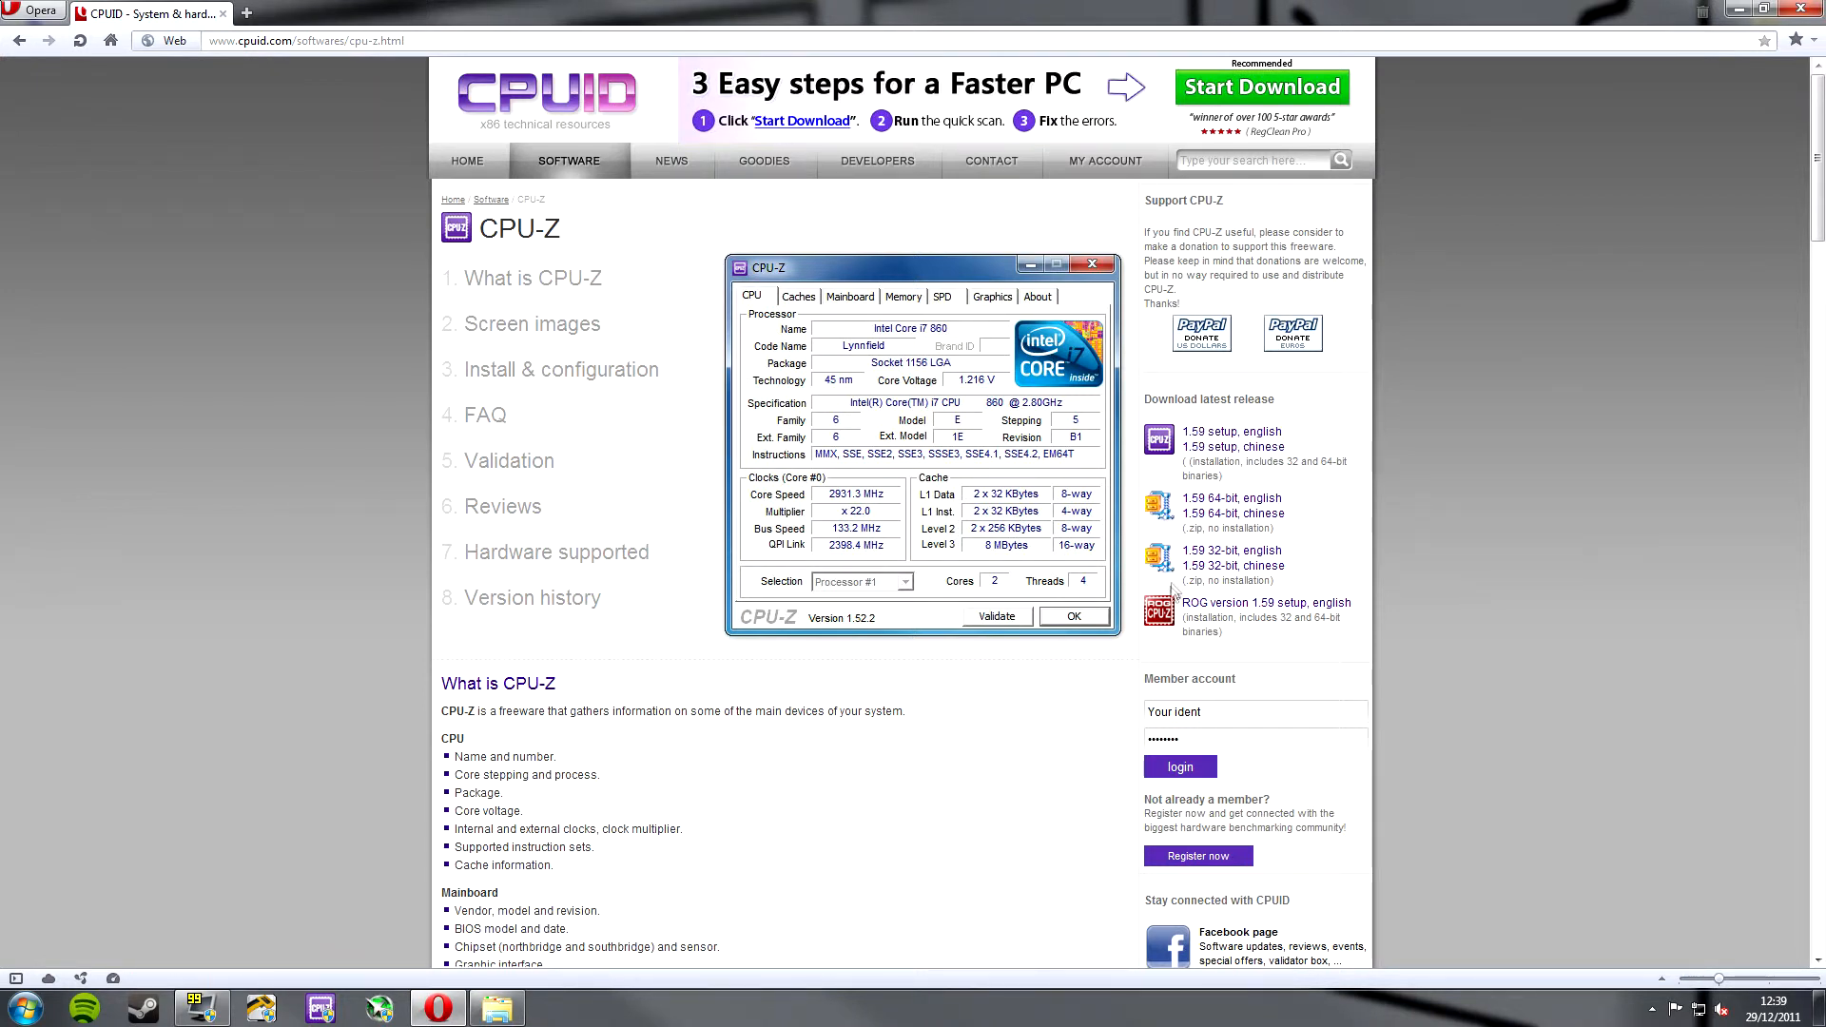
mouse_move(1410, 567)
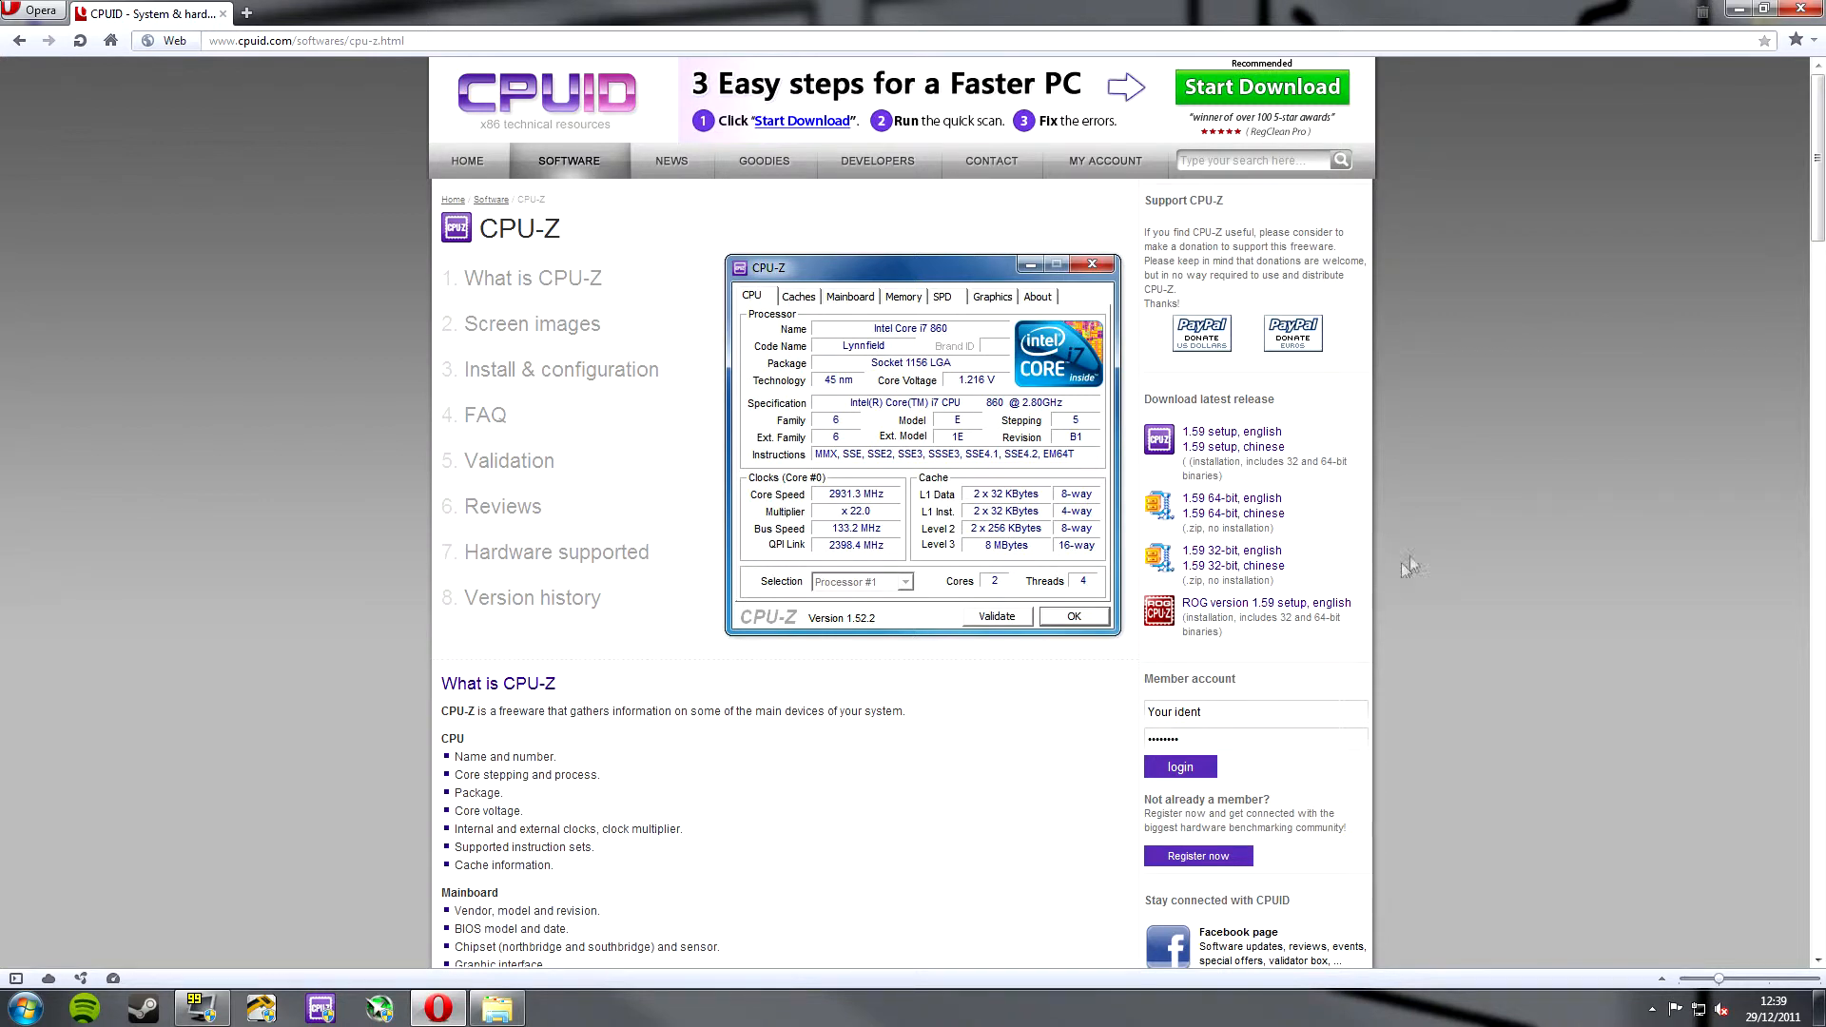
mouse_move(1265, 603)
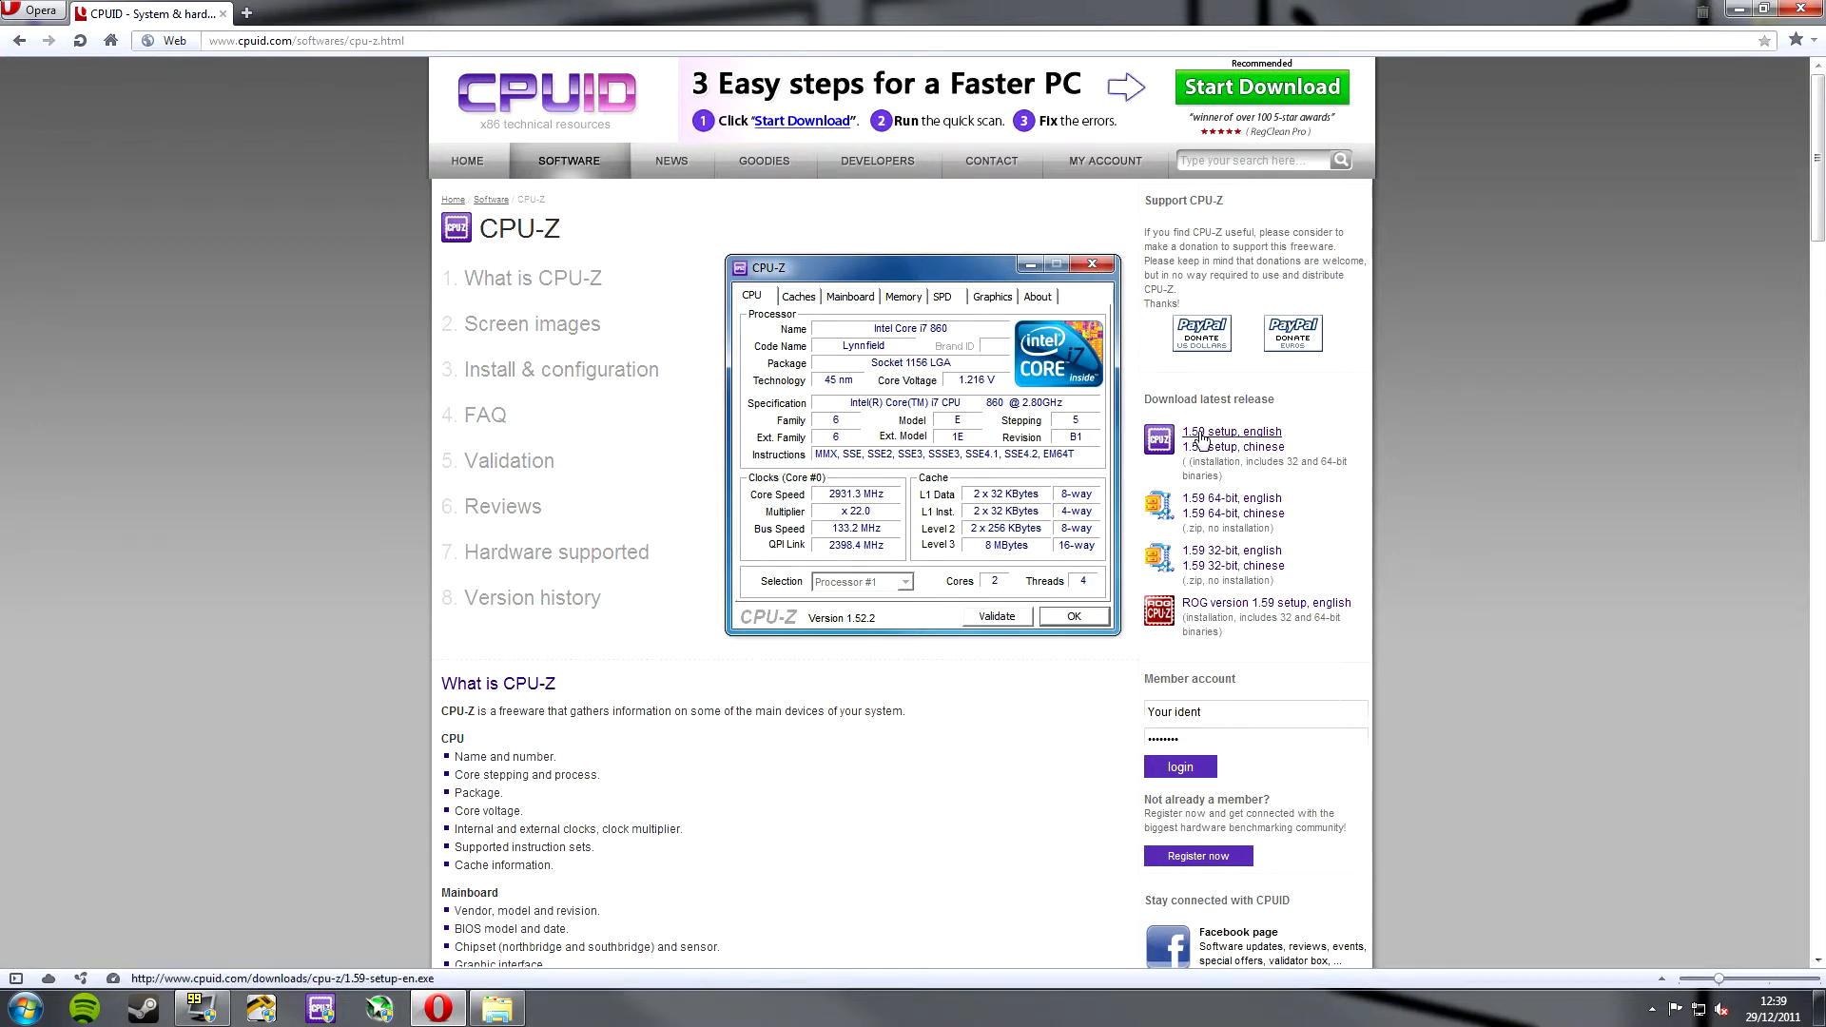
mouse_move(1397, 475)
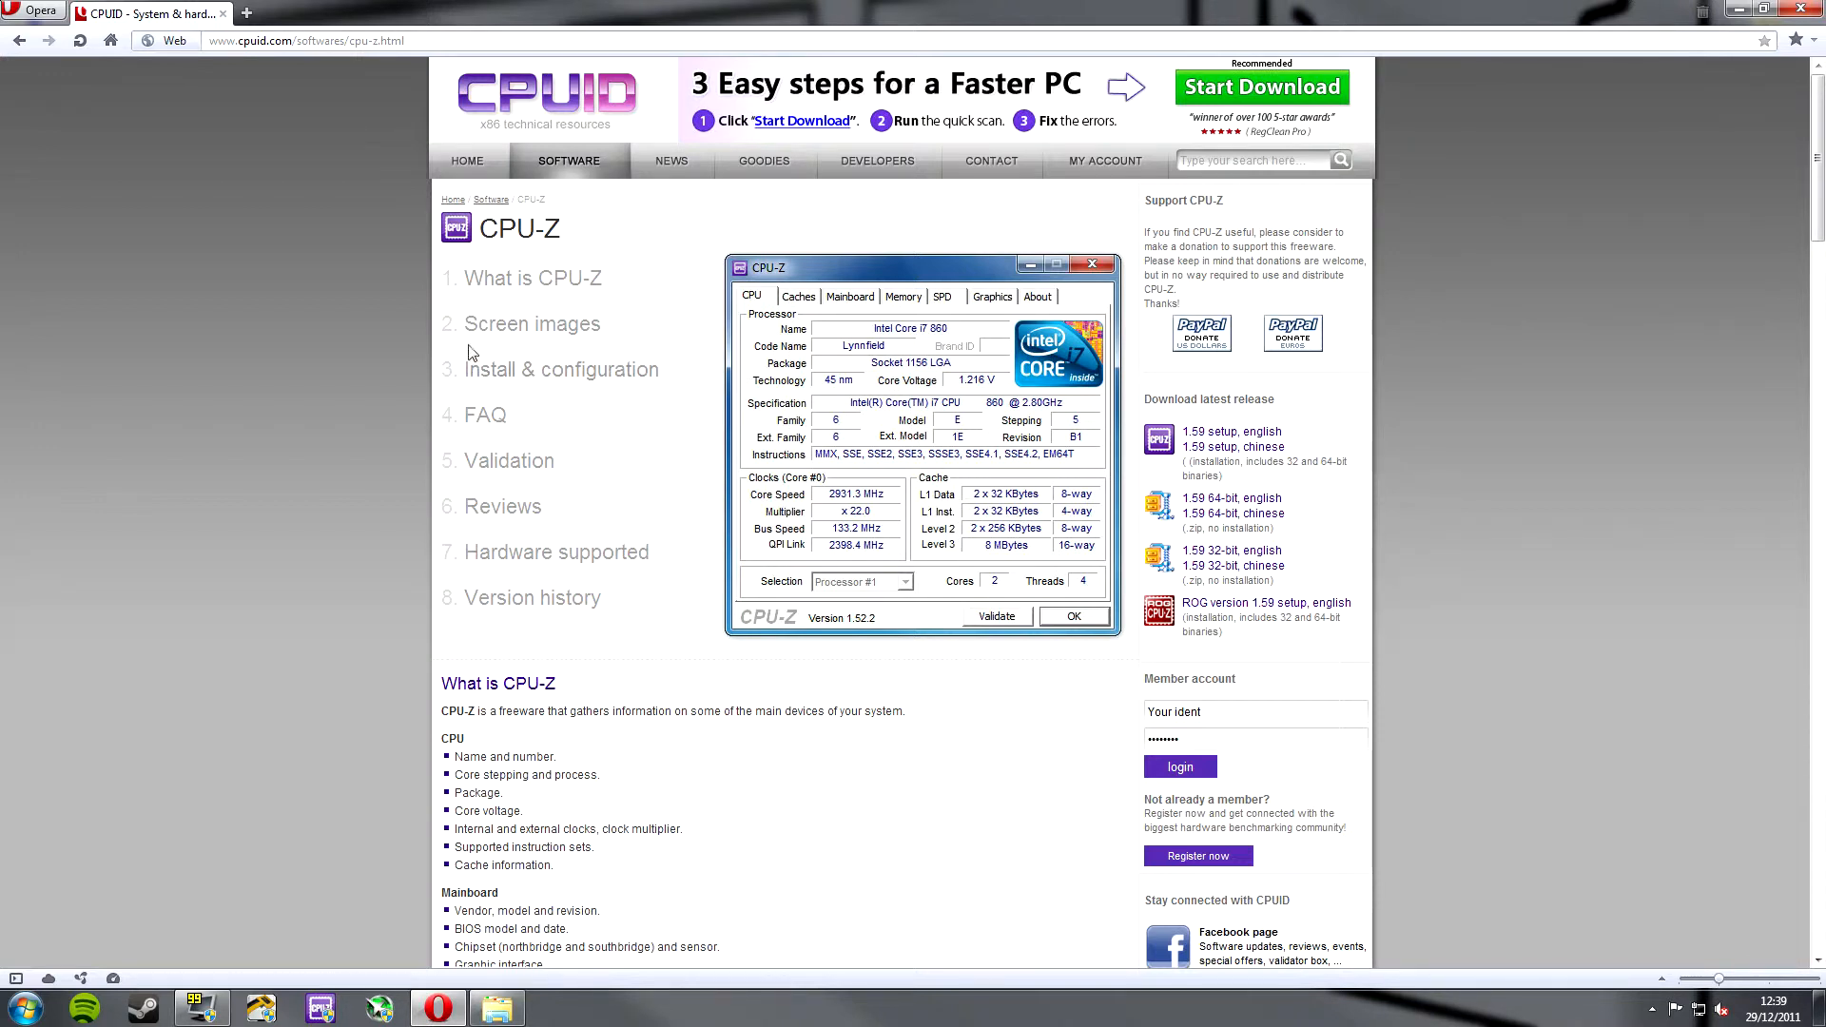
mouse_move(361, 359)
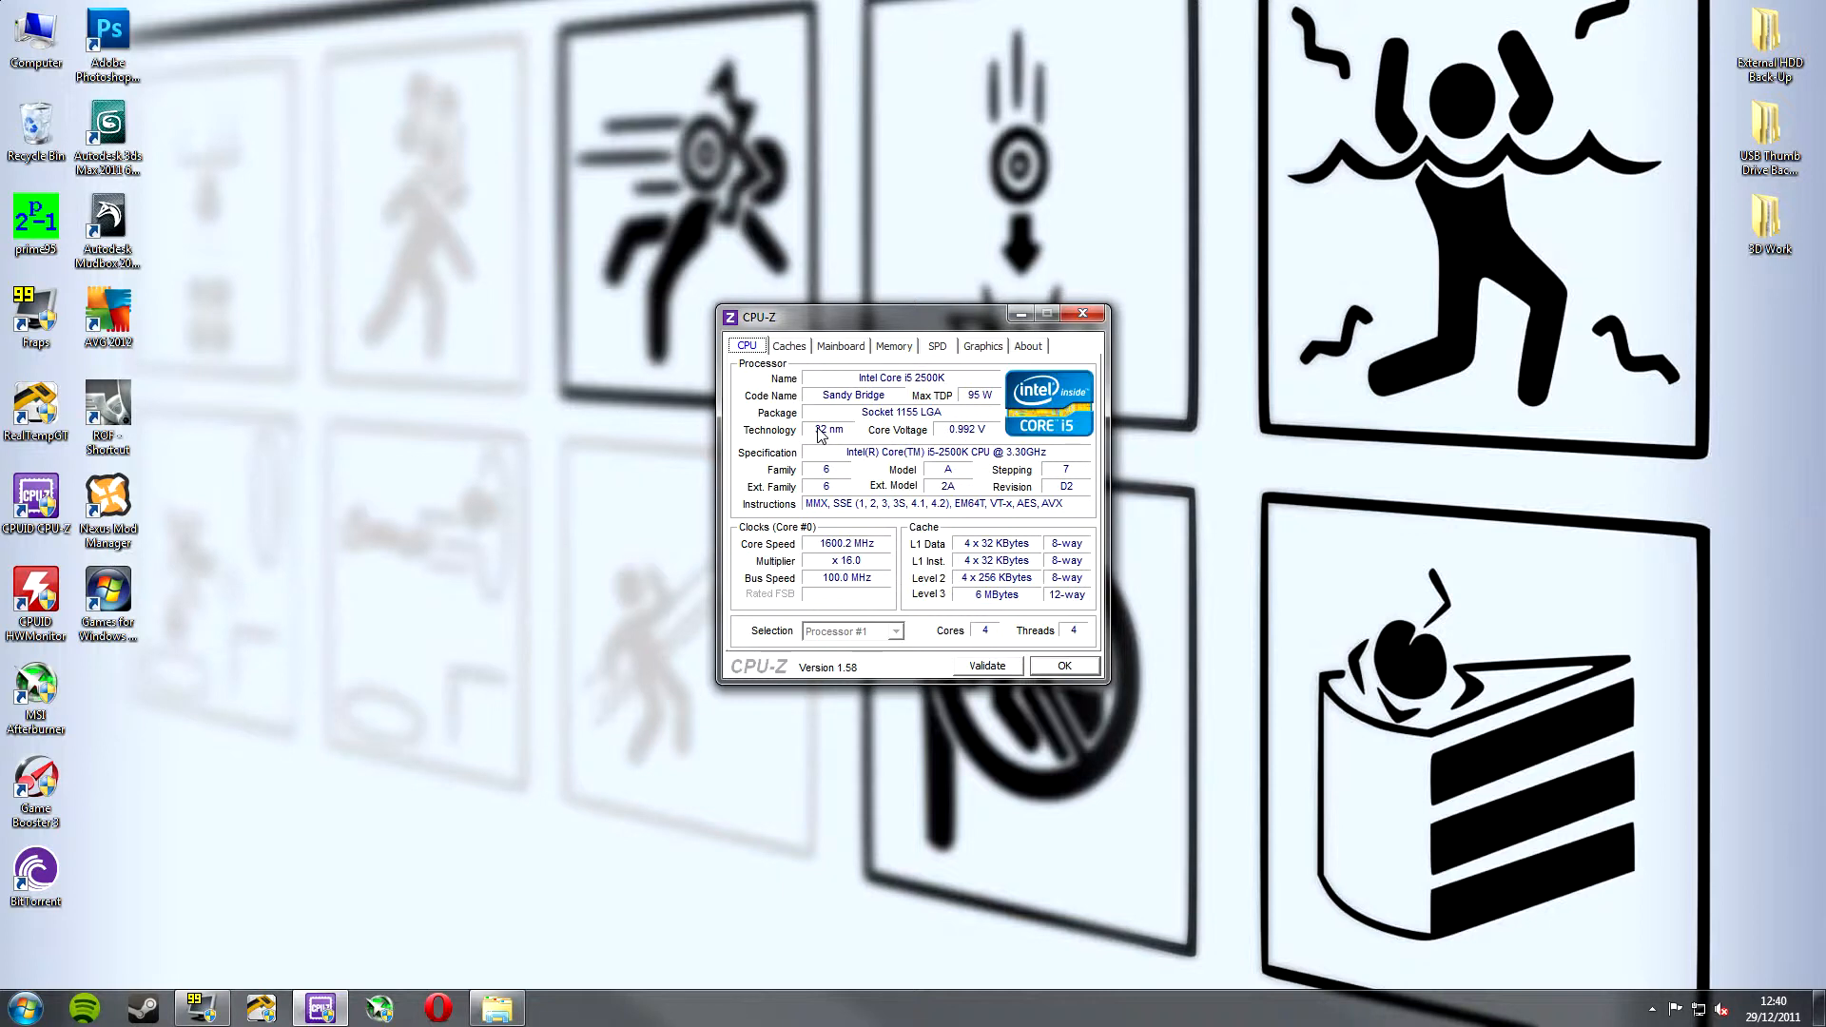
mouse_move(965, 445)
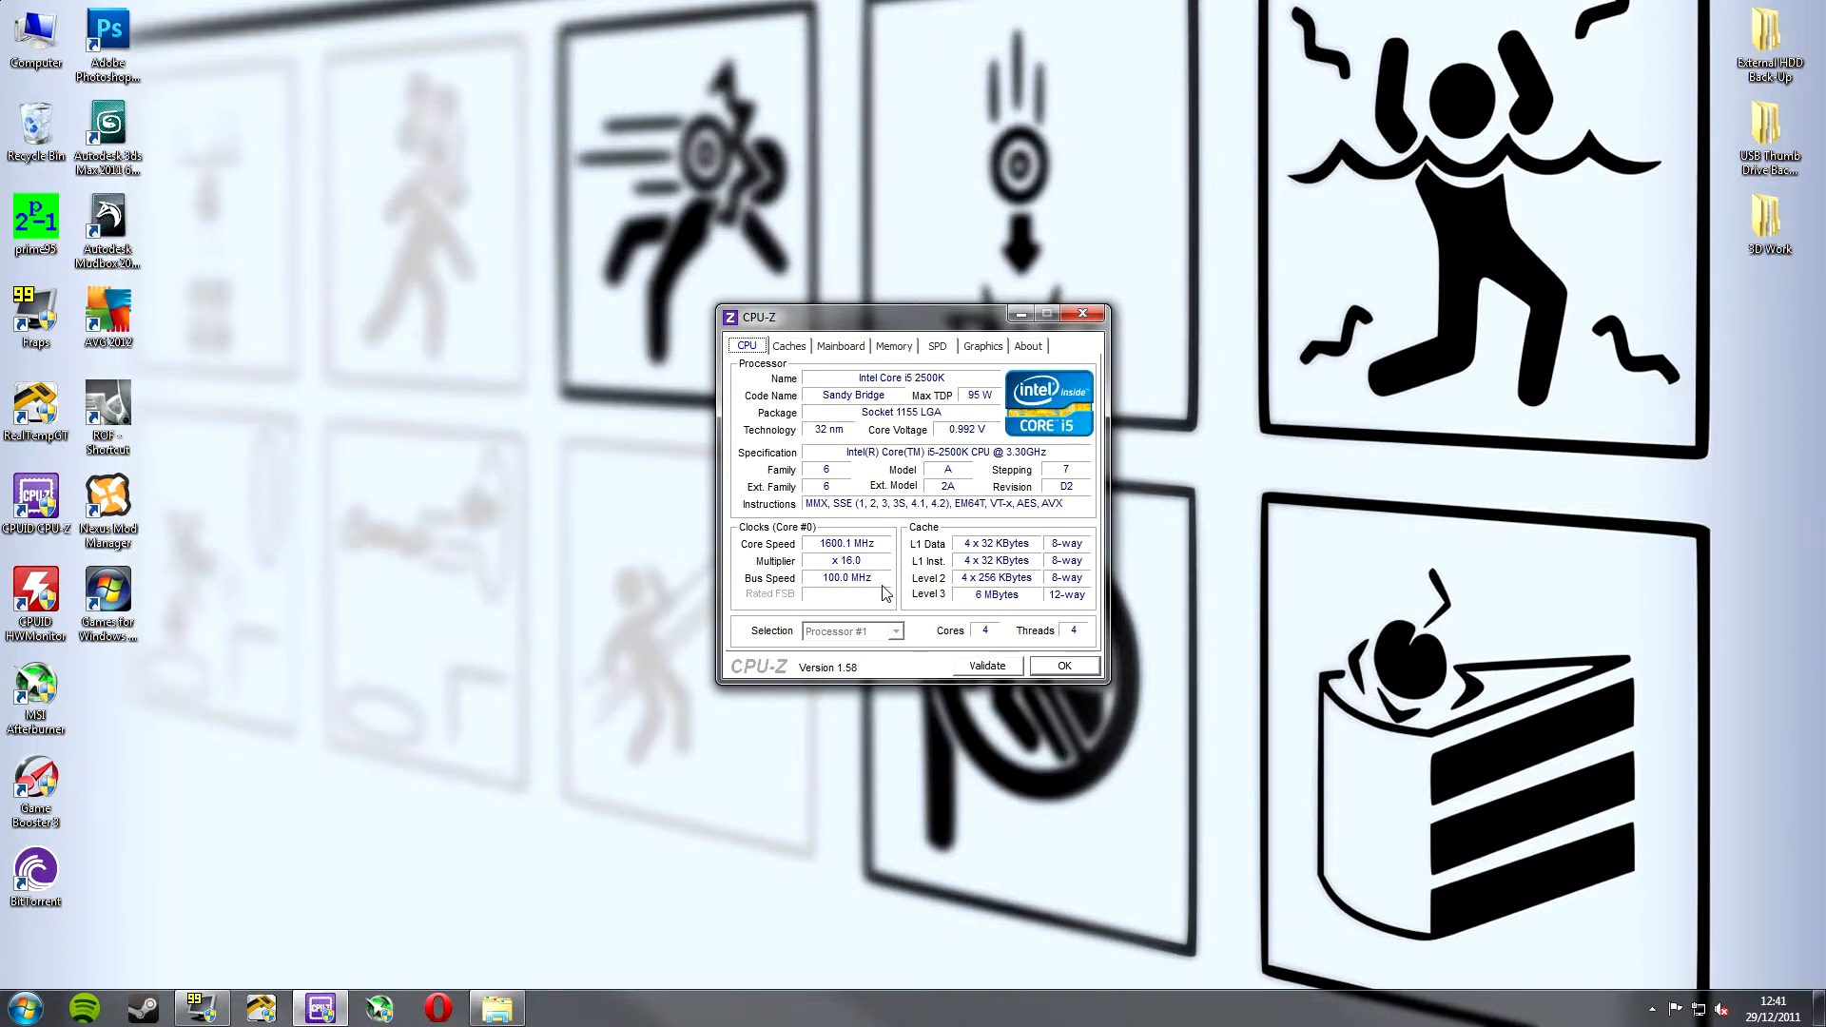
mouse_move(846, 626)
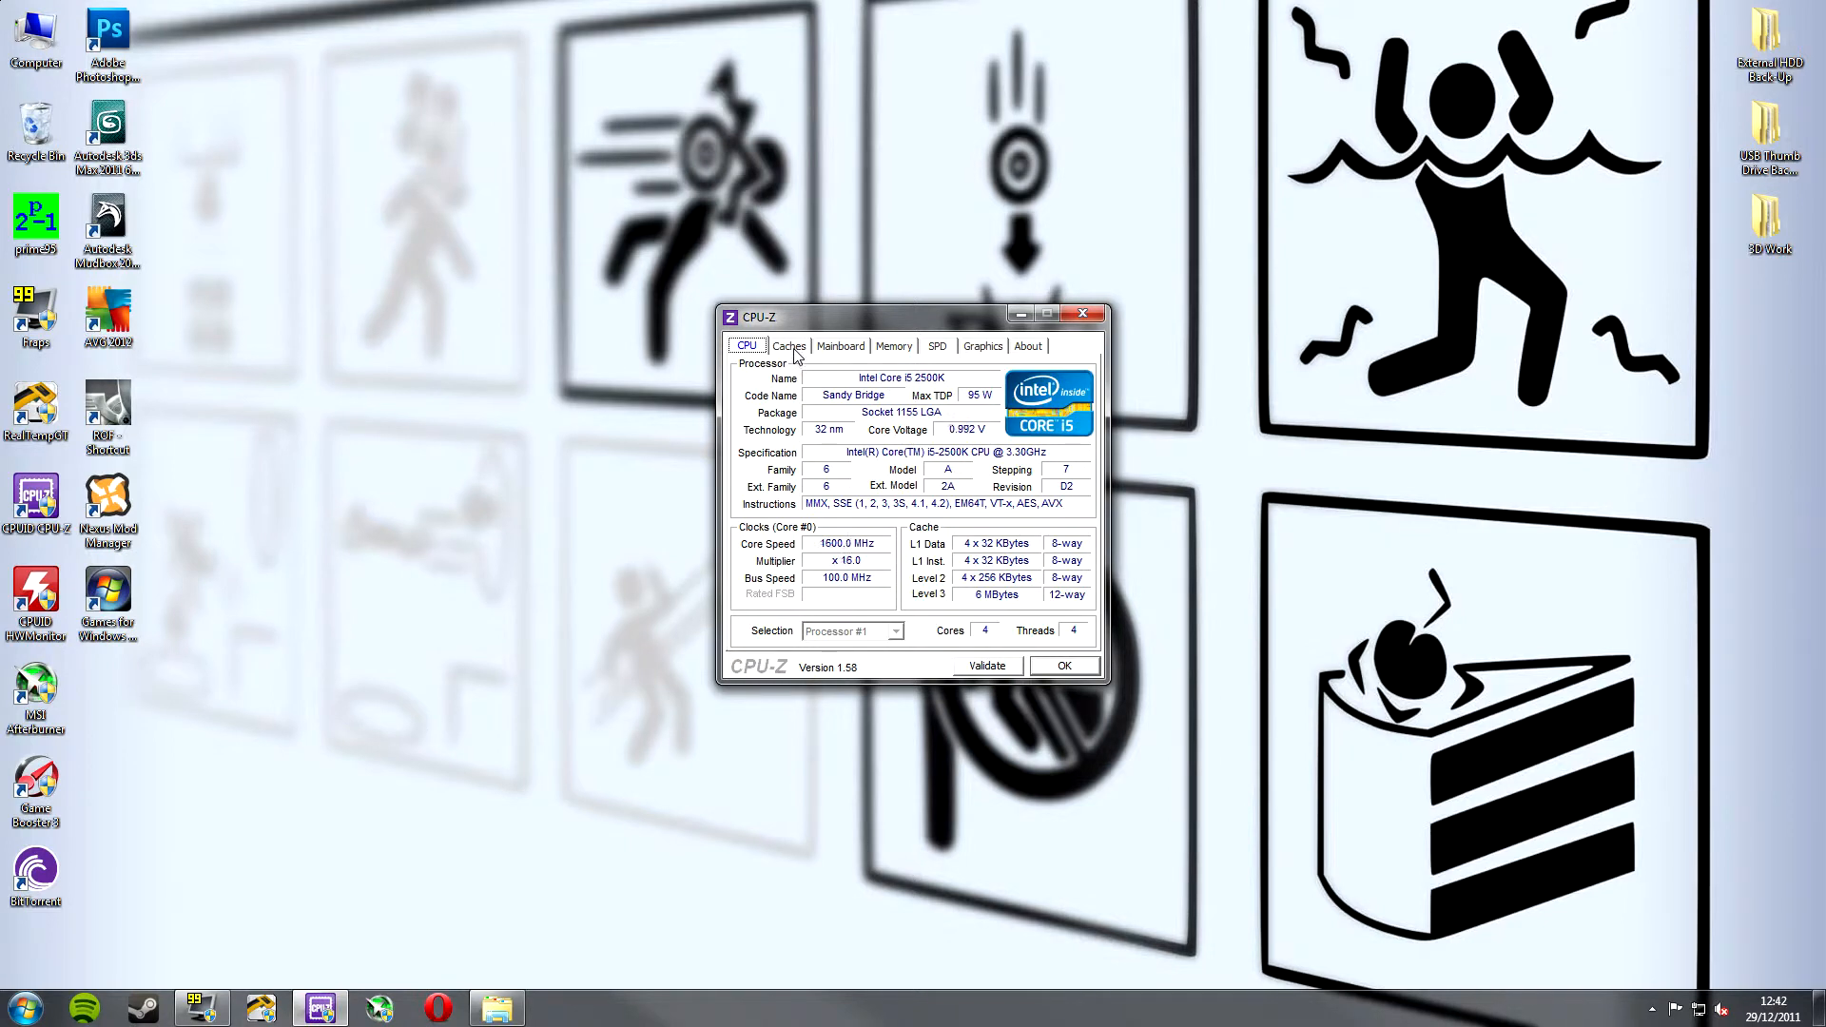
Show the Caches tab with the i5-2500K's L1, L2 and L3 sizes.
click(788, 346)
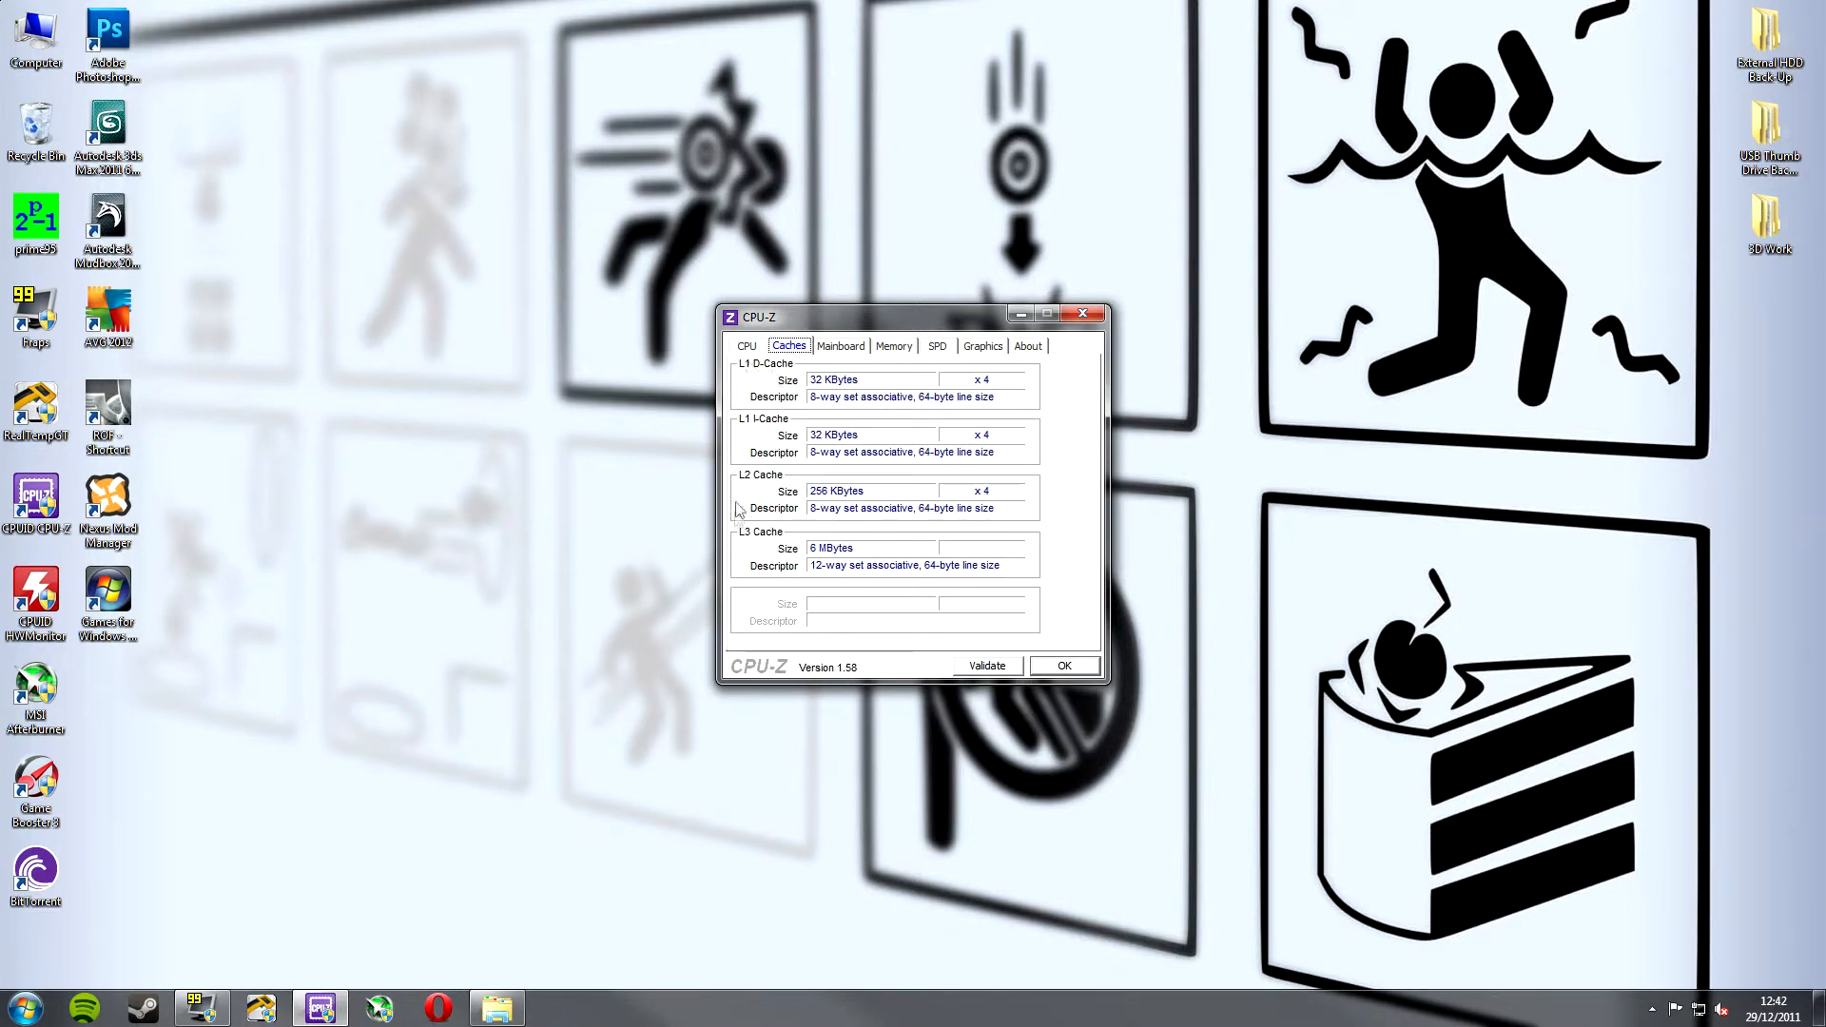
mouse_move(797, 464)
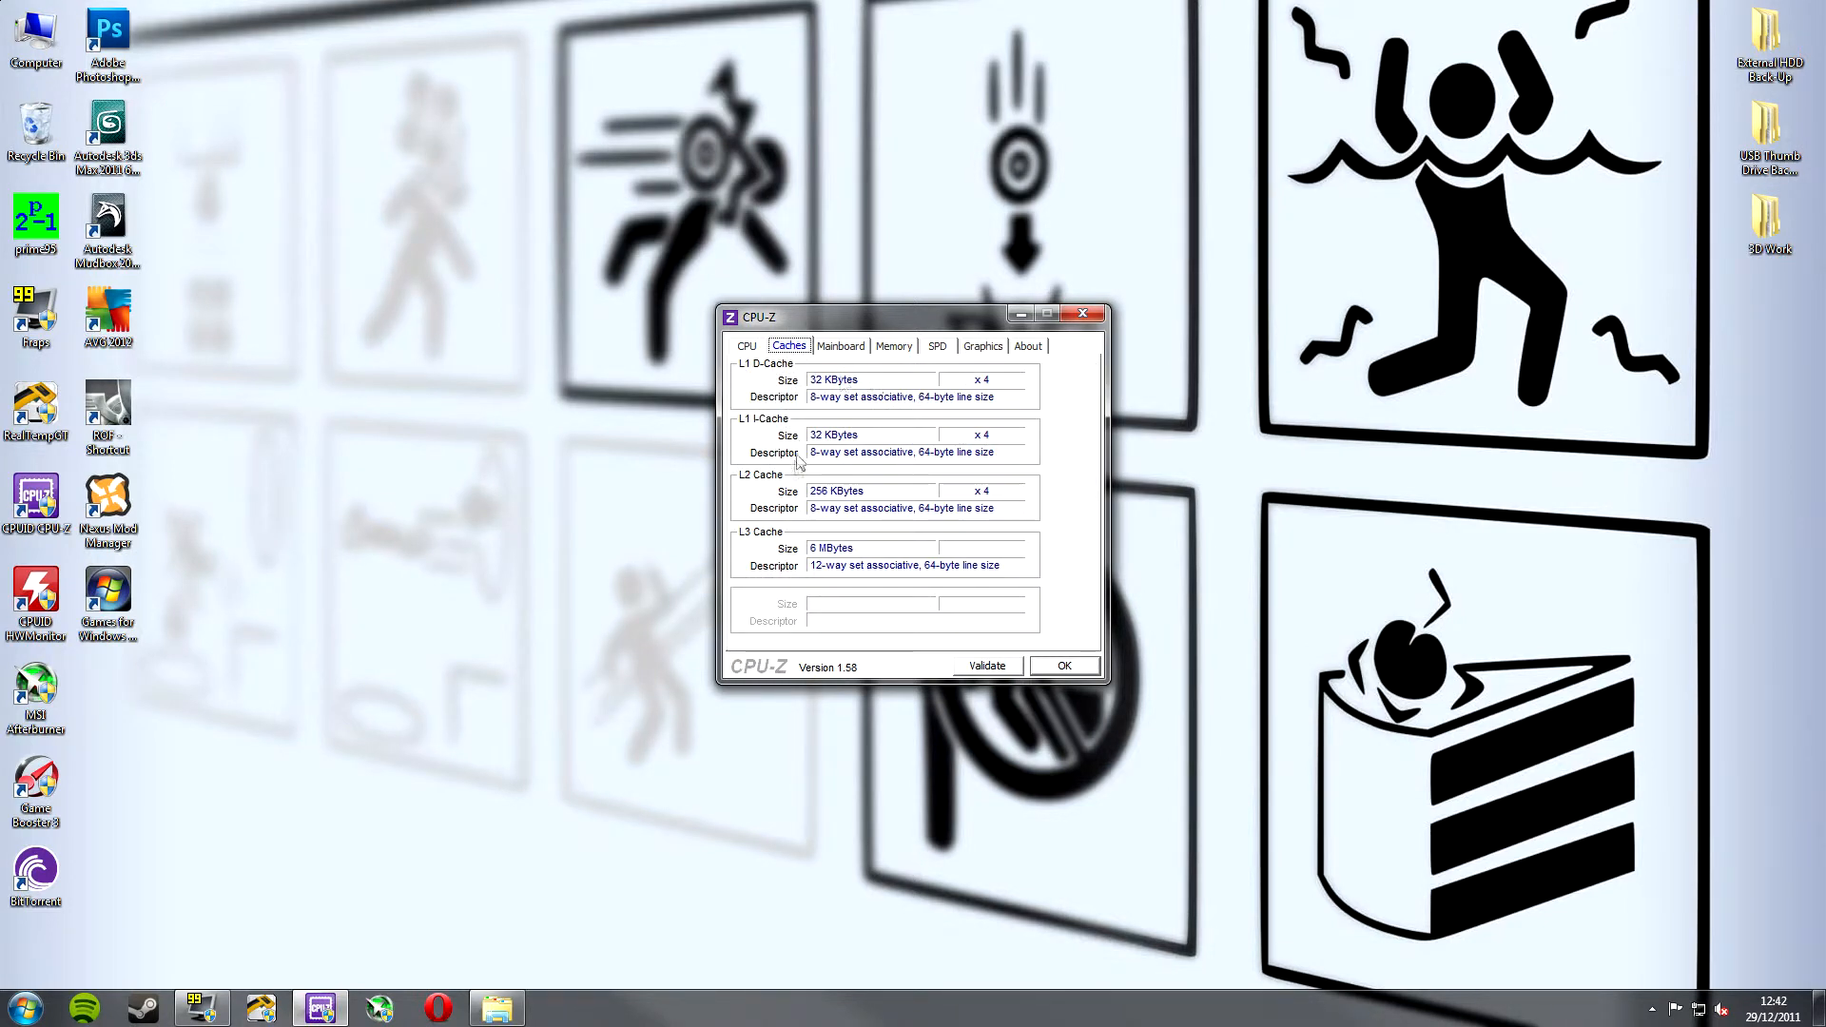
Show the Mainboard tab identifying the ASRock P67 Extreme4 Gen3 with AMI BIOS P1.00.
click(839, 346)
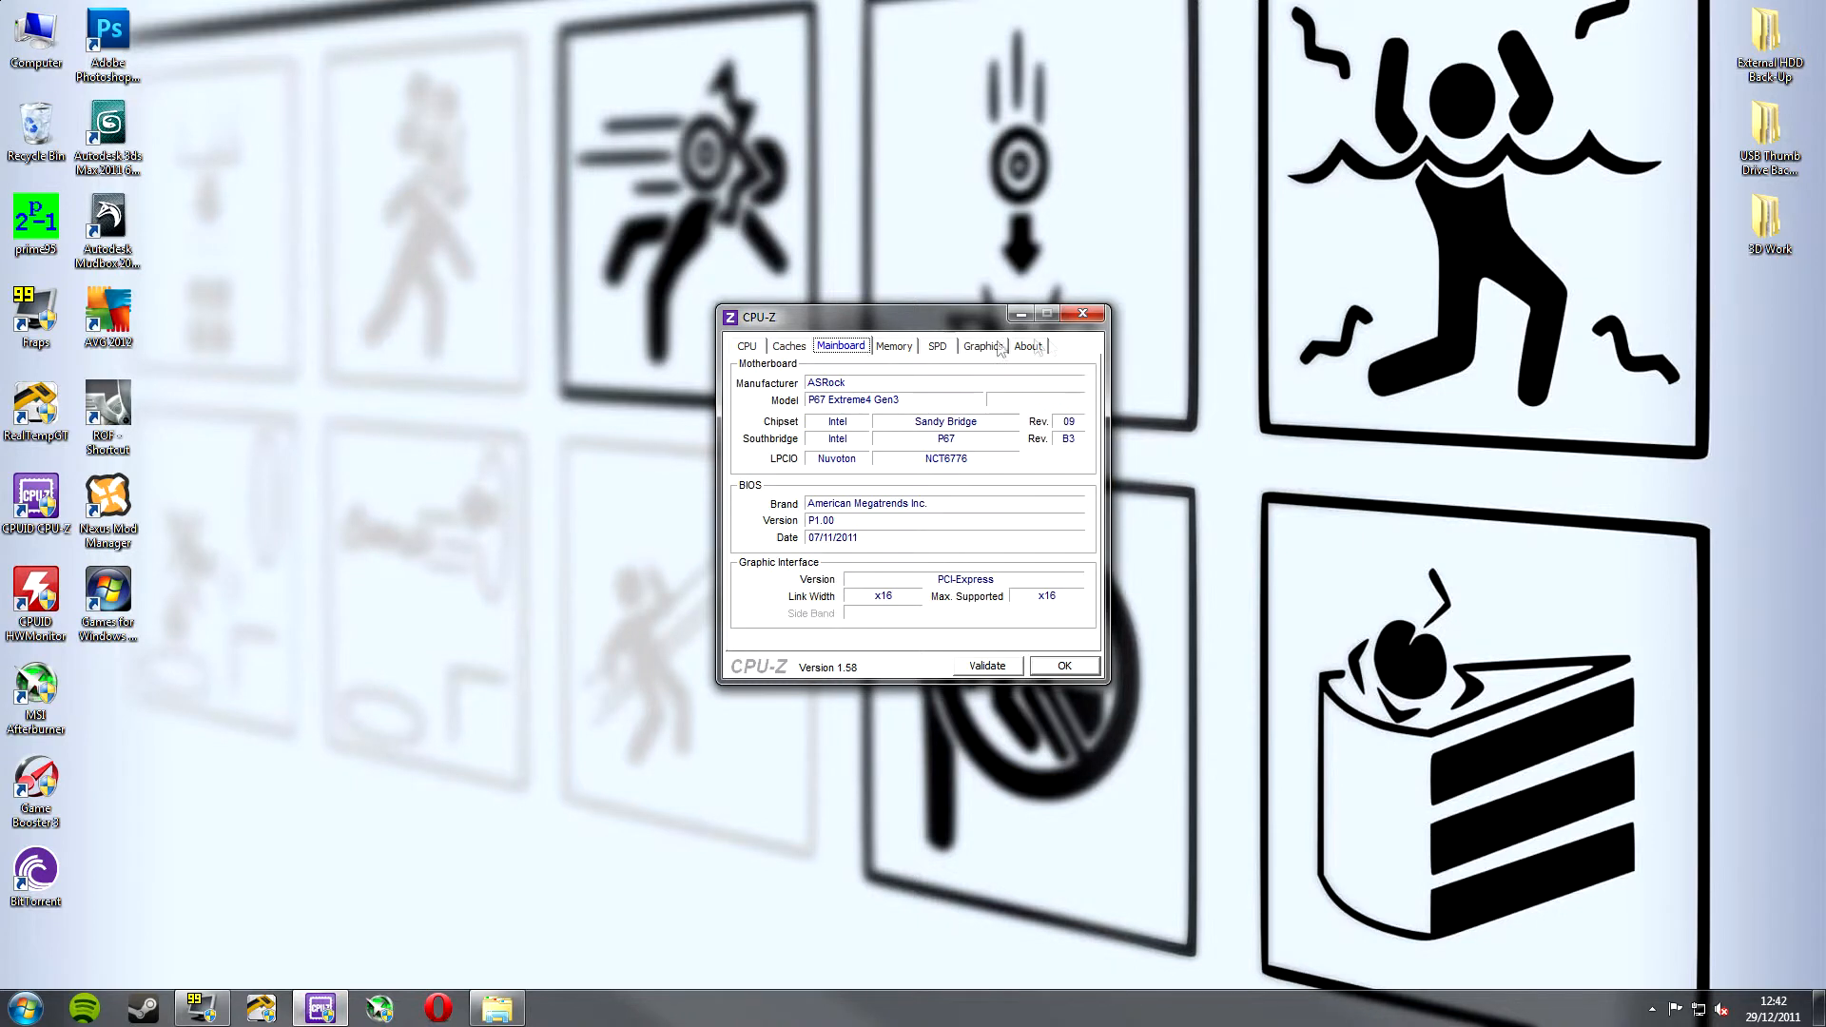
mouse_move(1046, 346)
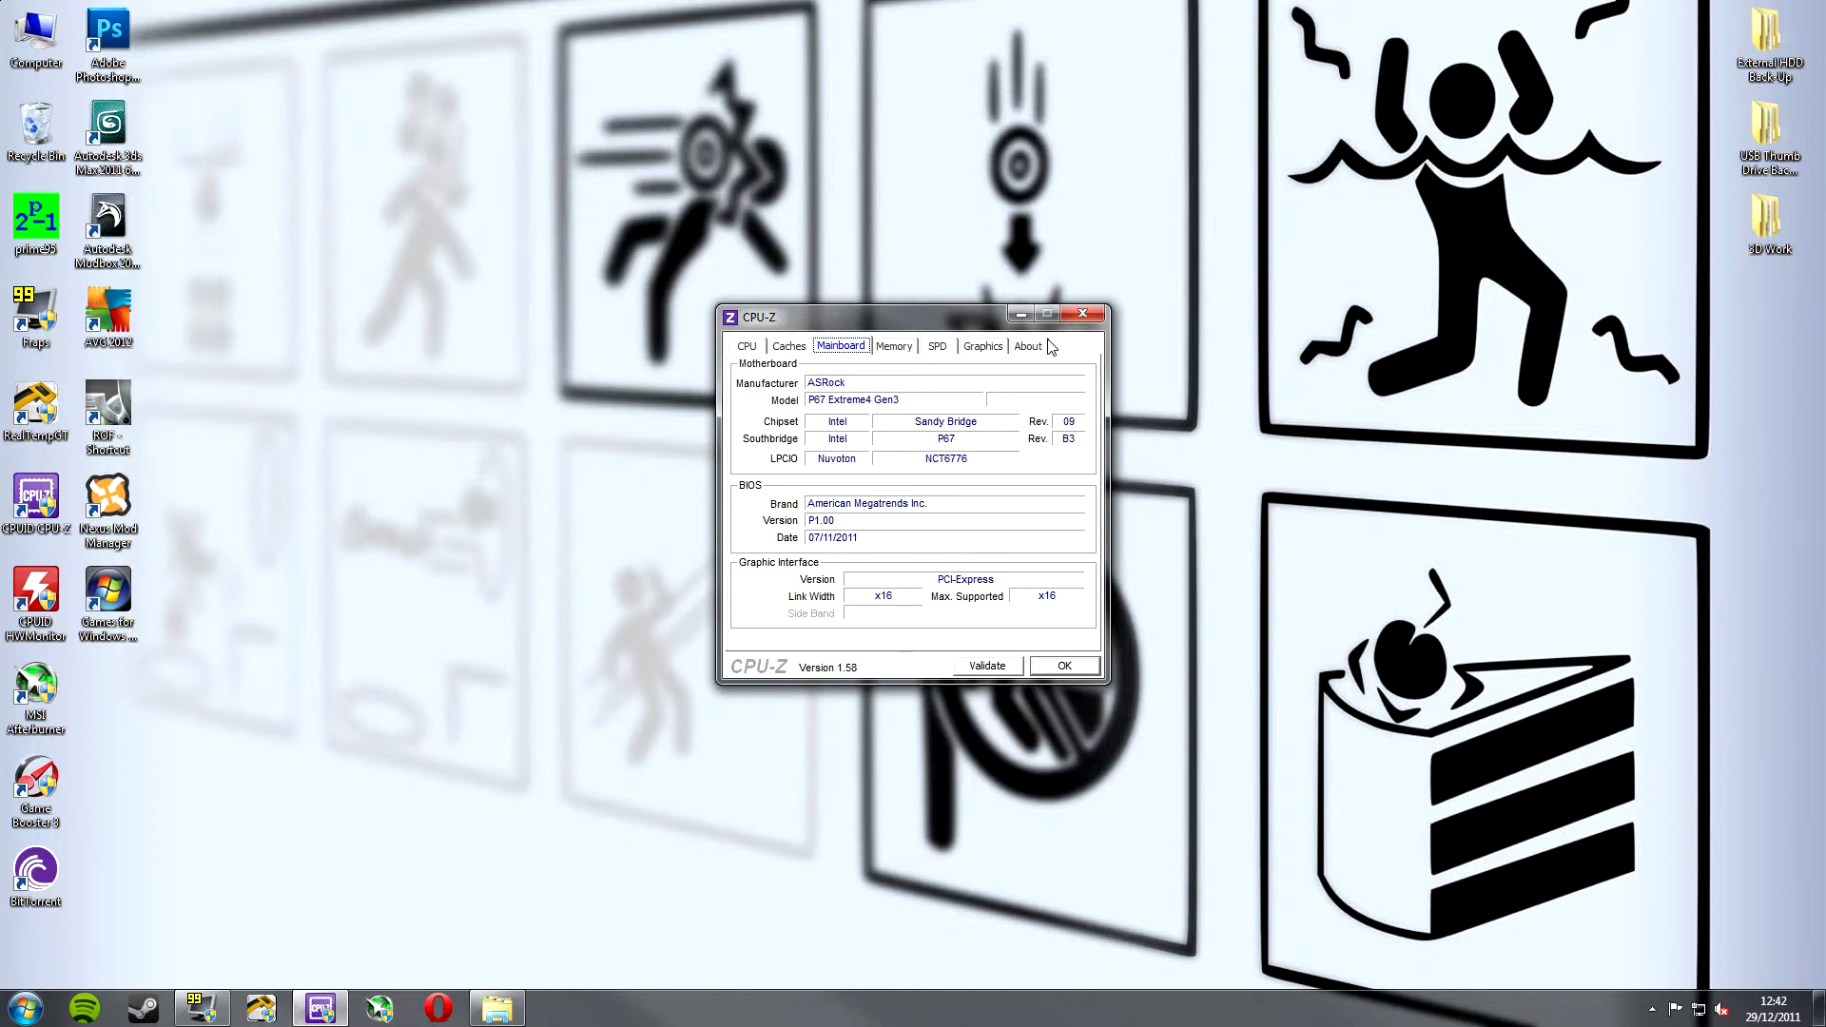
mouse_move(829, 497)
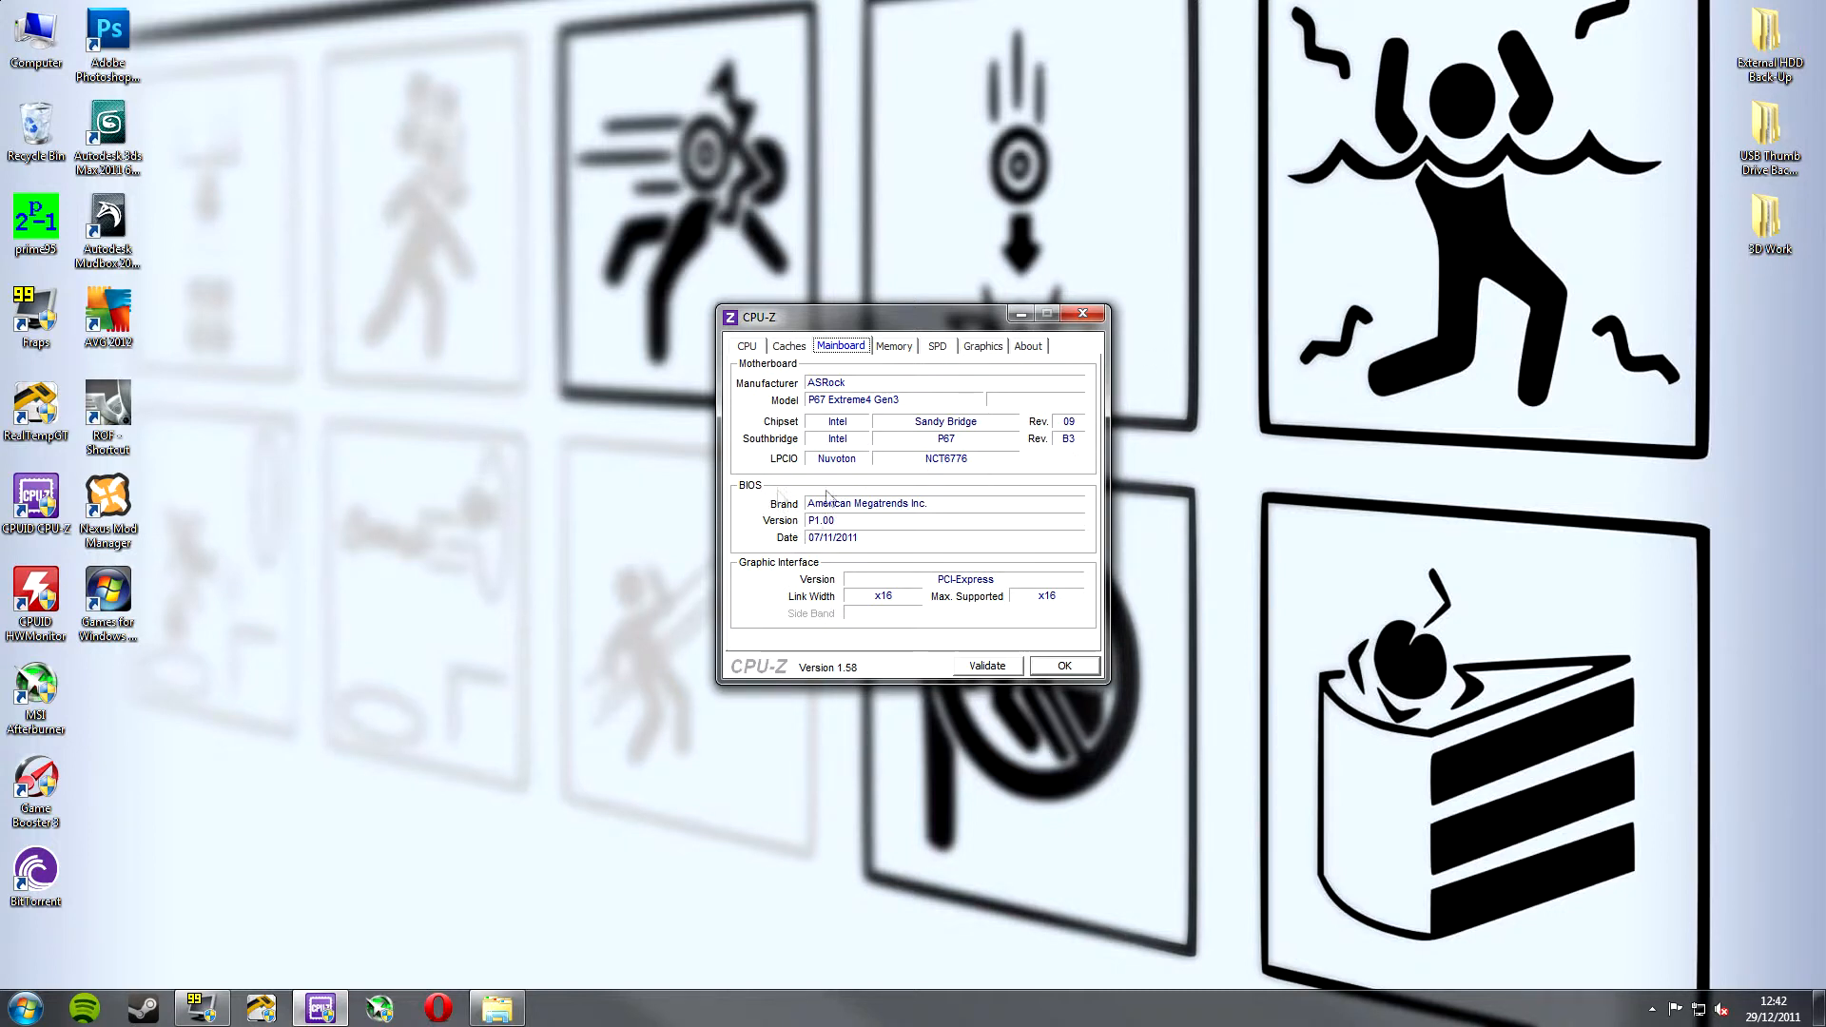
mouse_move(717, 512)
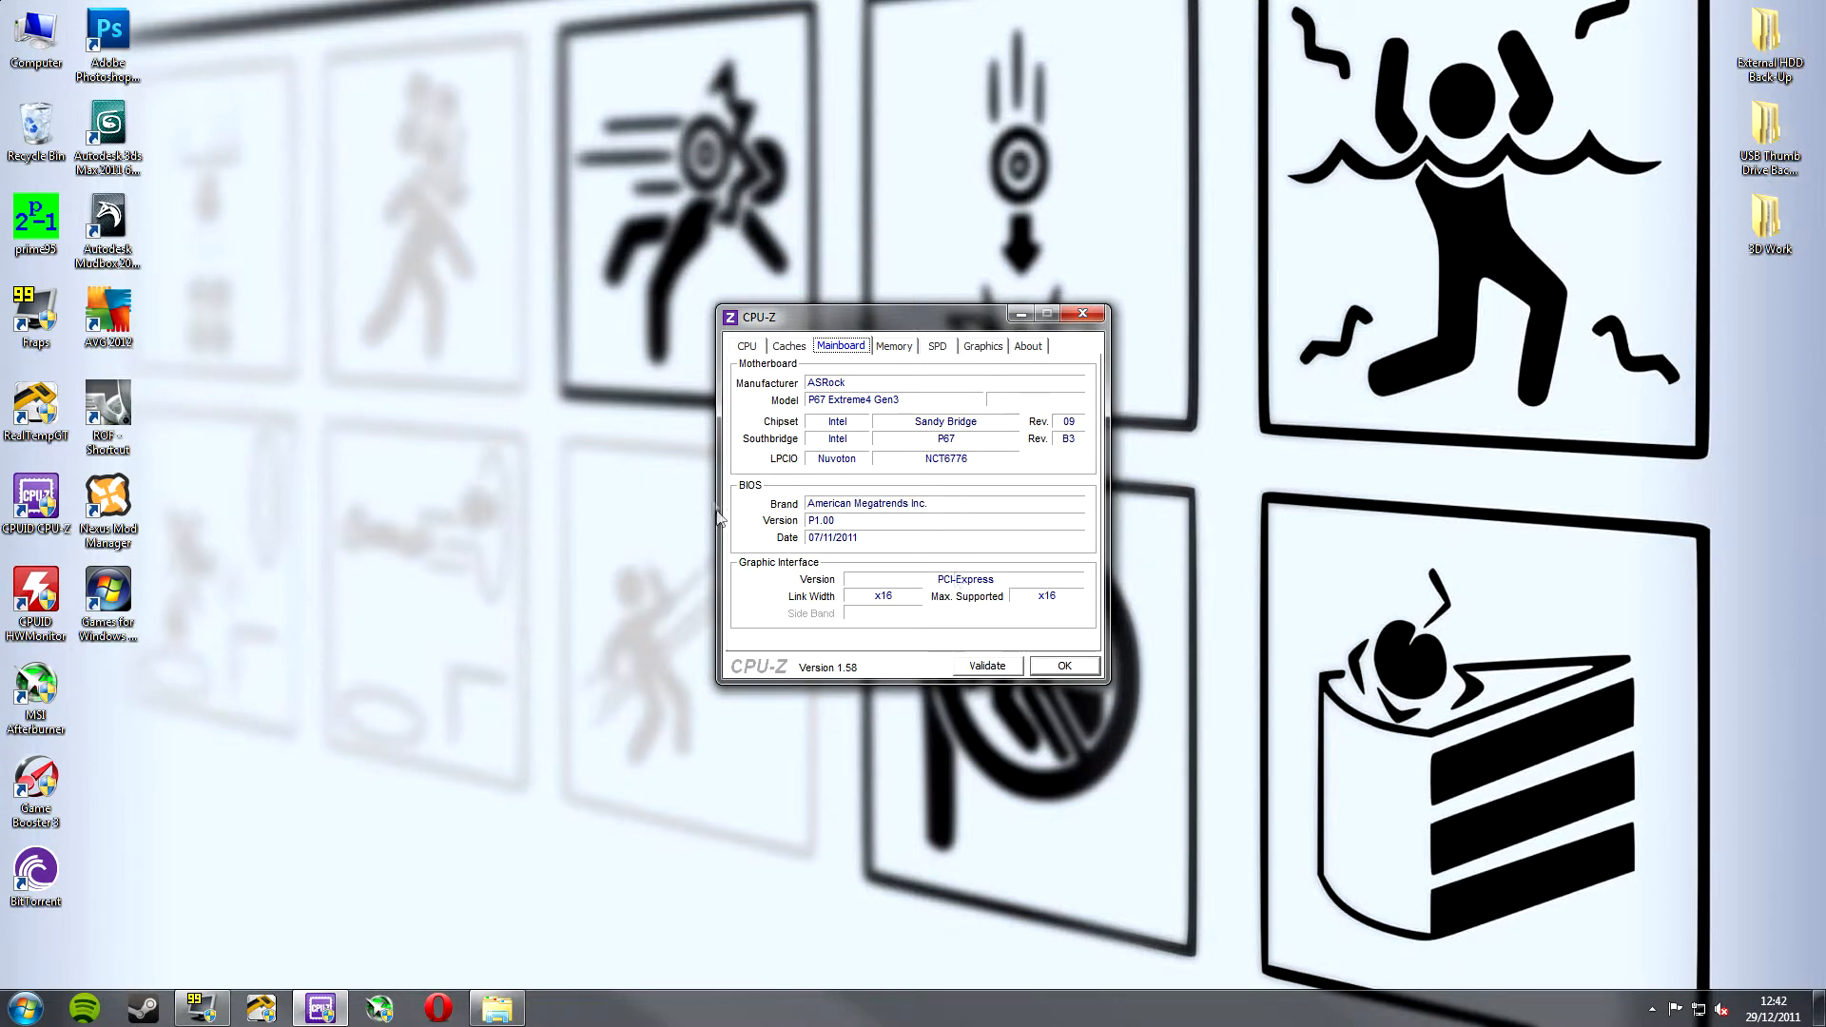
mouse_move(837, 582)
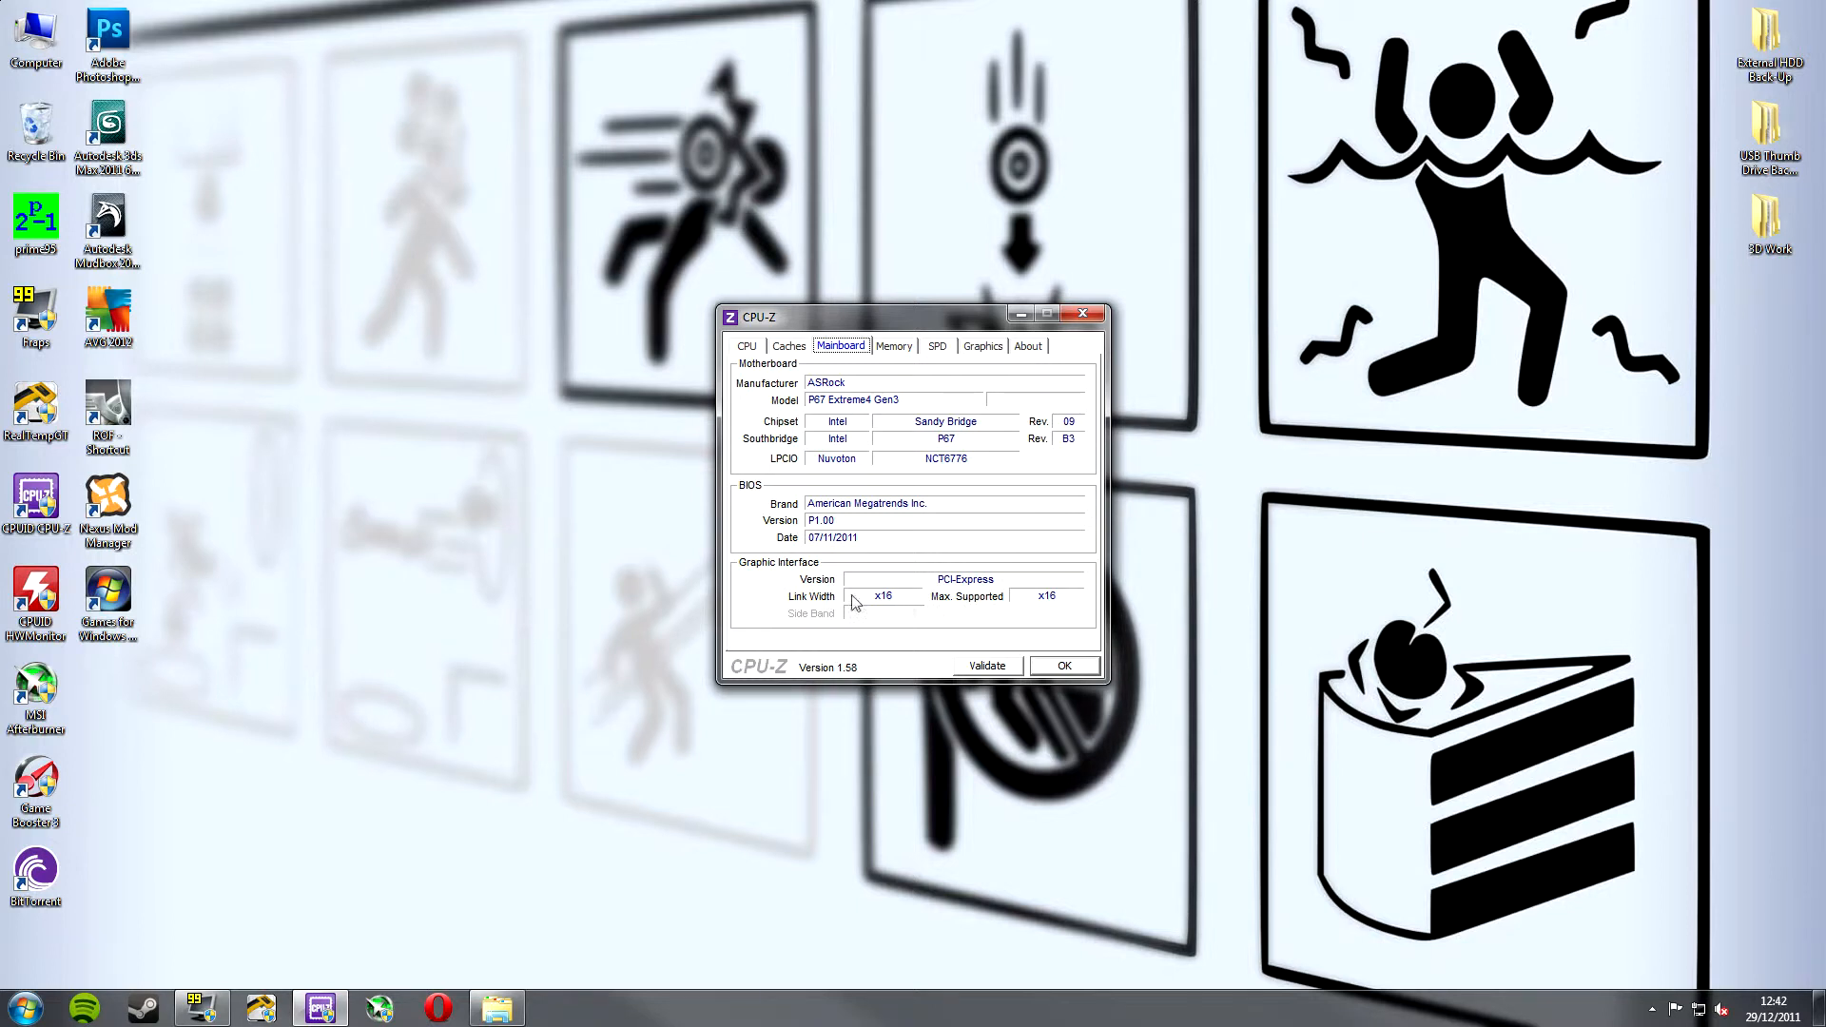
mouse_move(911, 603)
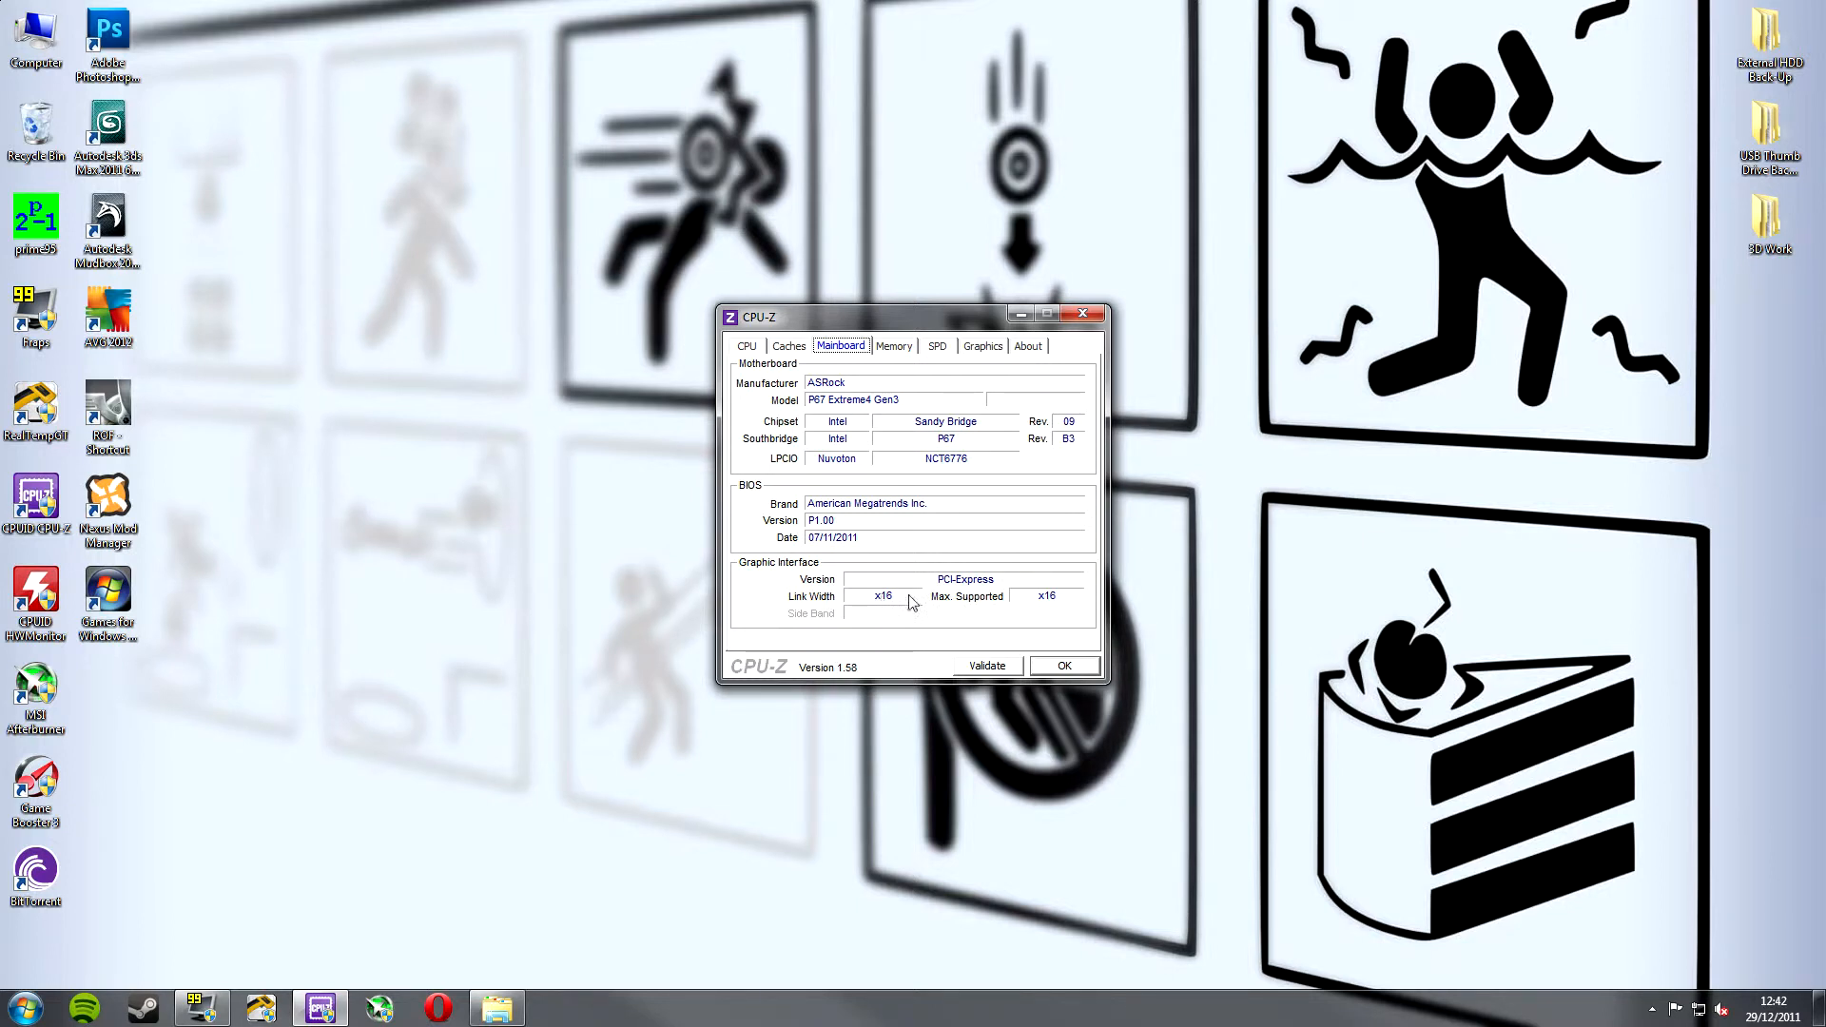
mouse_move(837, 476)
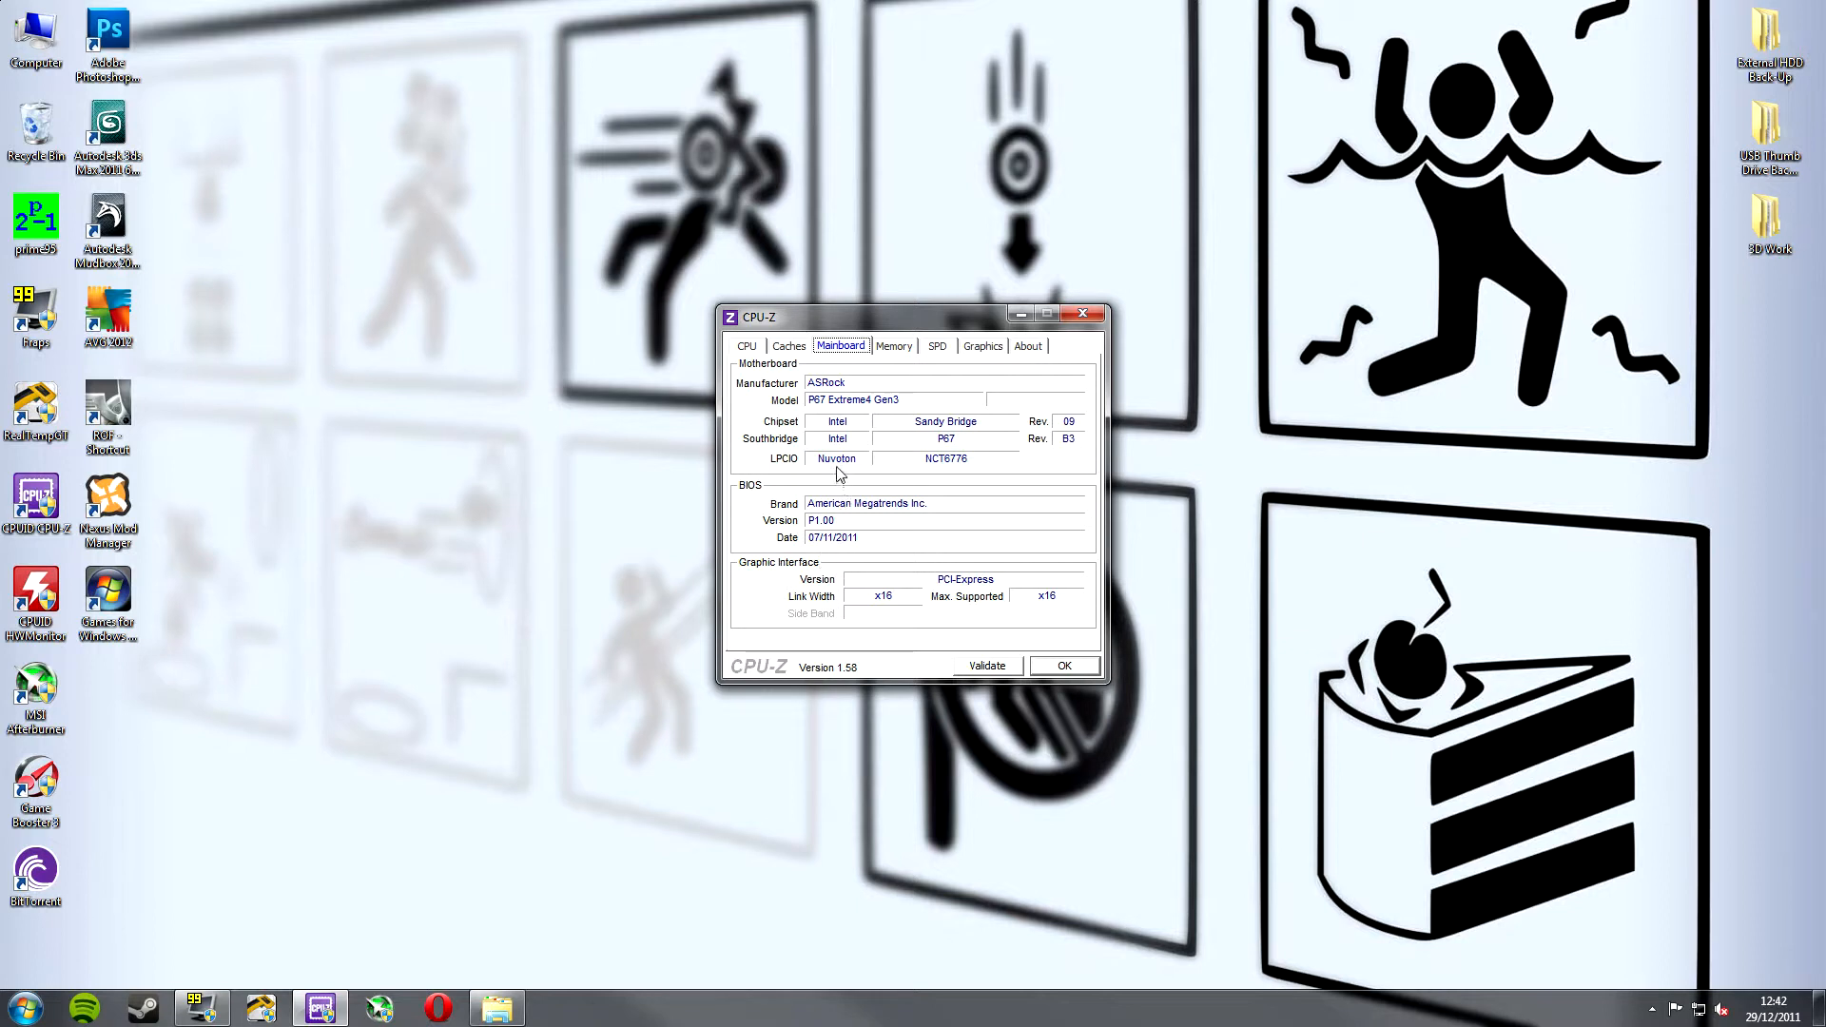
Show the Memory tab reporting 8192 MB dual-channel DDR3 at 9-9-9-24.
click(894, 346)
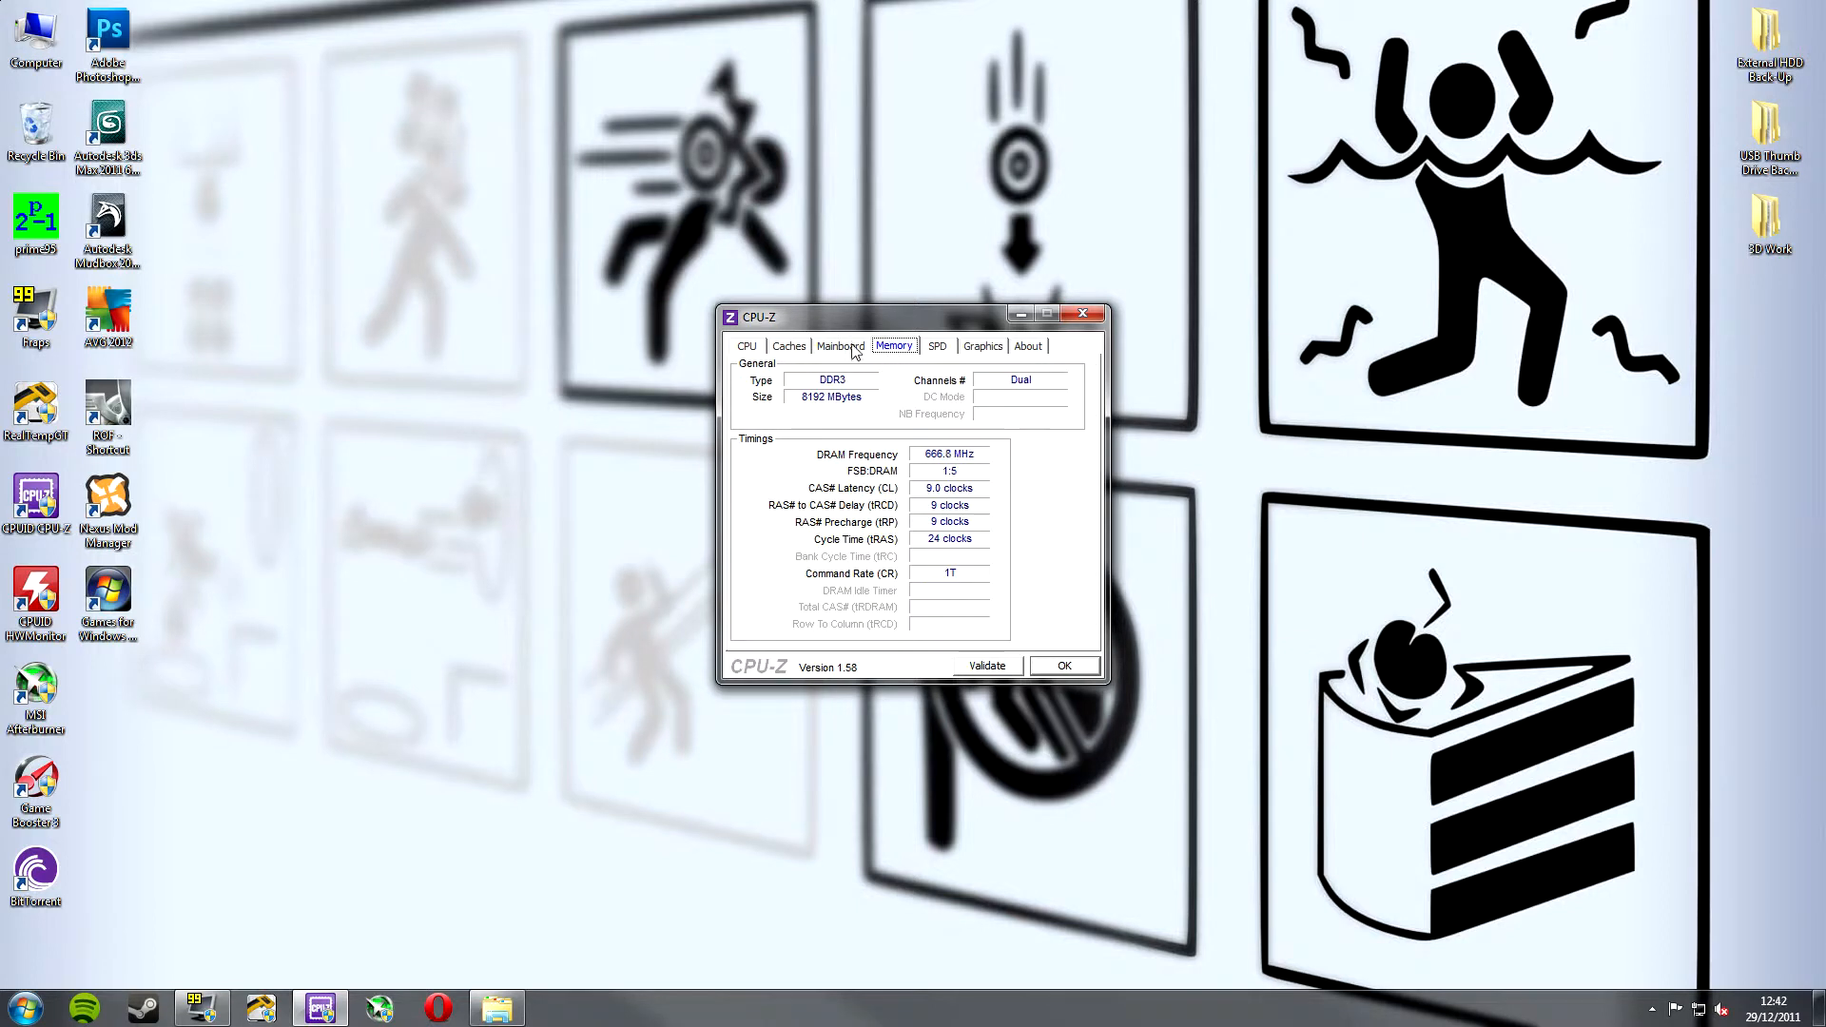
mouse_move(873, 394)
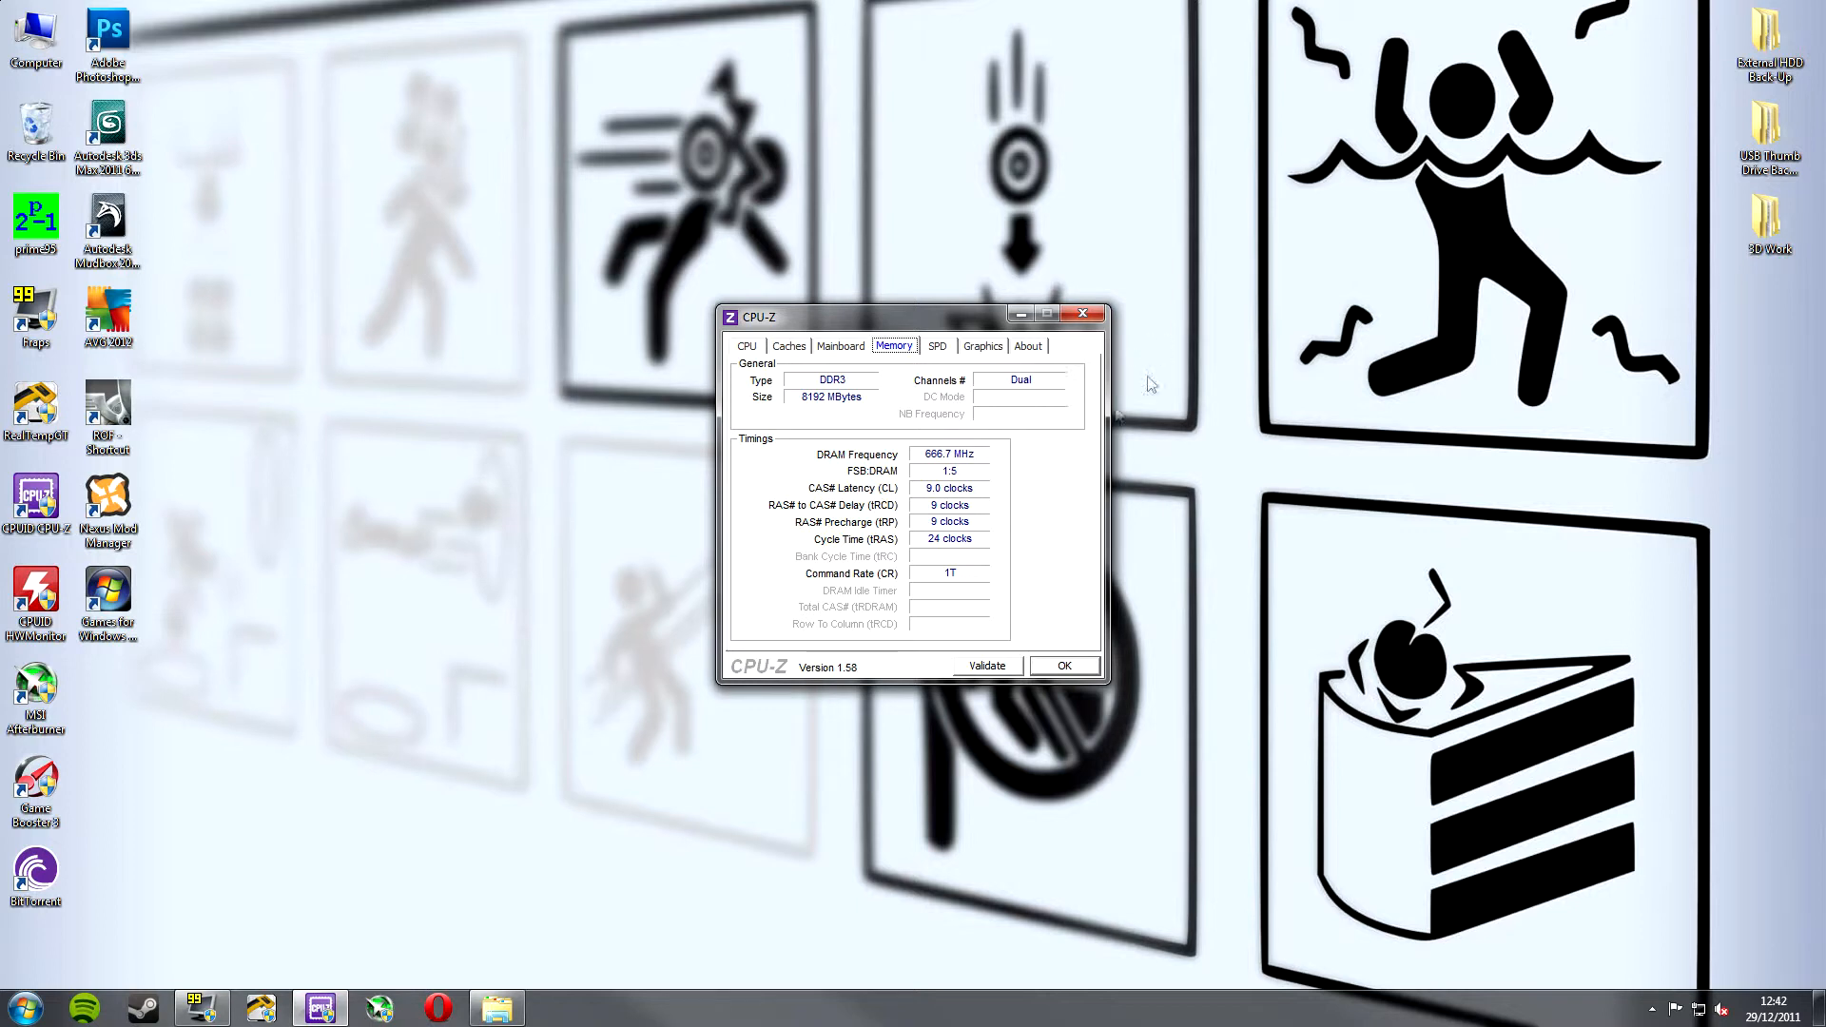
mouse_move(868, 409)
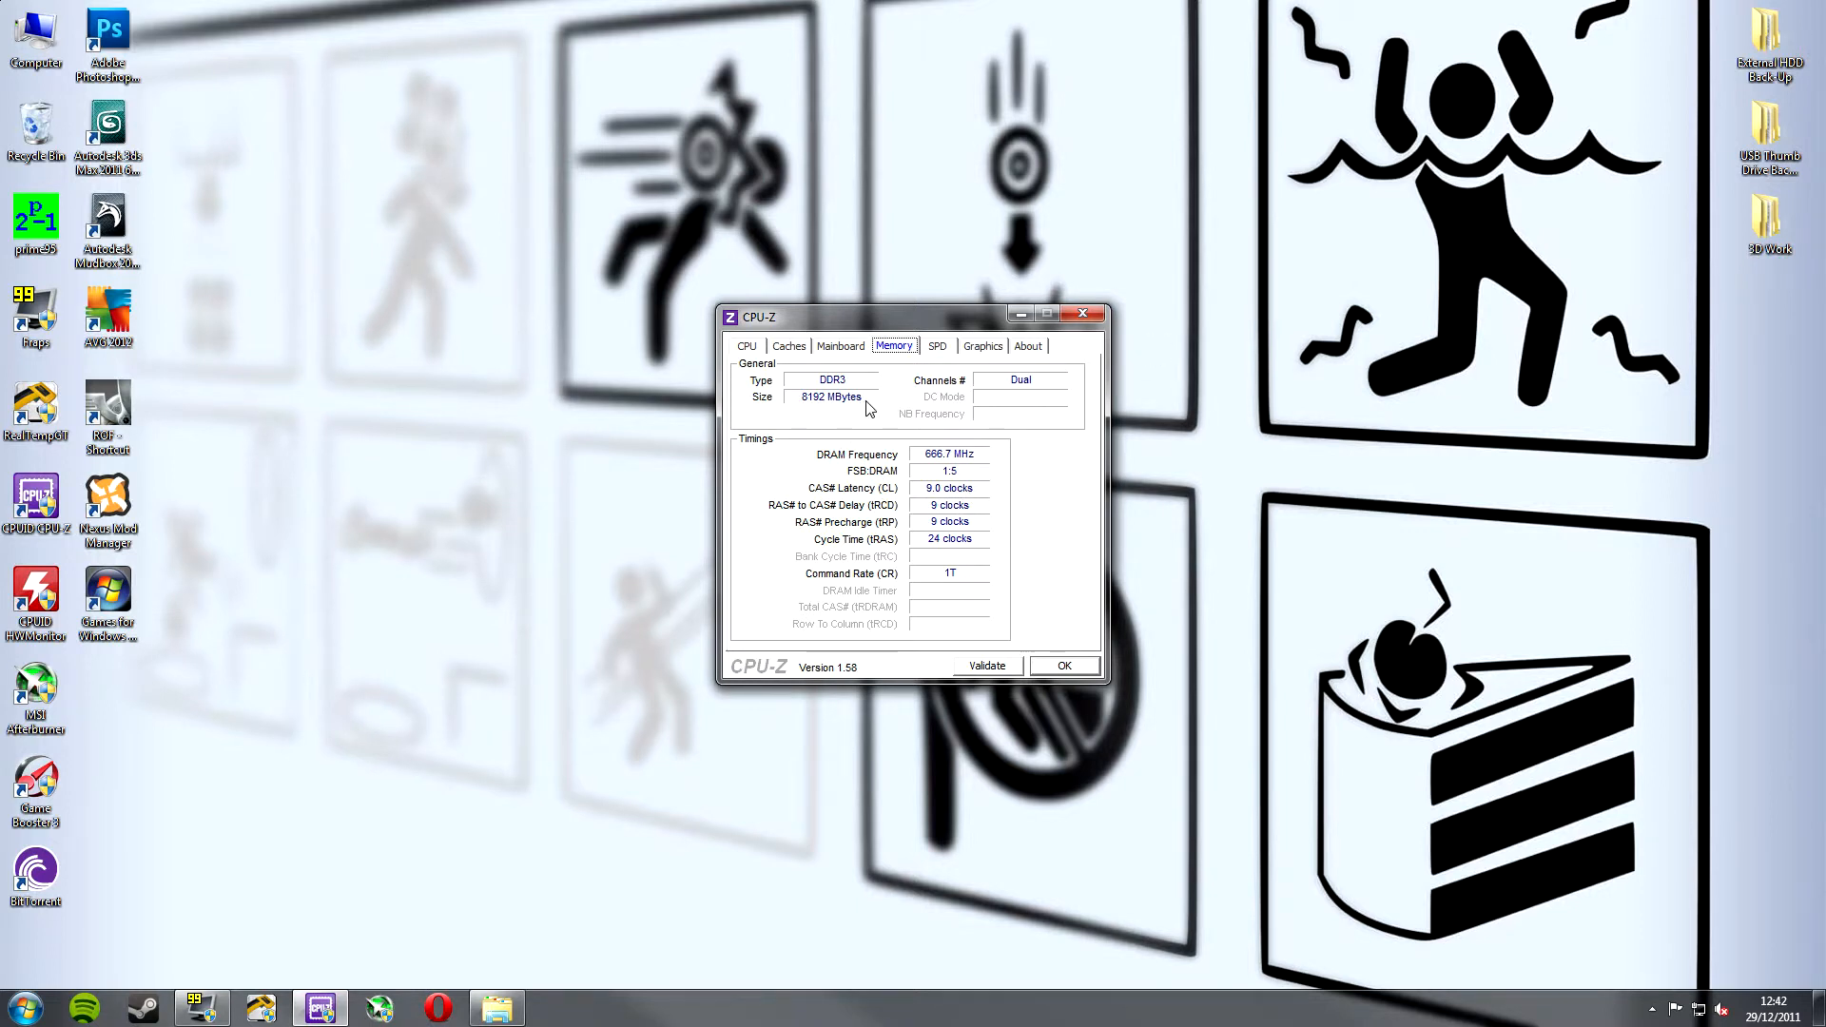
mouse_move(801, 409)
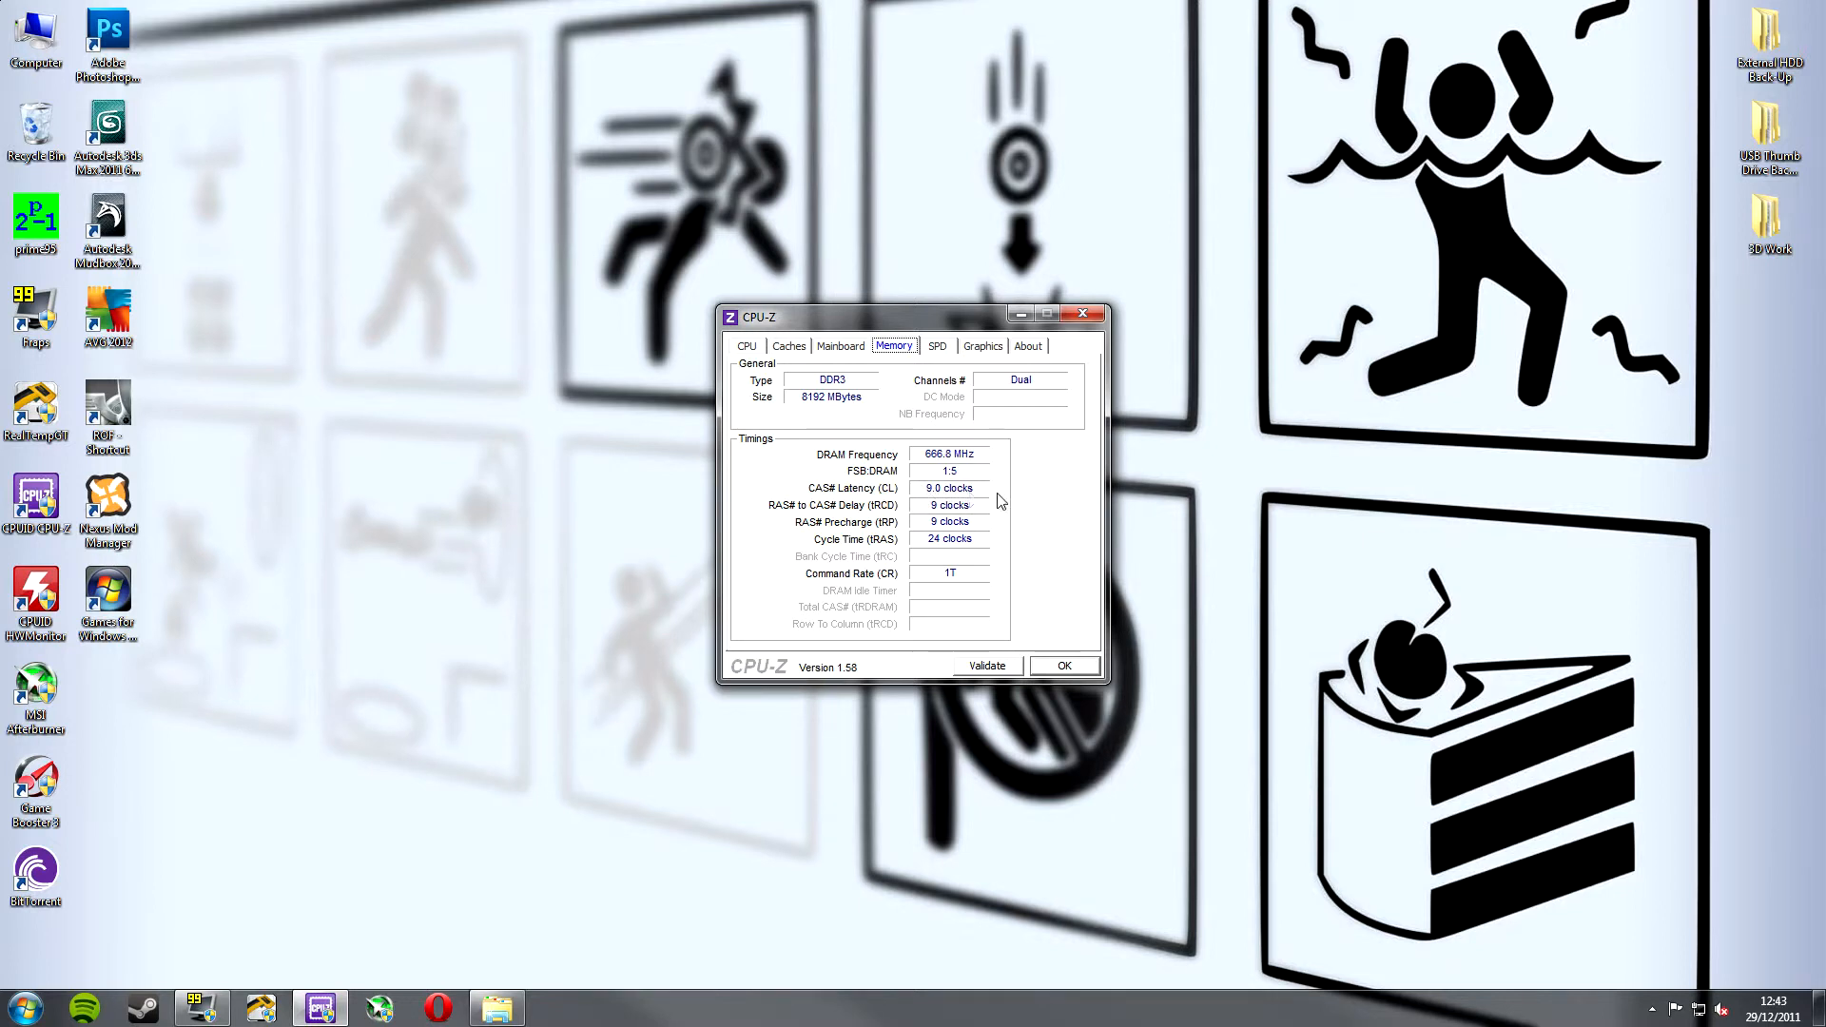
mouse_move(945, 504)
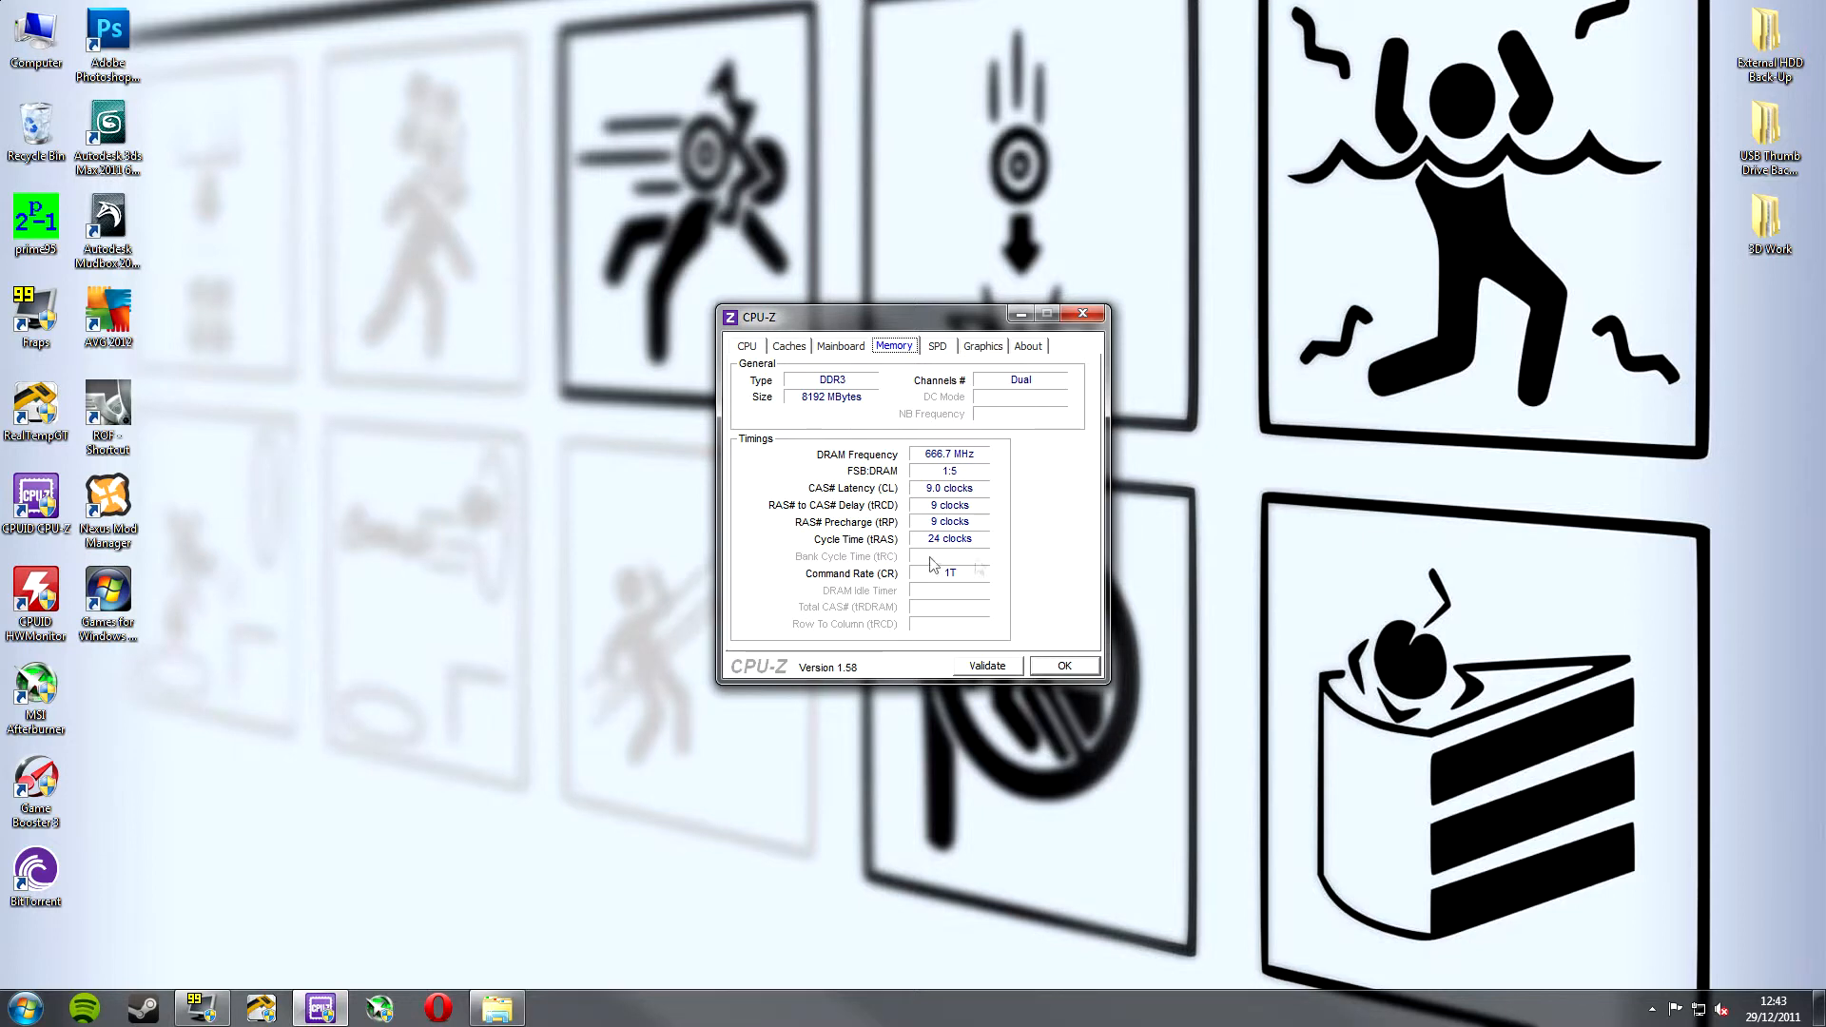
Show the SPD tab with the 4096 MB Kingston PC3-10700 module in slot 1.
click(936, 346)
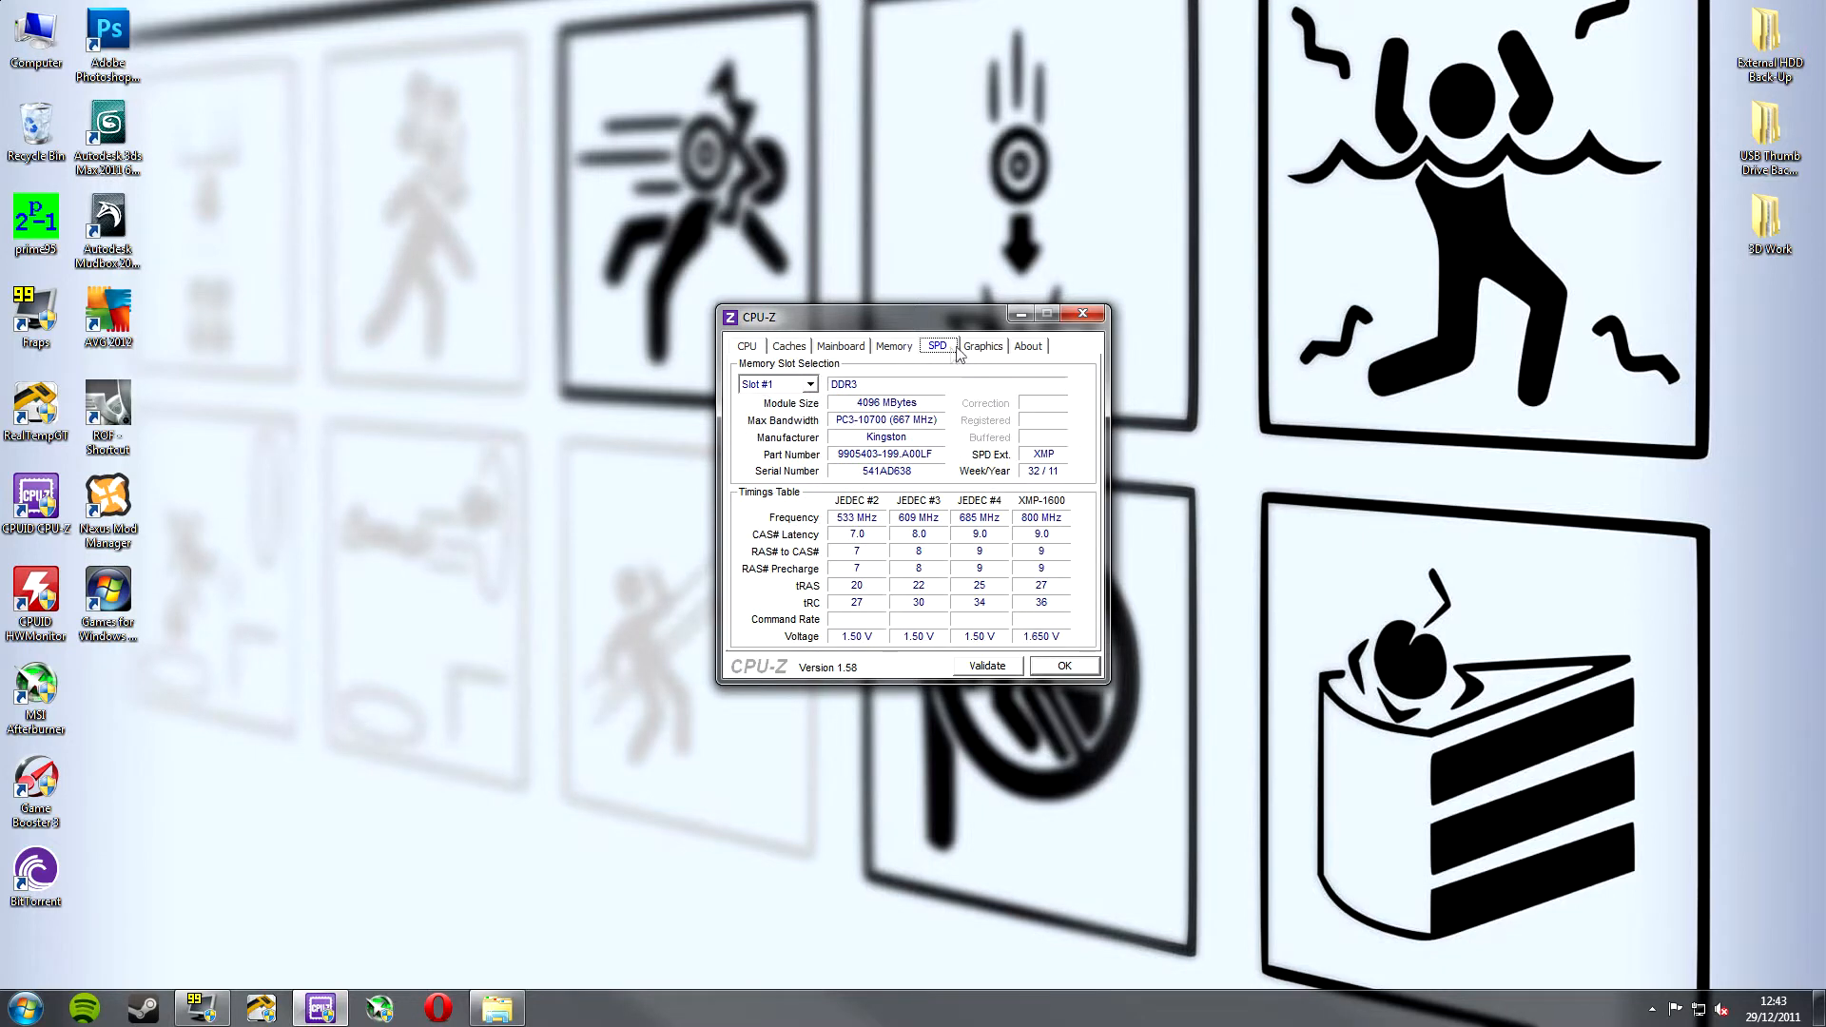
mouse_move(947, 358)
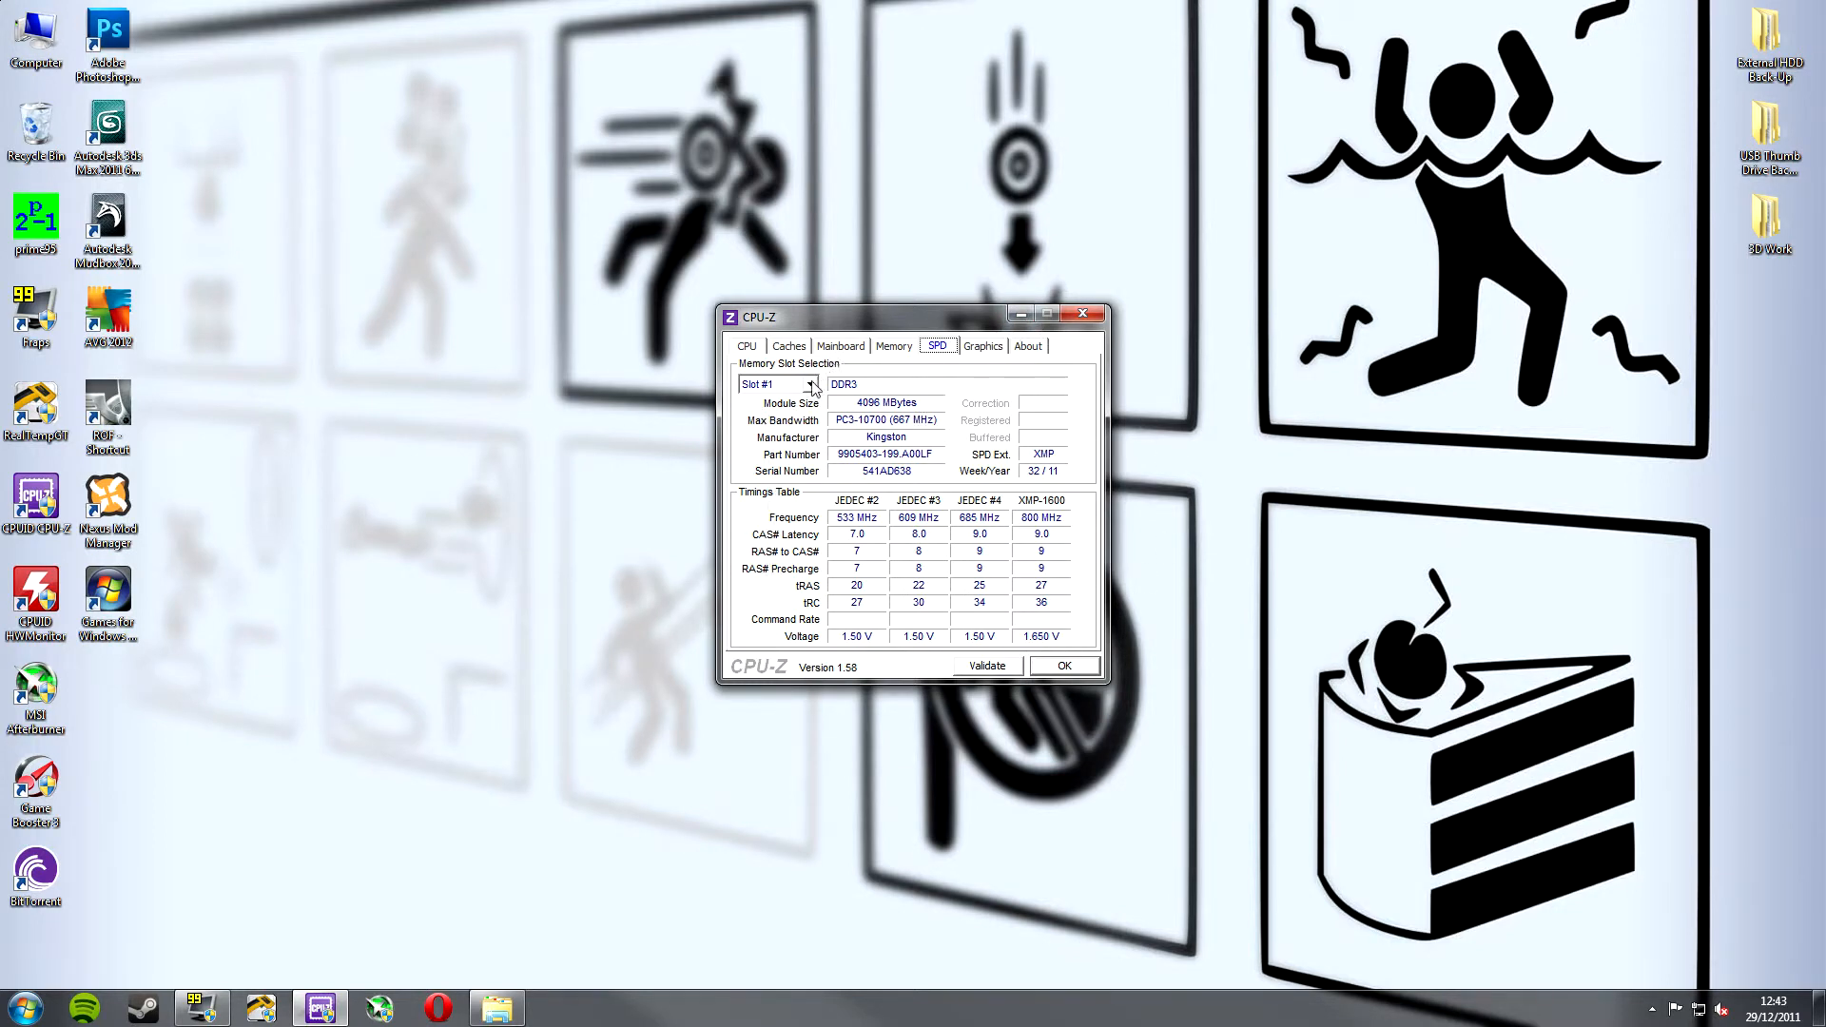
mouse_move(917, 378)
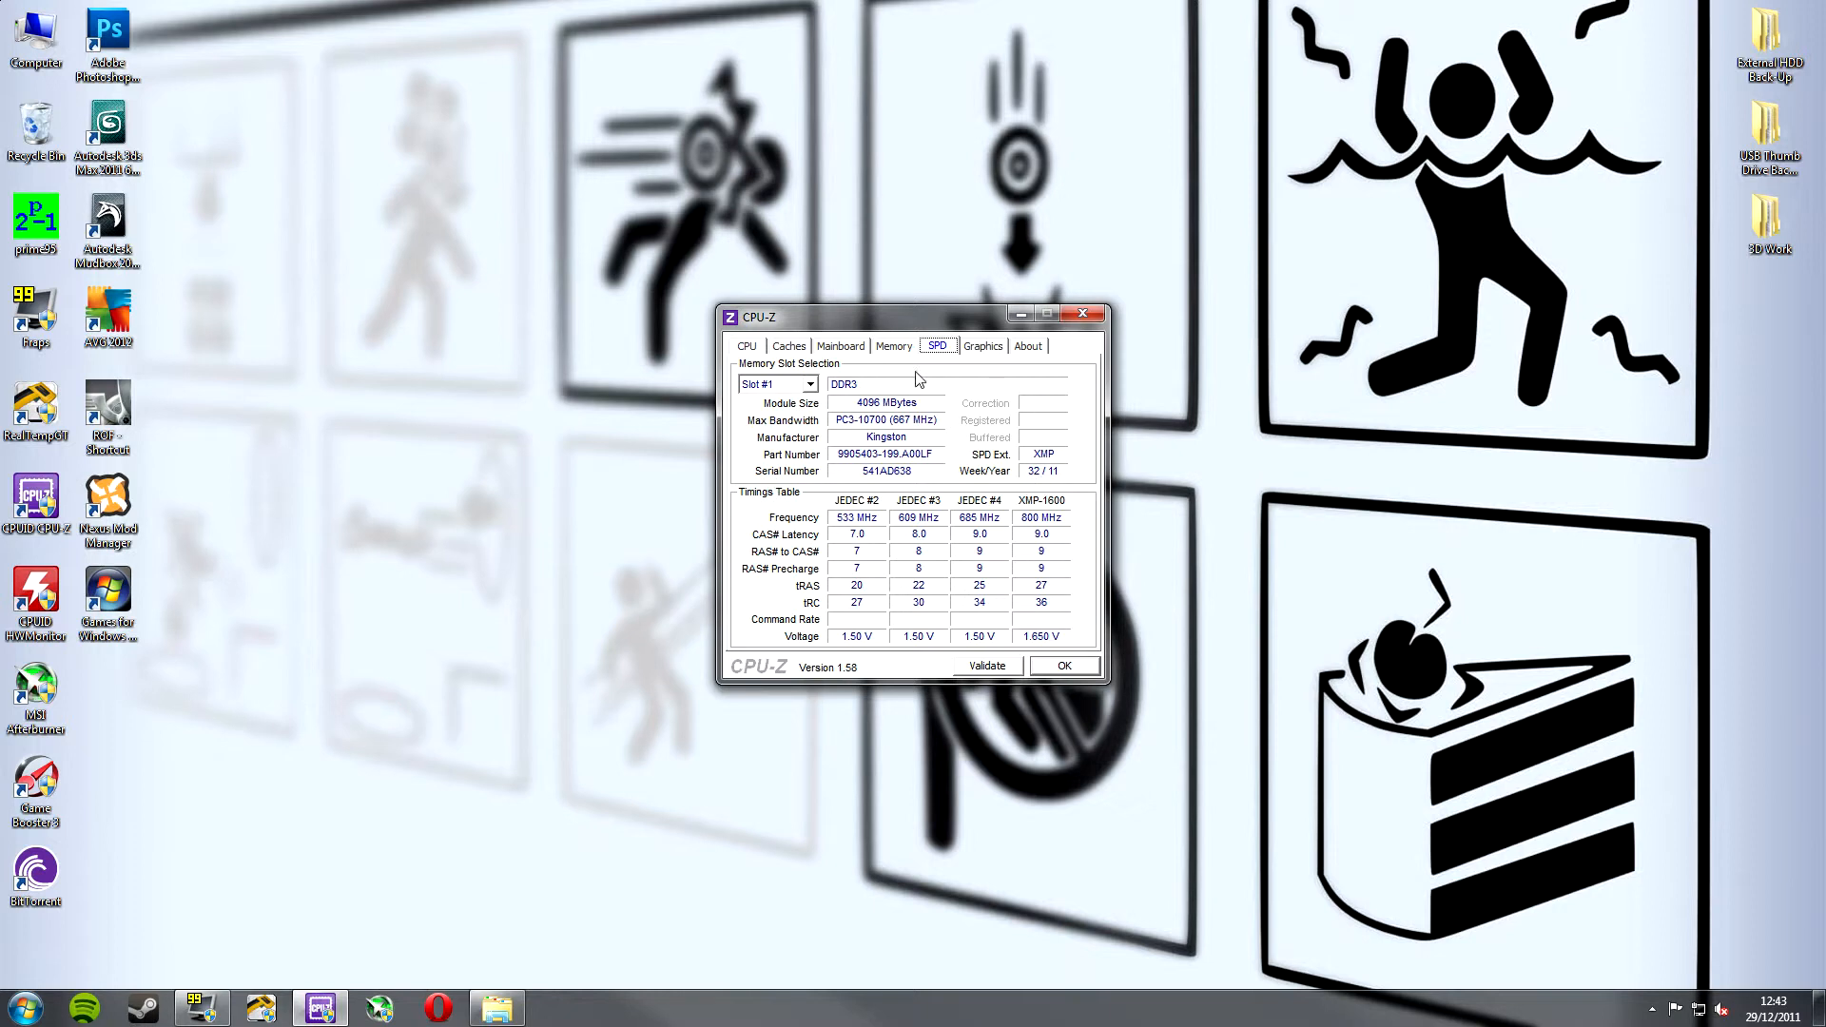
mouse_move(968, 438)
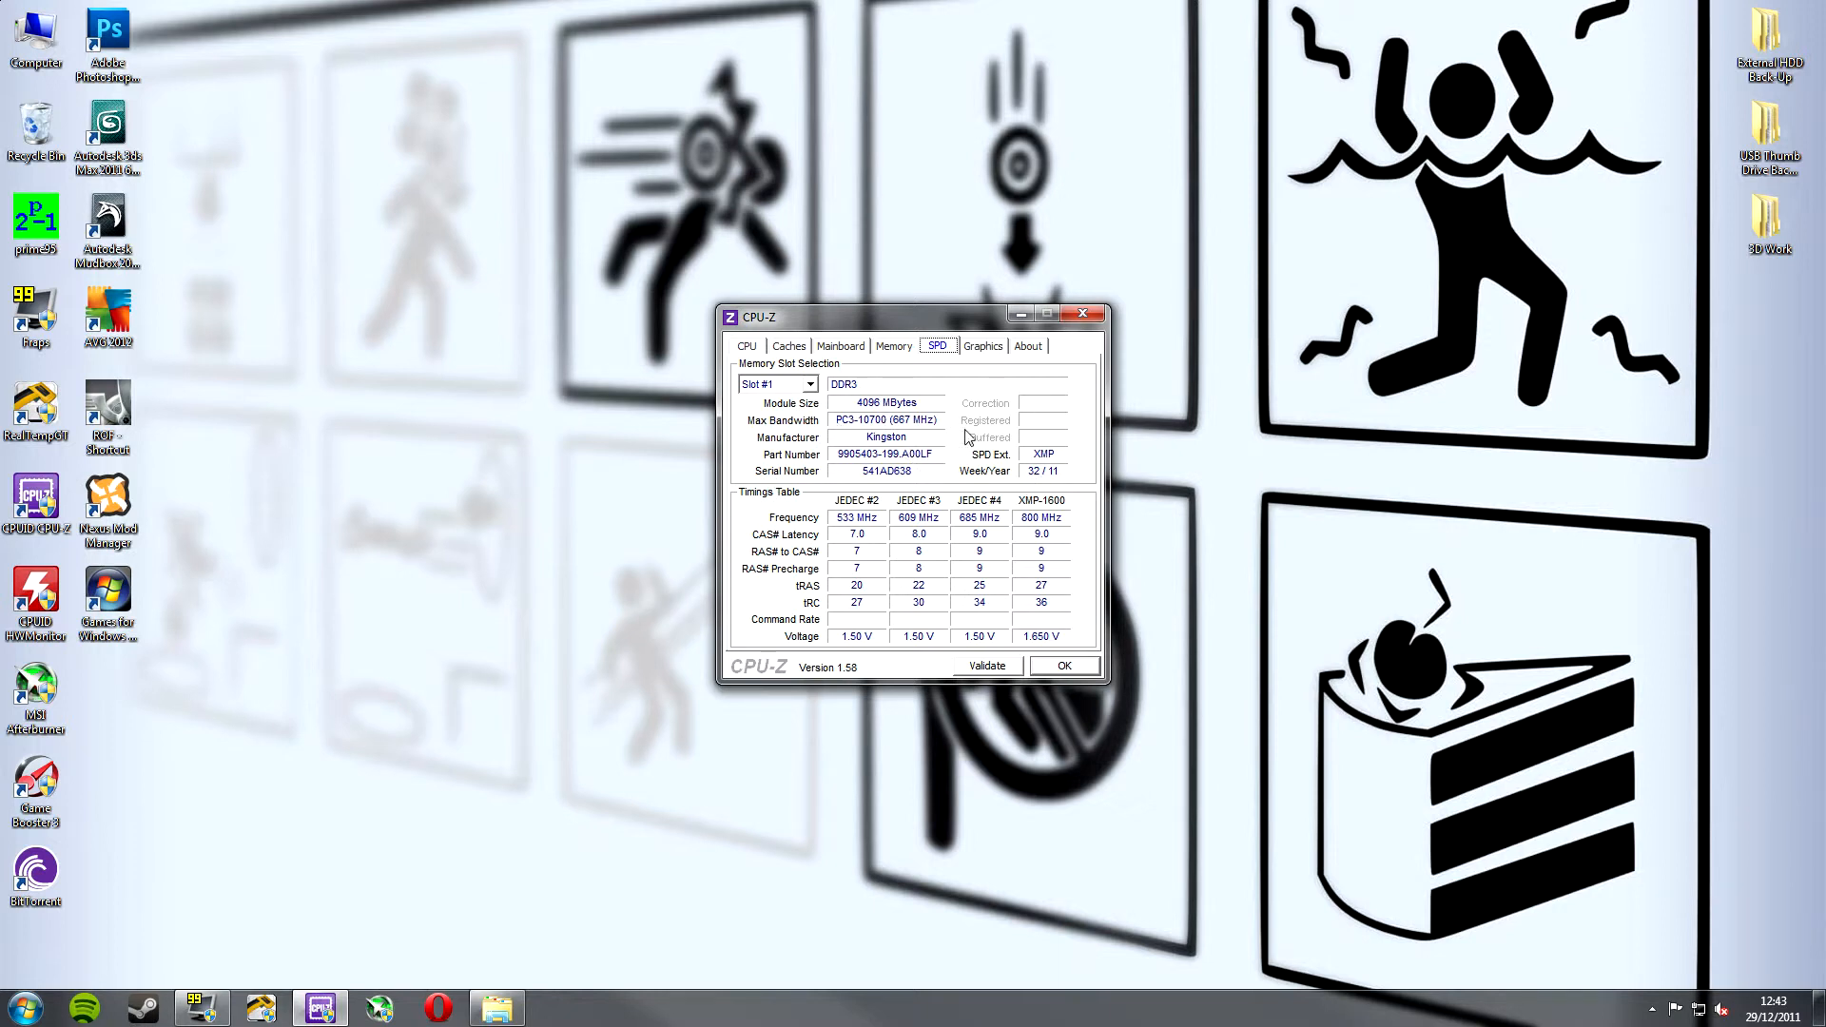
mouse_move(945, 488)
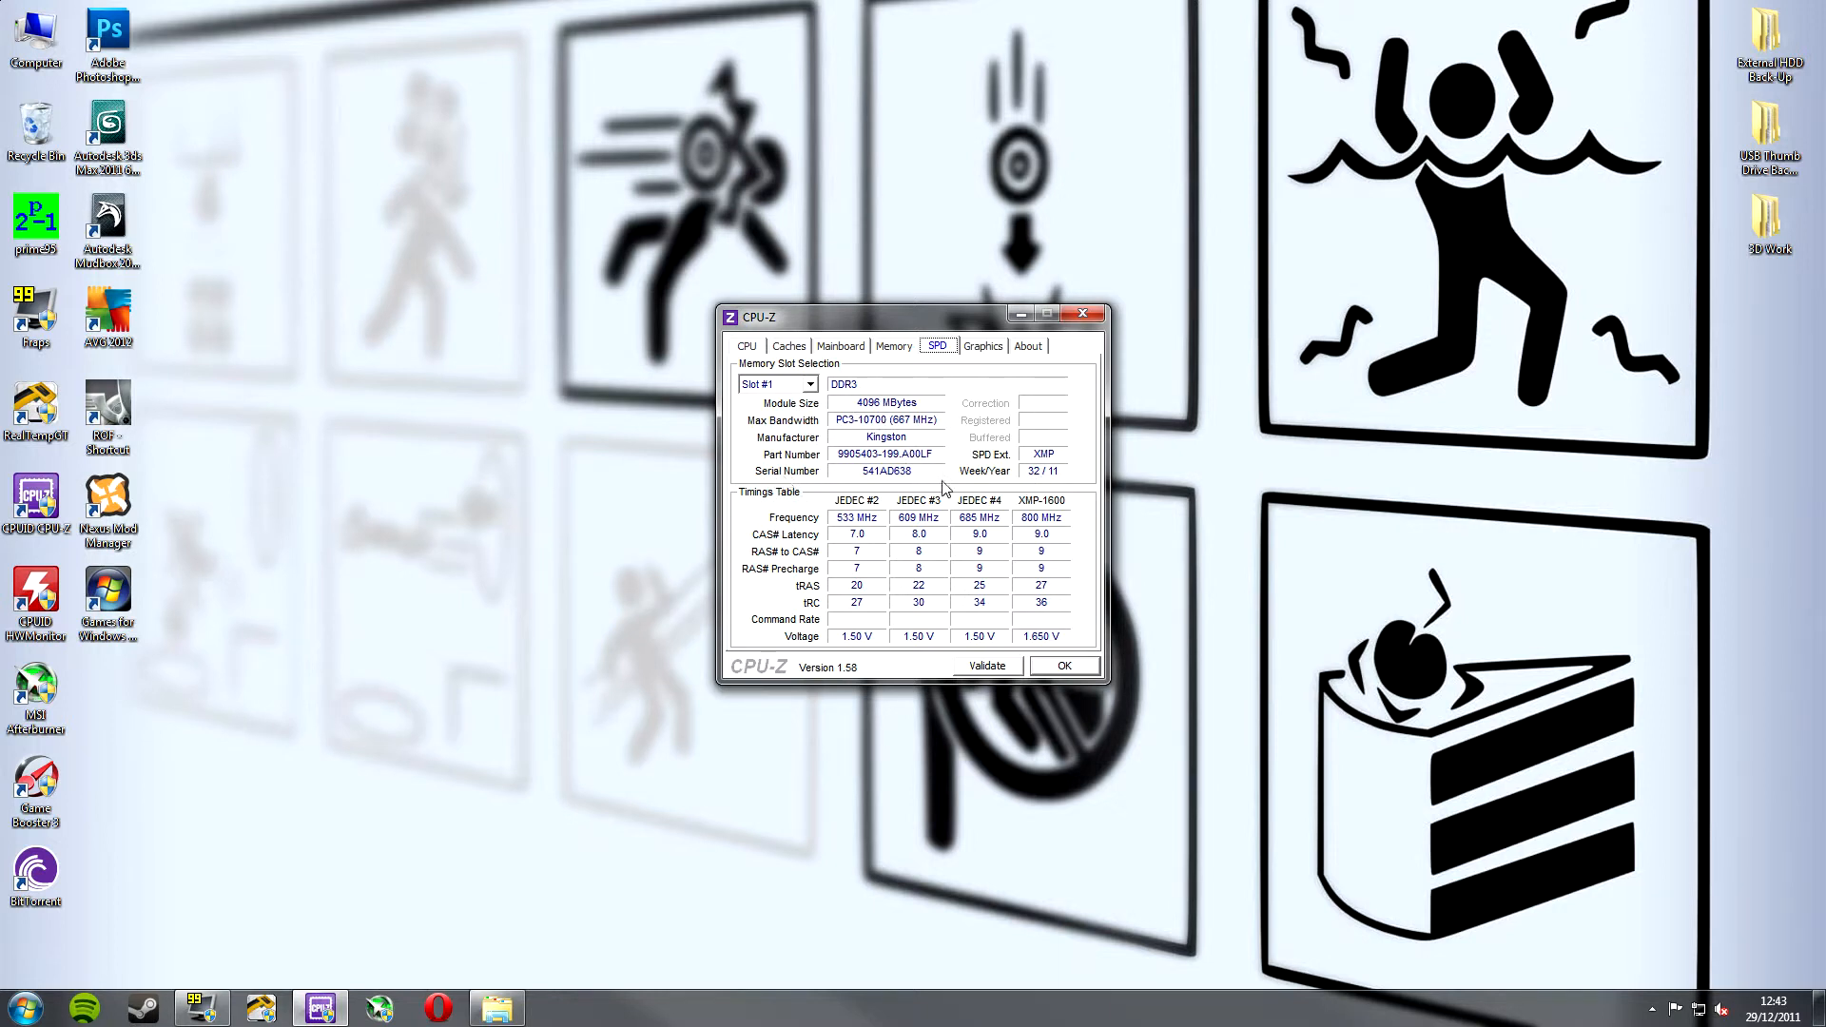
mouse_move(989, 580)
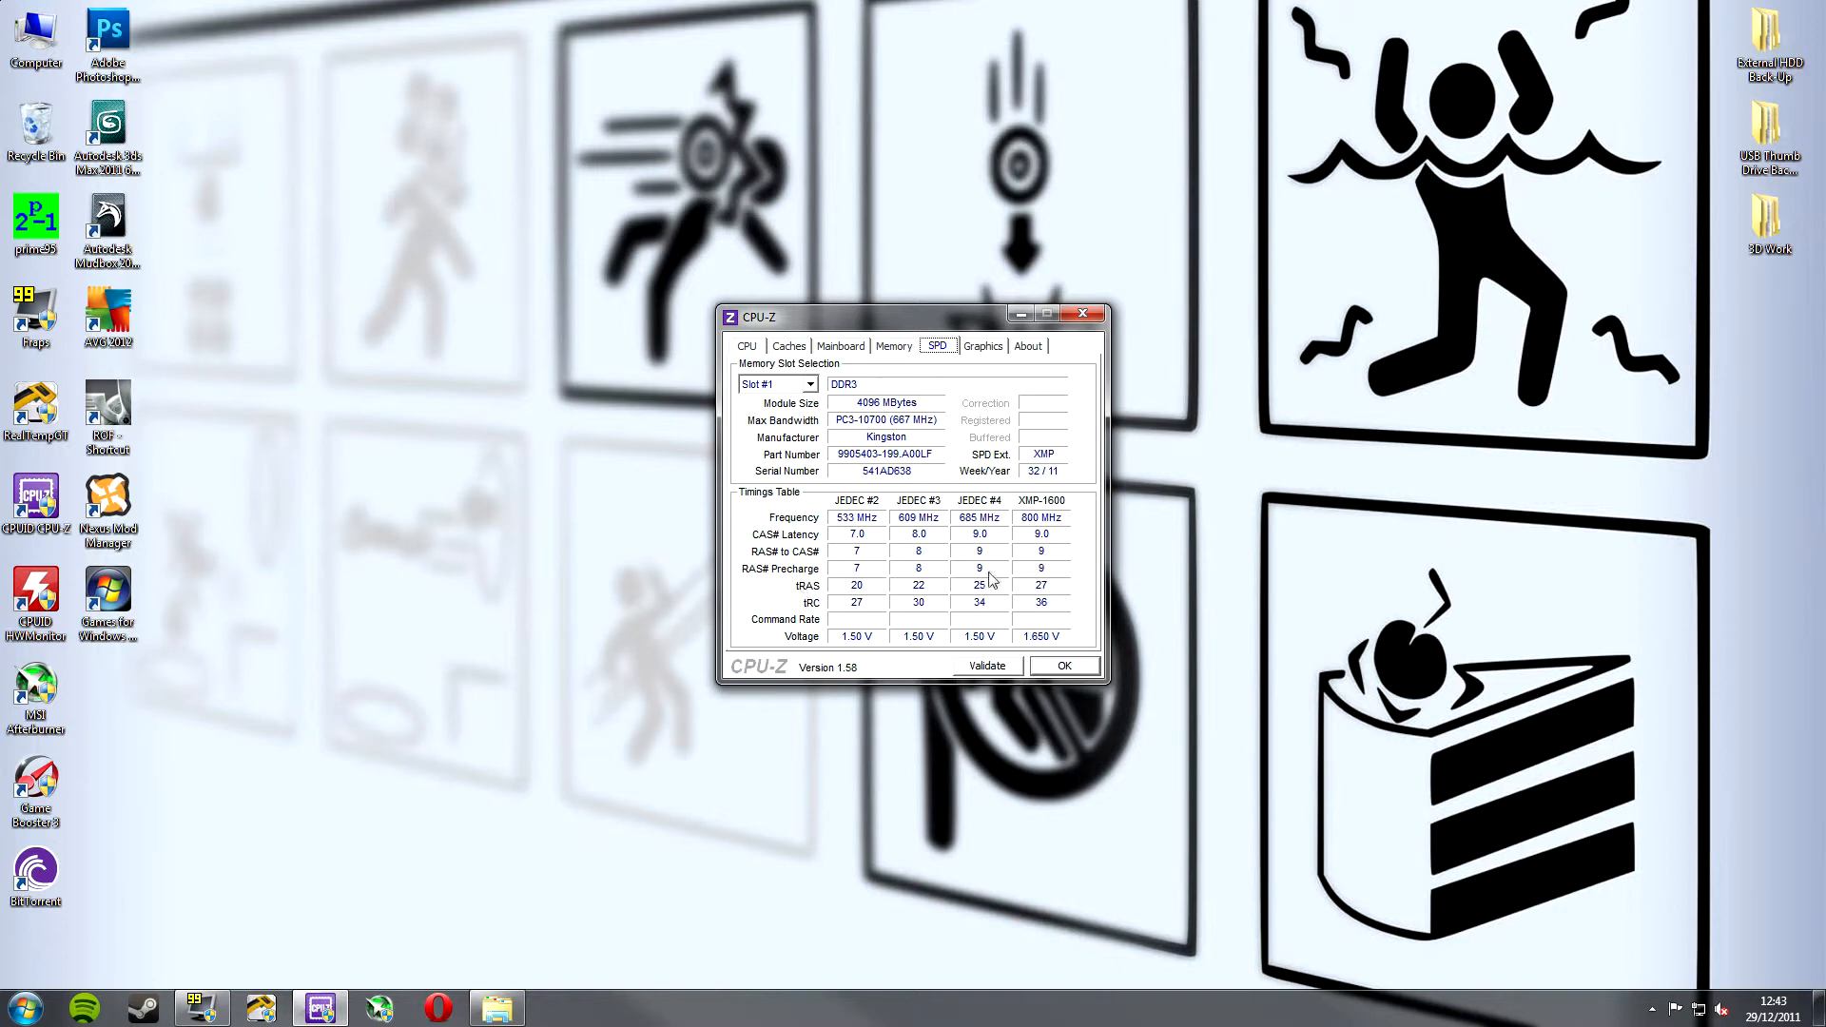
mouse_move(816, 609)
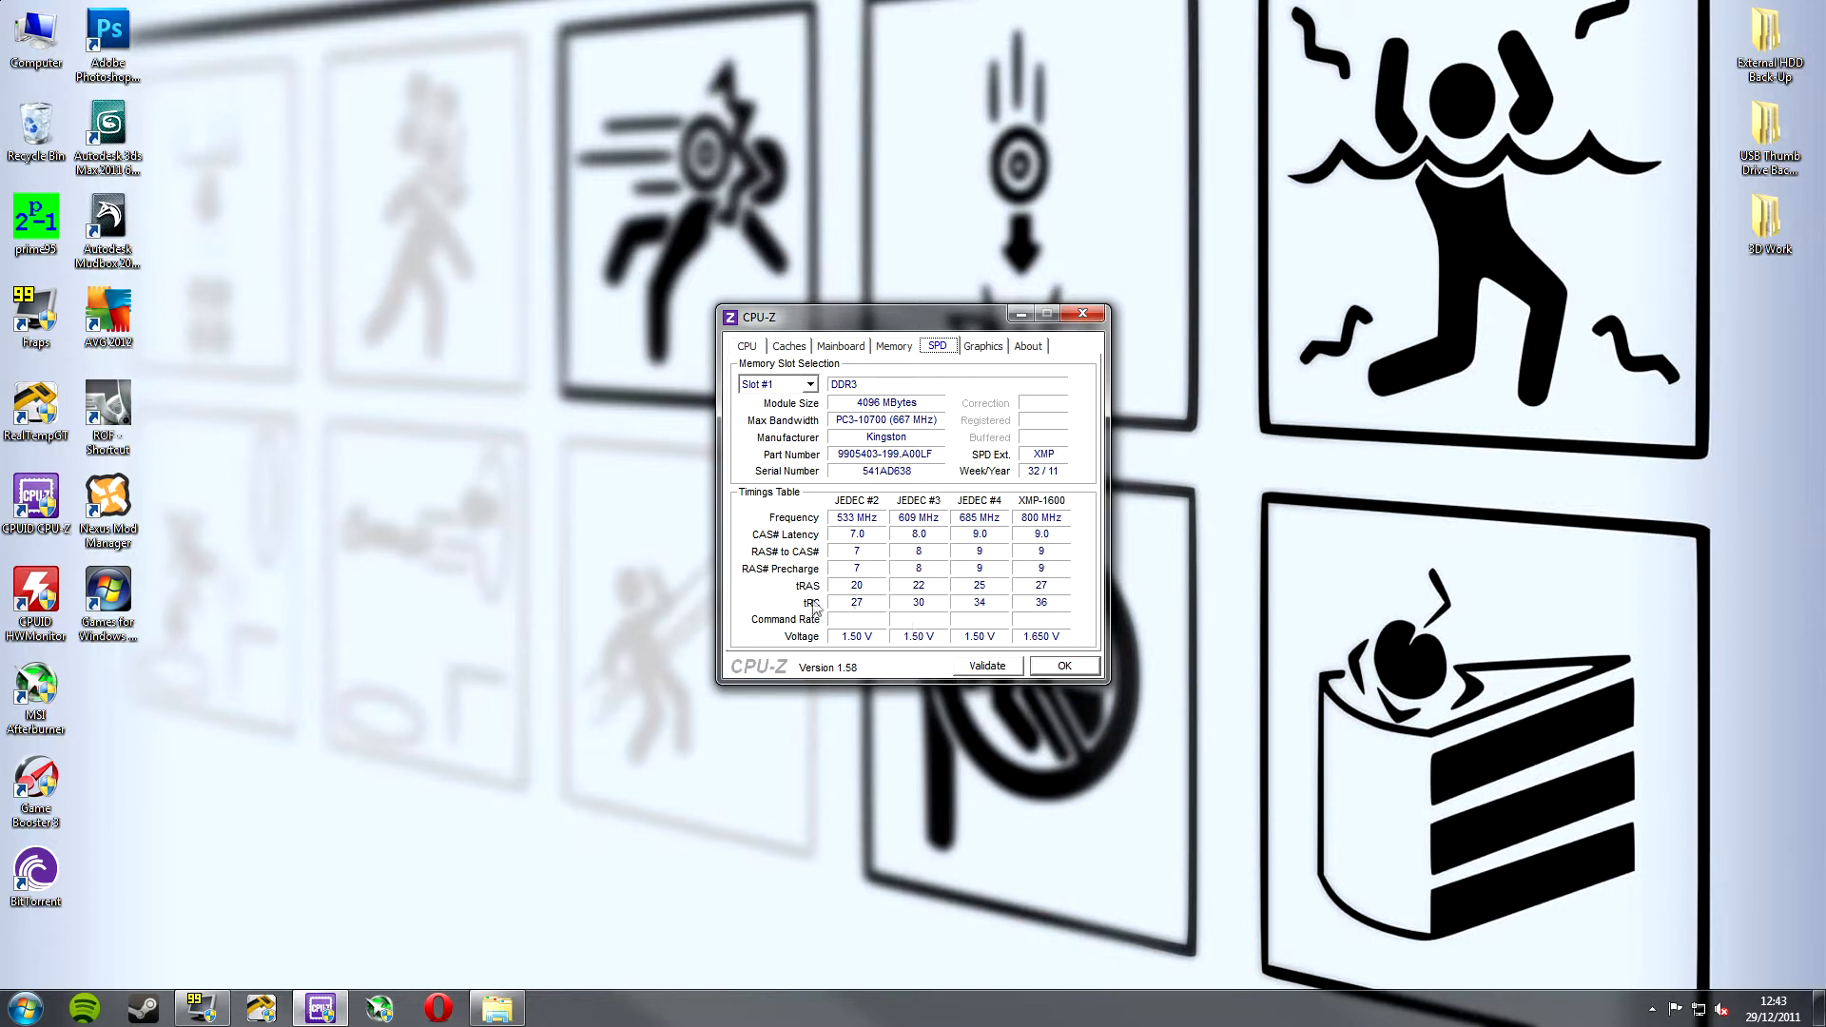
Show the Graphics tab reporting the GeForce GTX 560 Ti with 1024 MB.
click(982, 347)
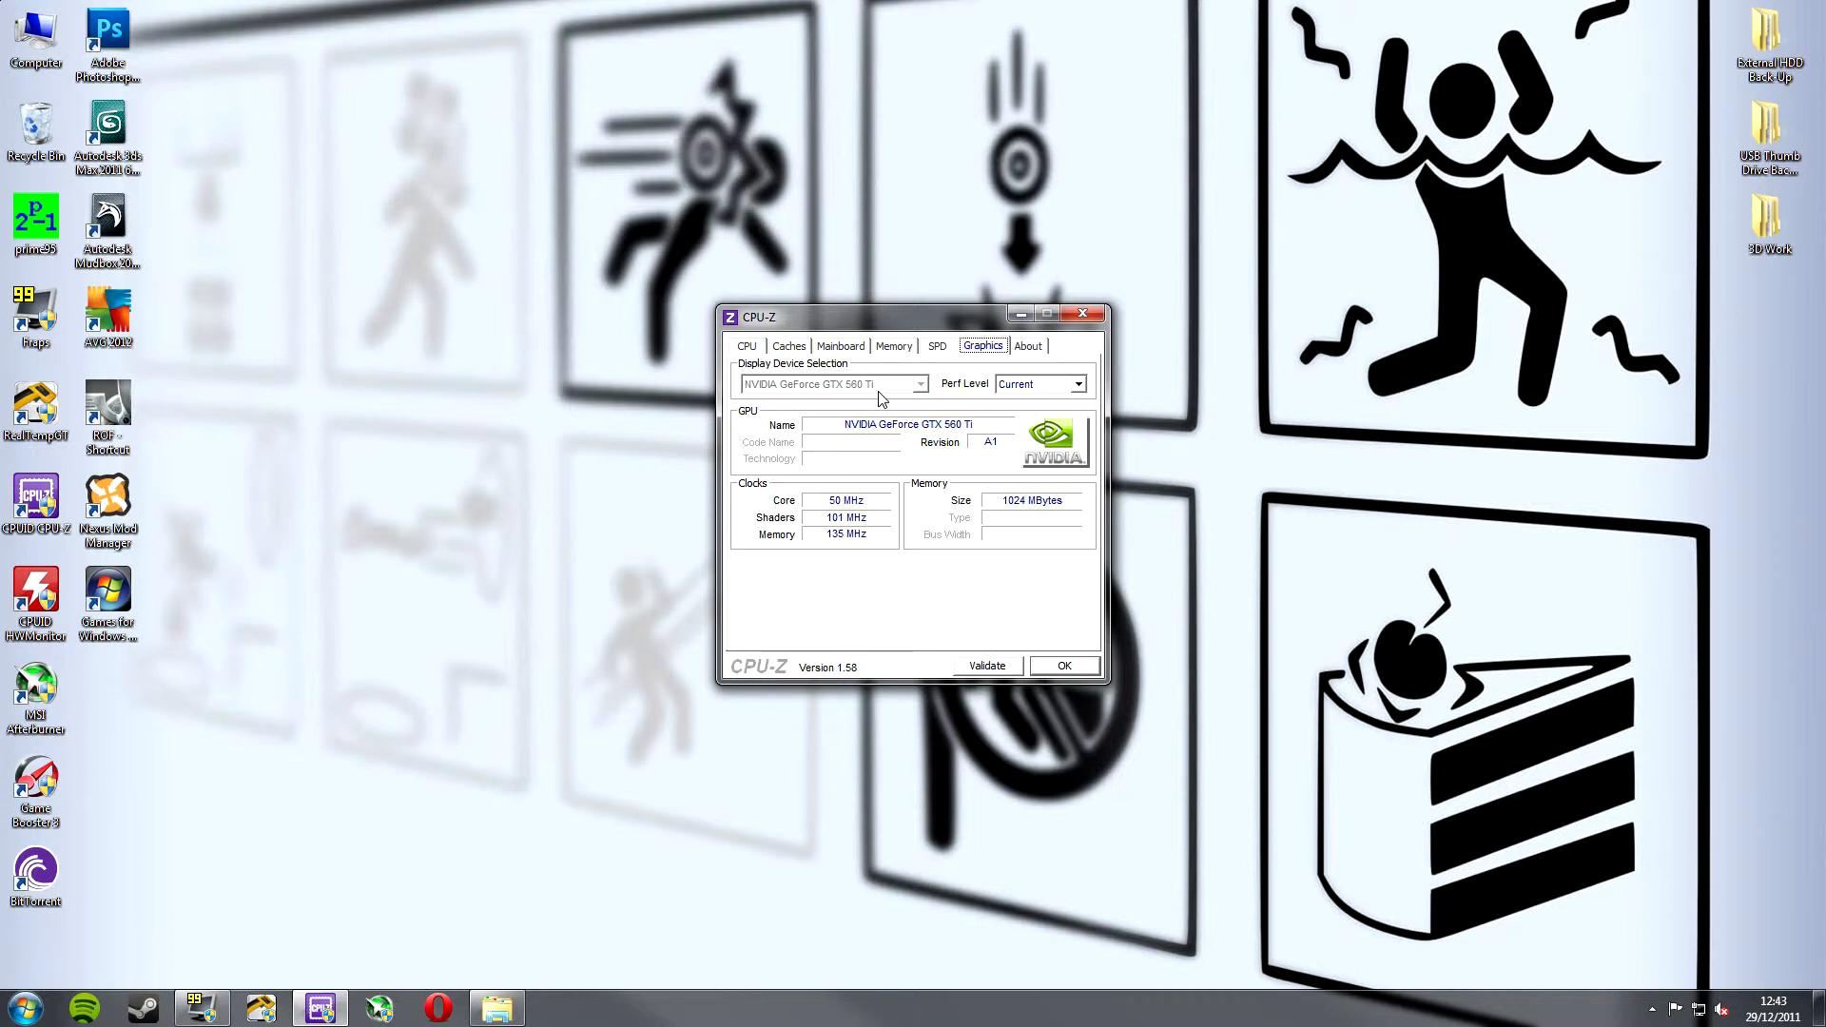
mouse_move(1017, 612)
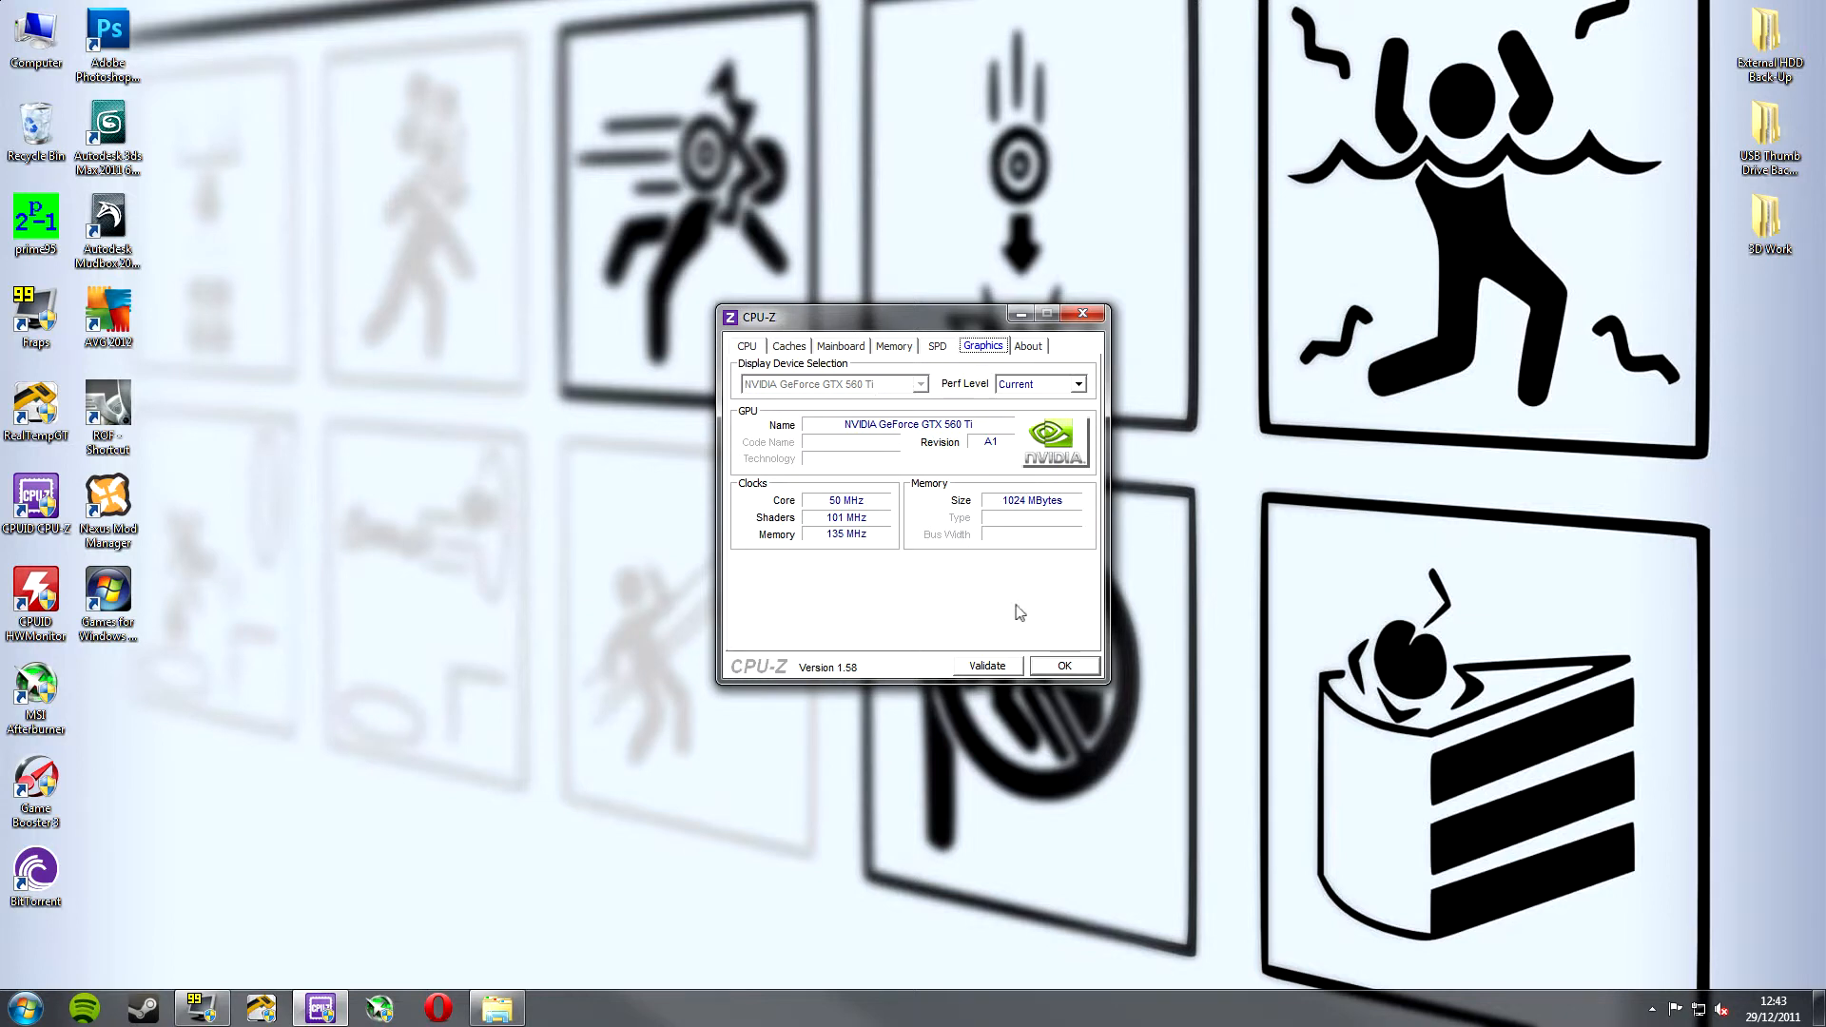
mouse_move(821, 559)
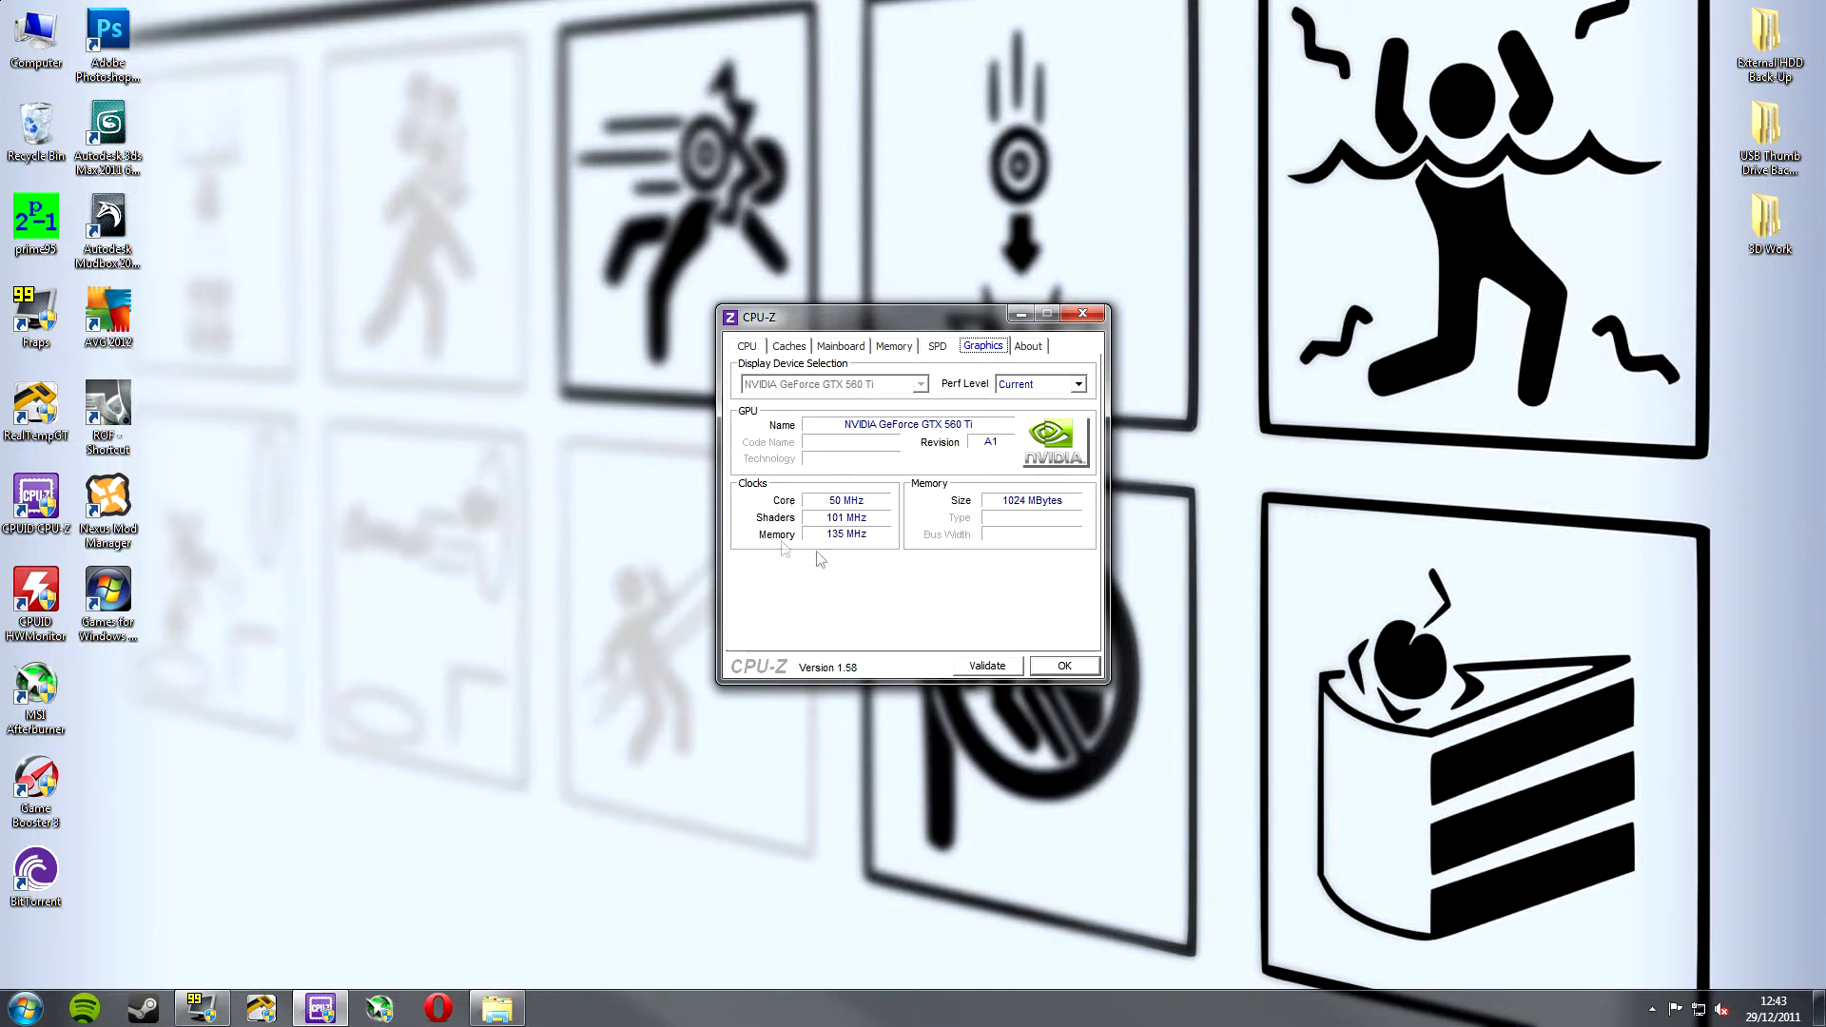
mouse_move(813, 487)
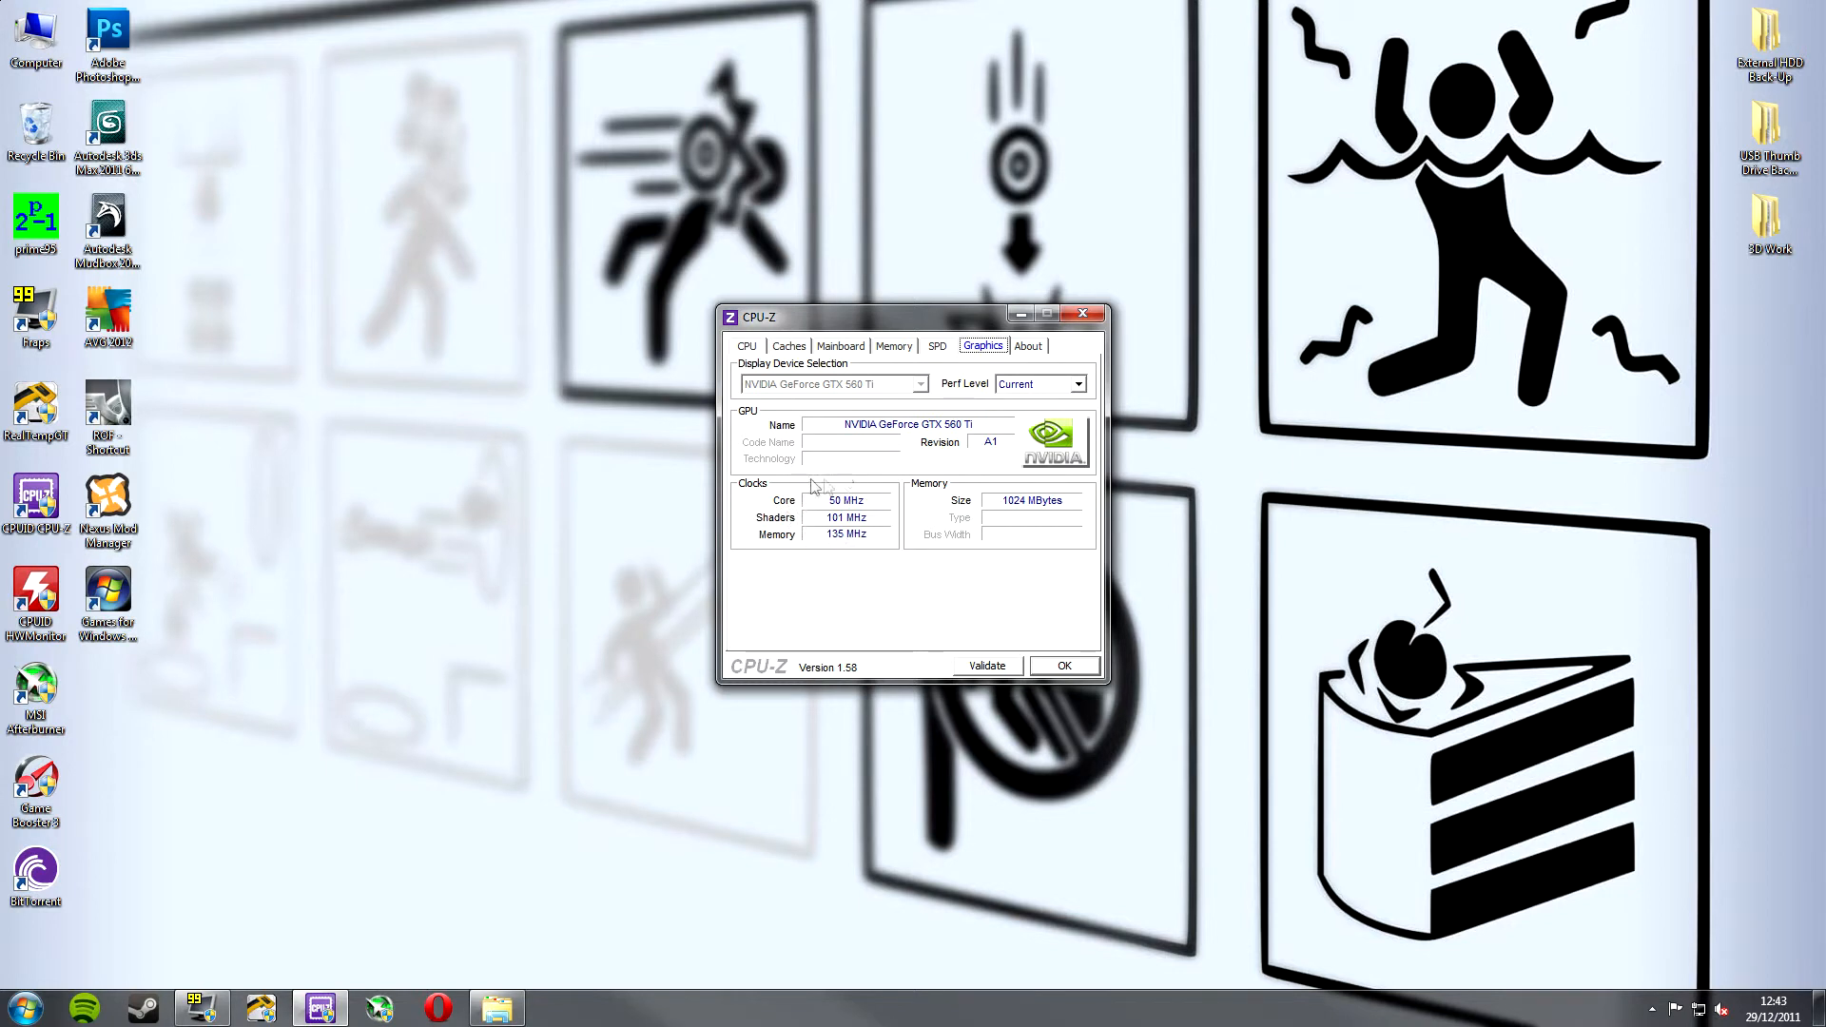
mouse_move(978, 499)
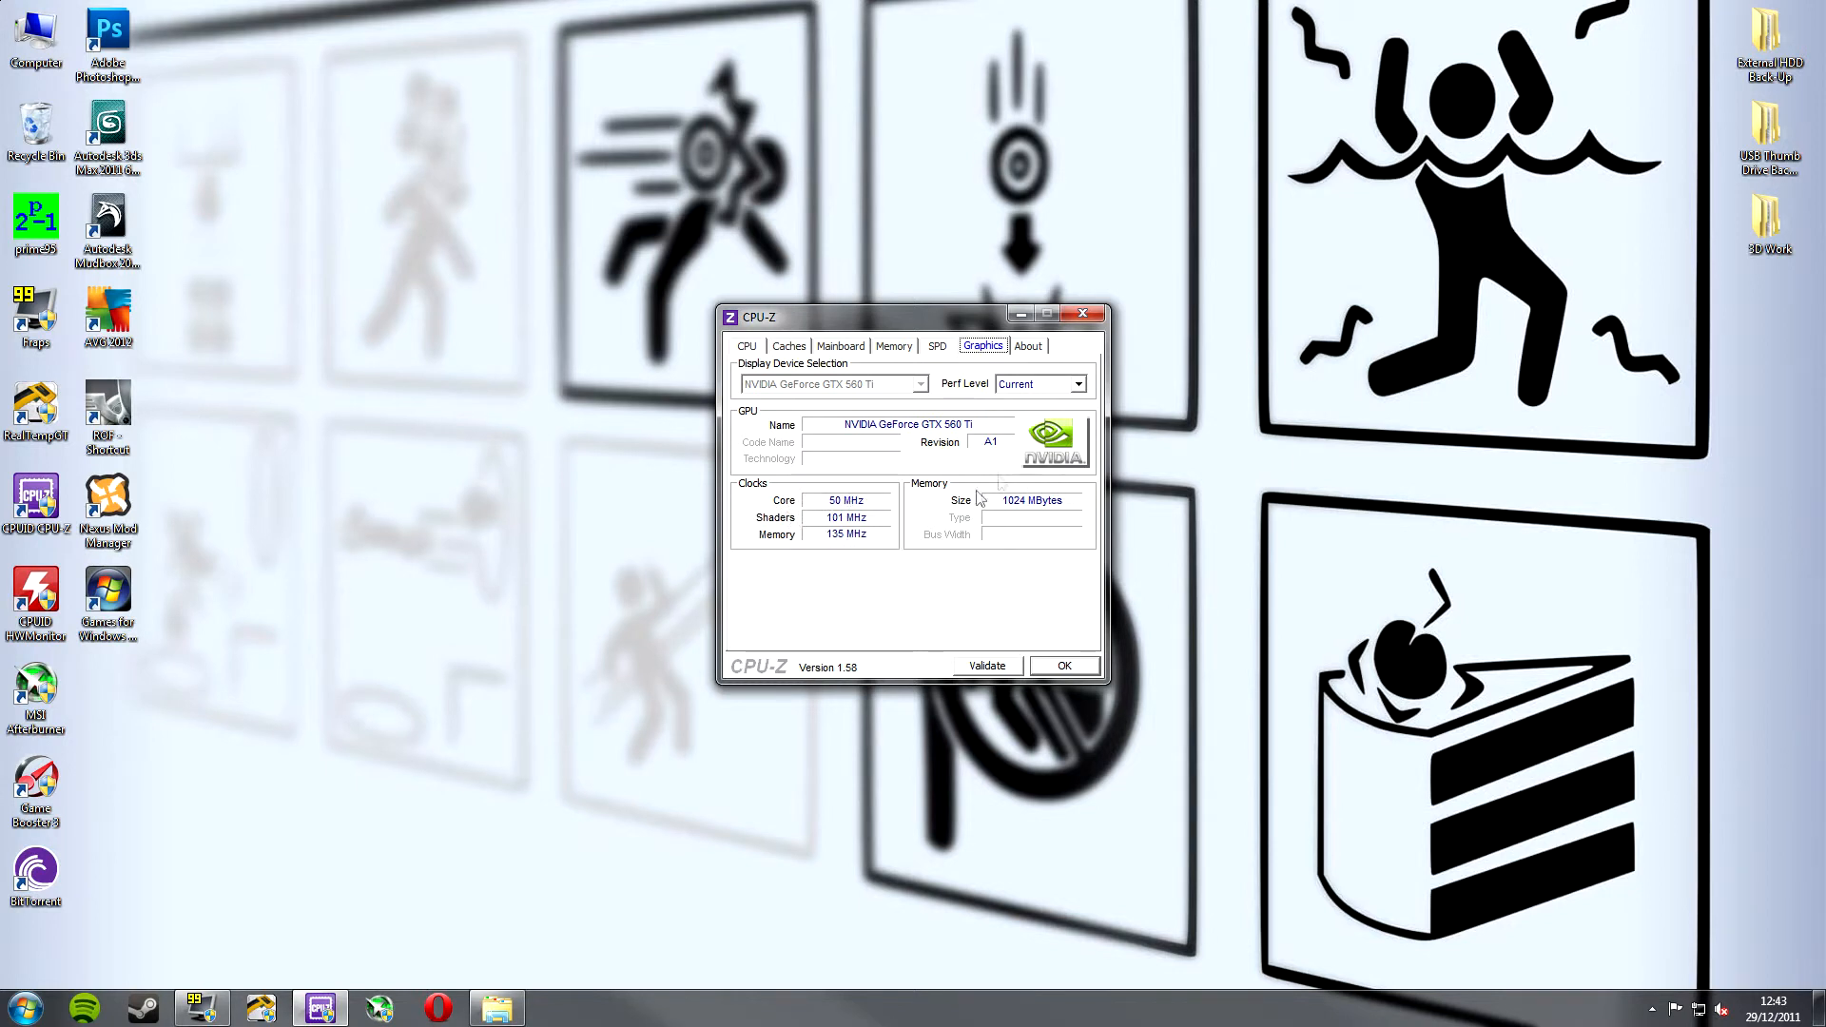
View the About tab (version 1.58, Windows 7 SP1) and return to the CPU tab.
click(1027, 344)
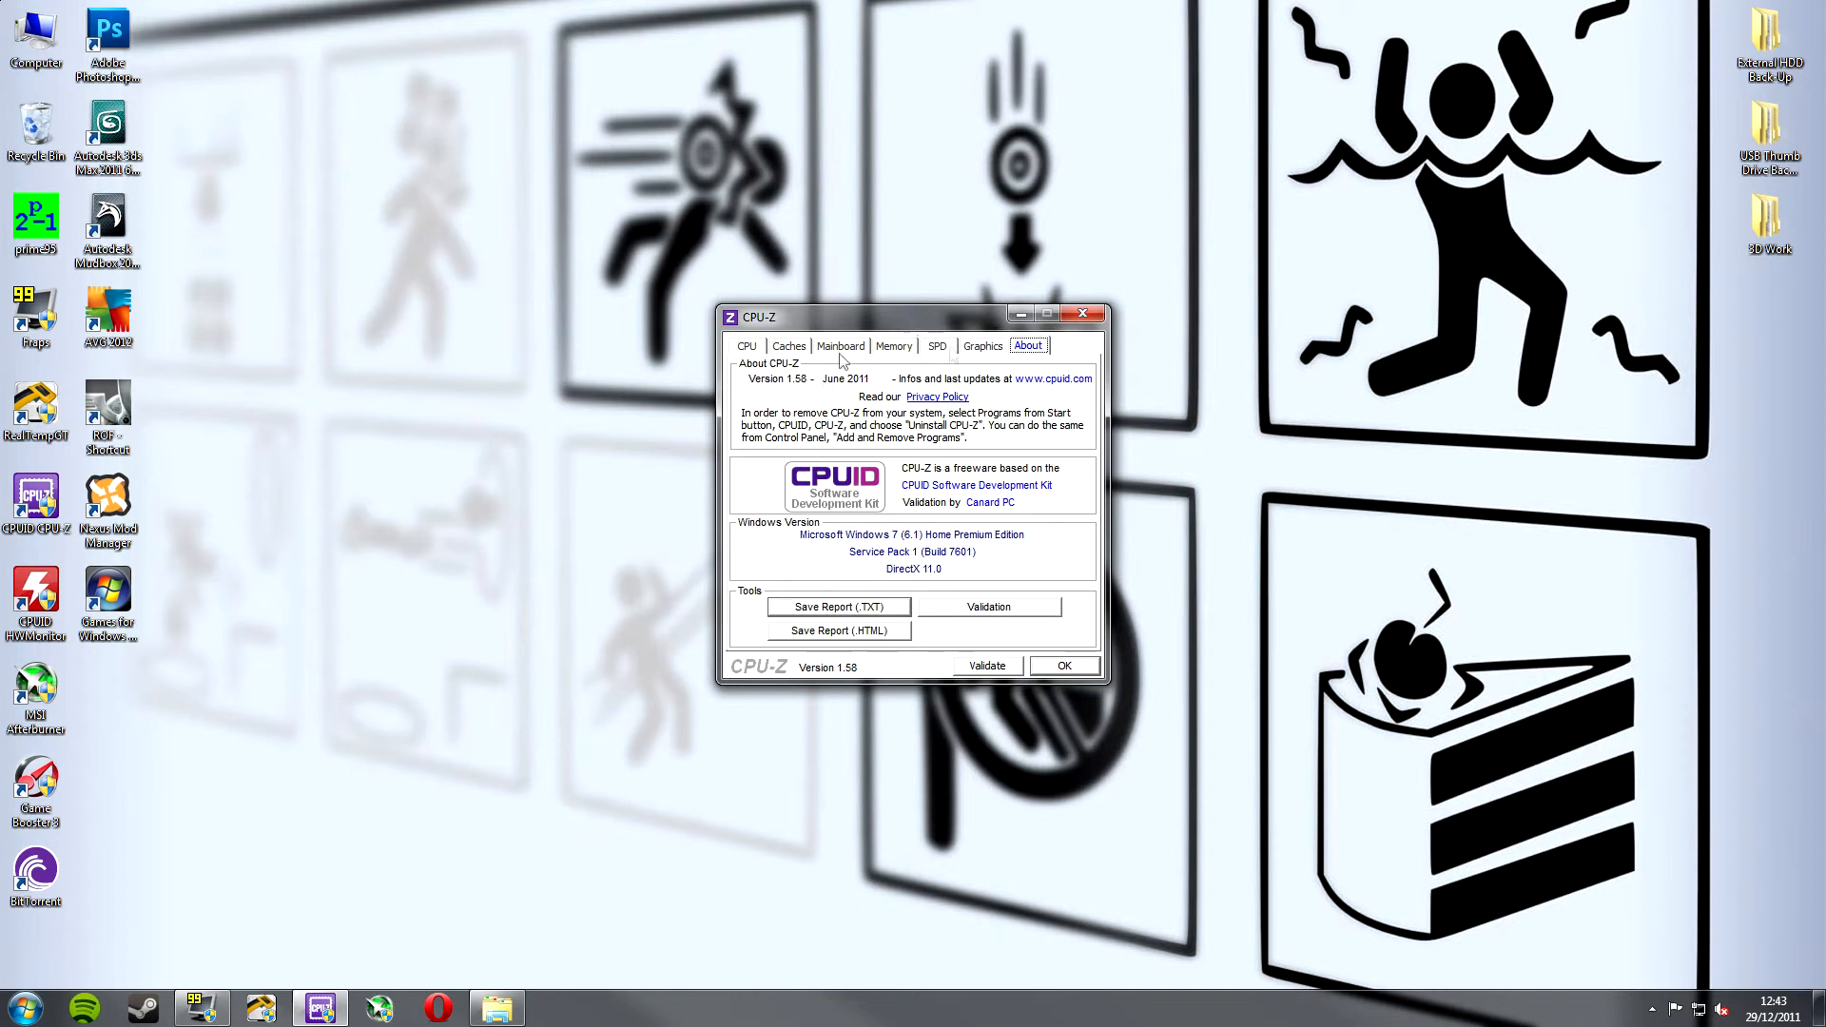
click(745, 346)
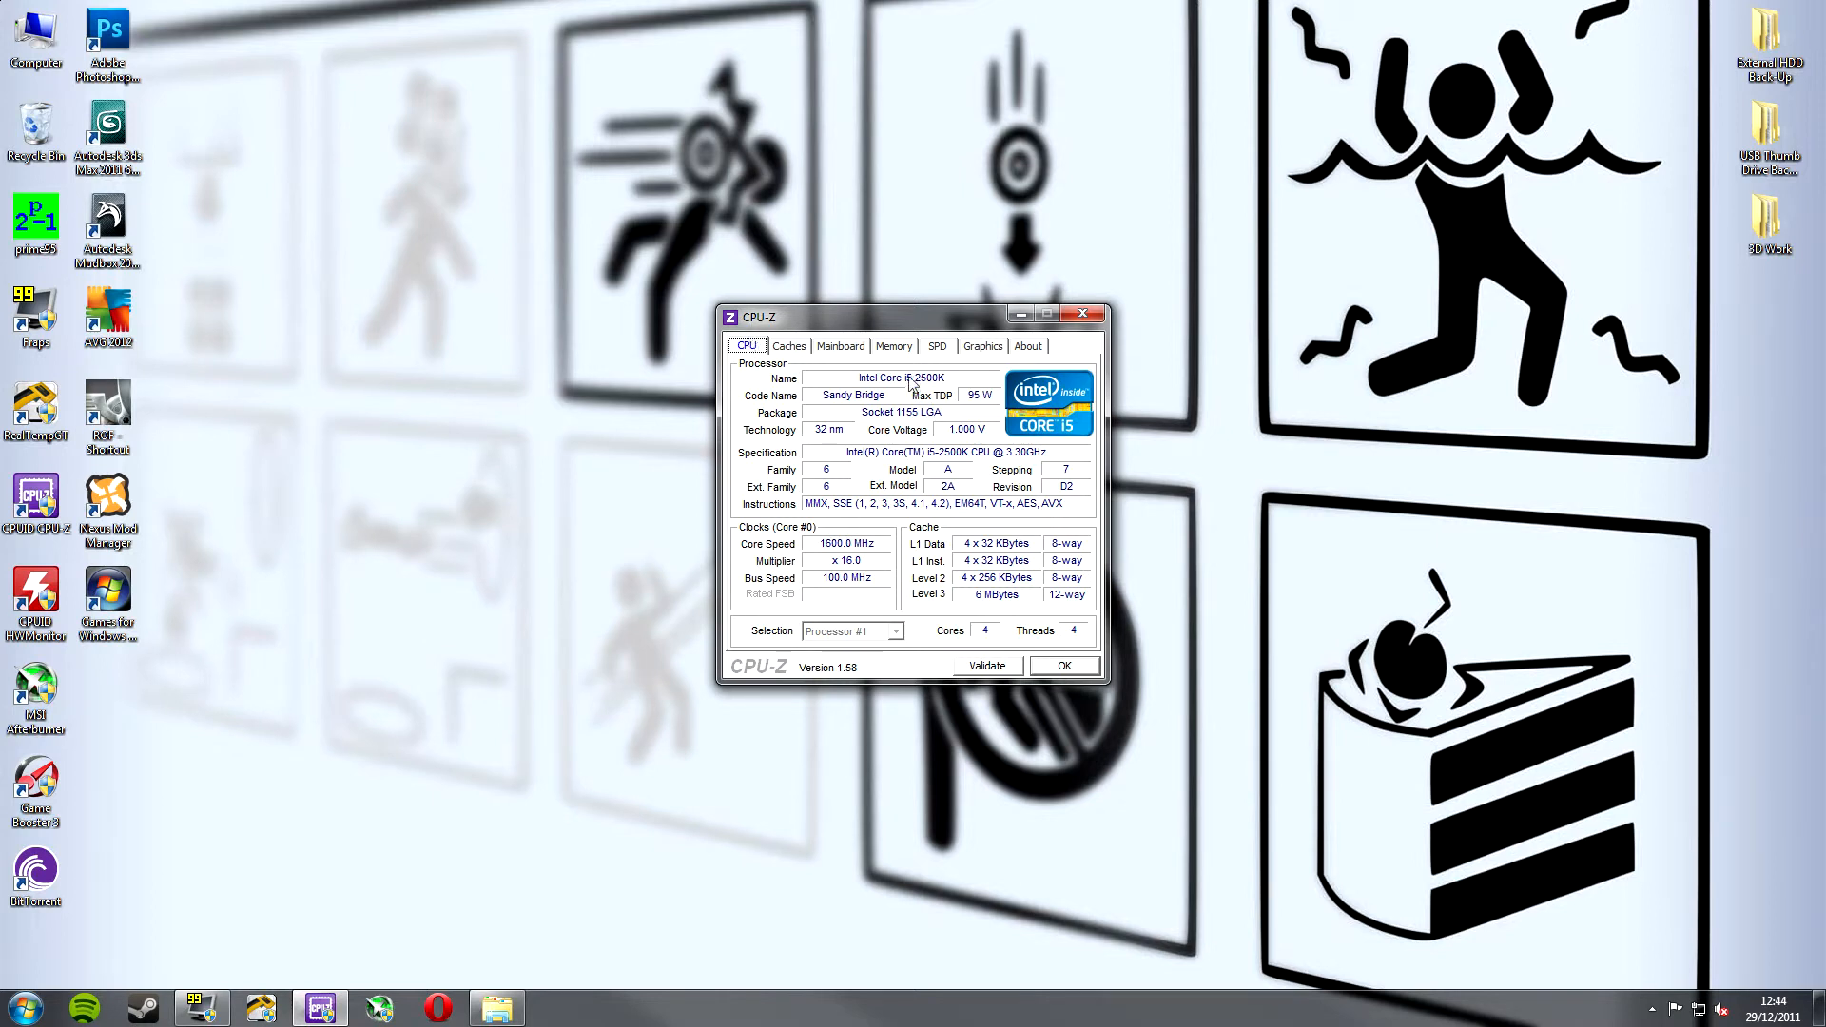
Revisit the Memory tab, then end on the SPD slot 1 Kingston module details.
click(894, 346)
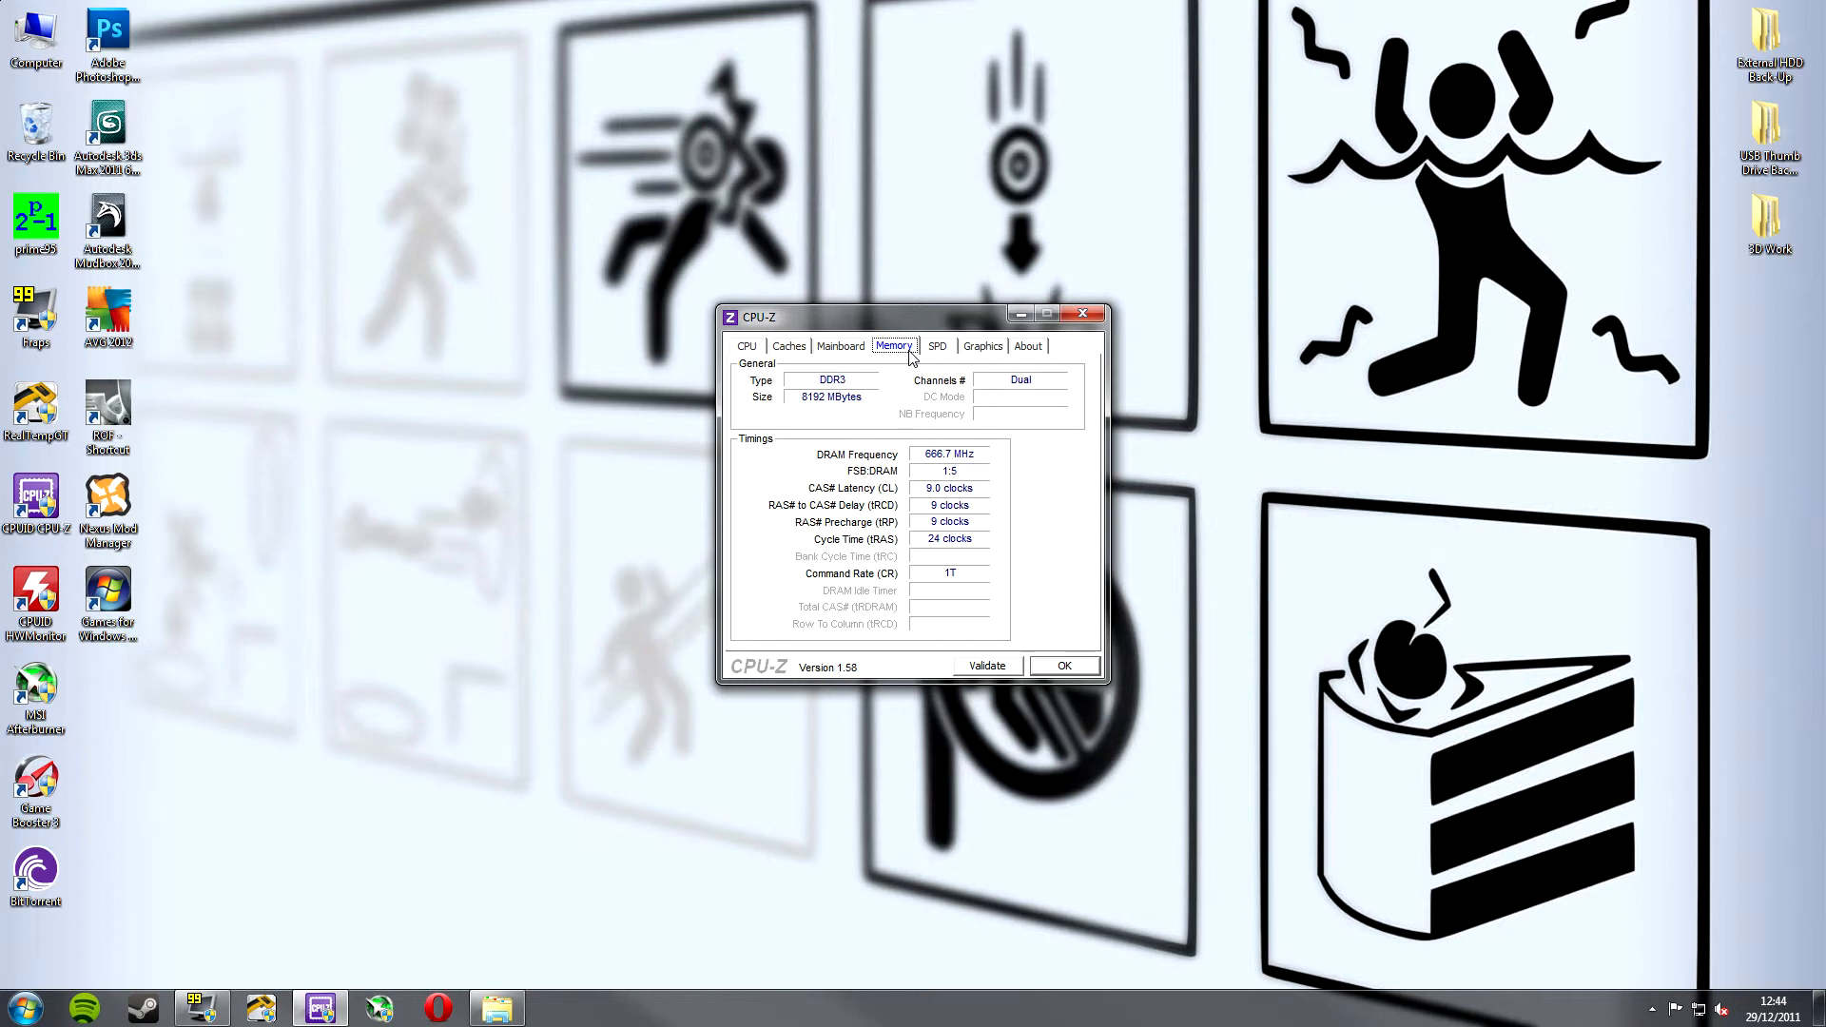
mouse_move(1076, 593)
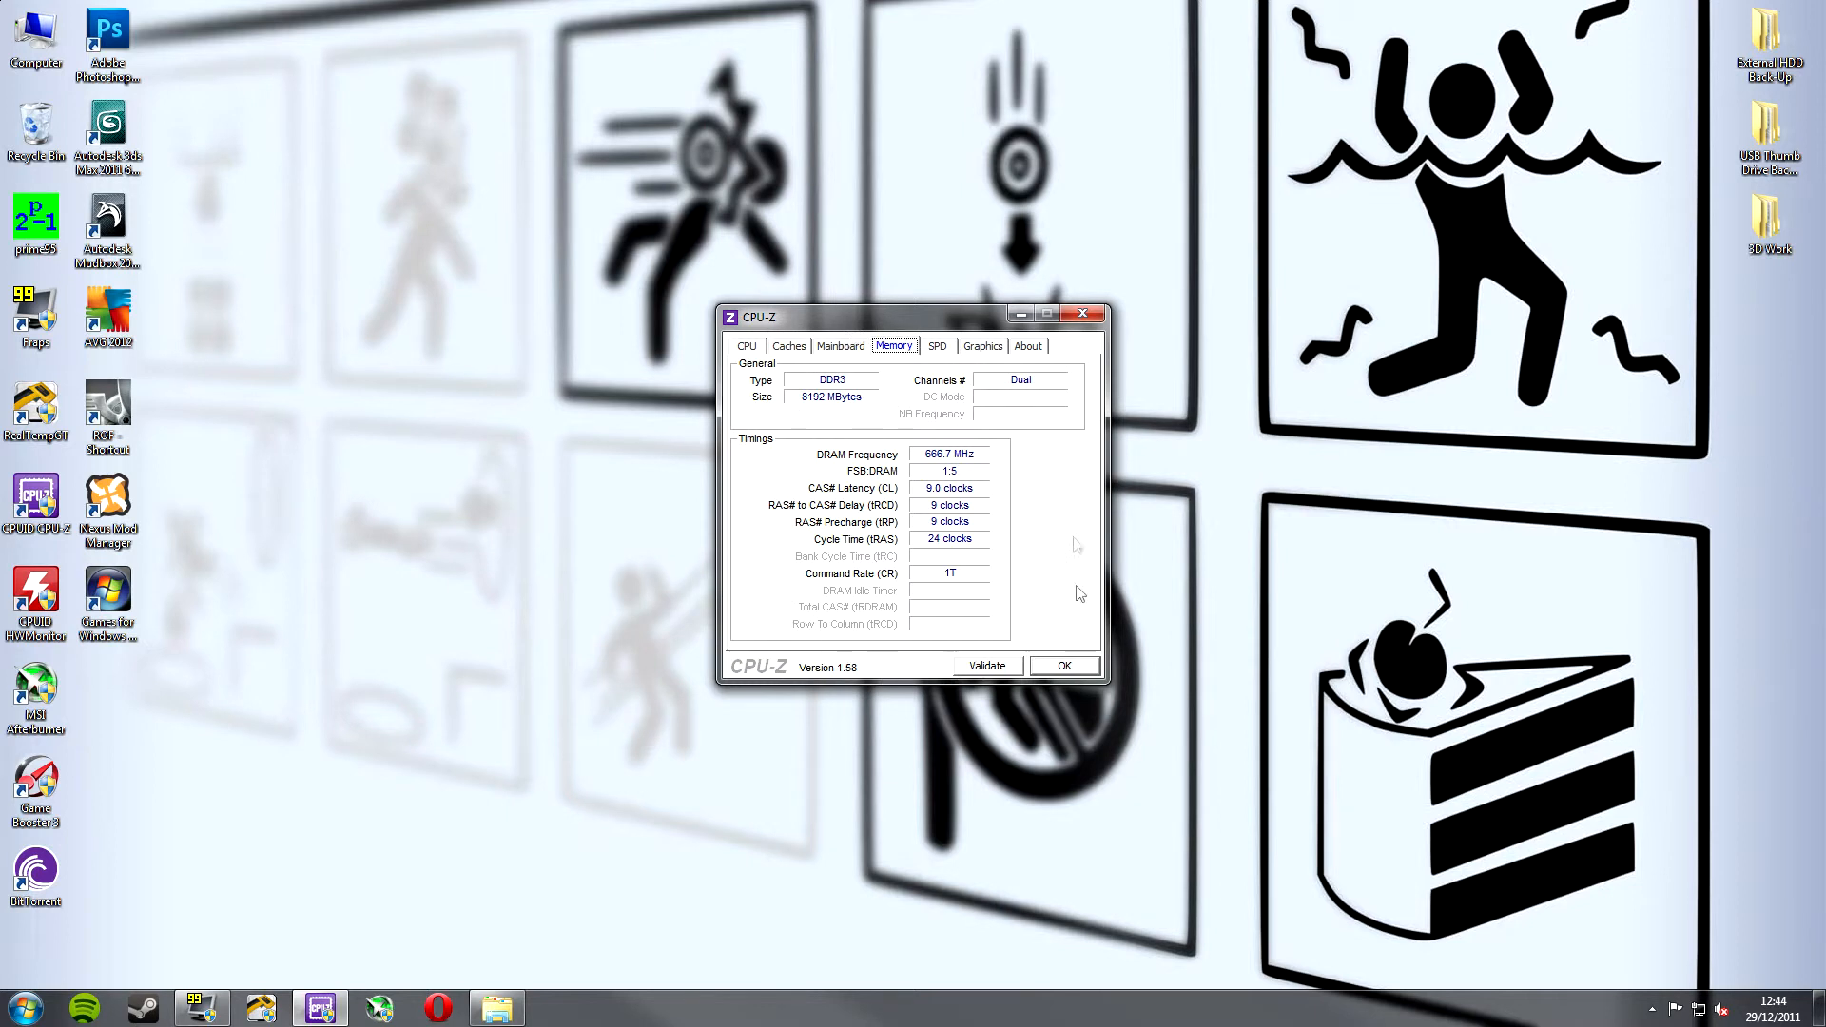
click(936, 346)
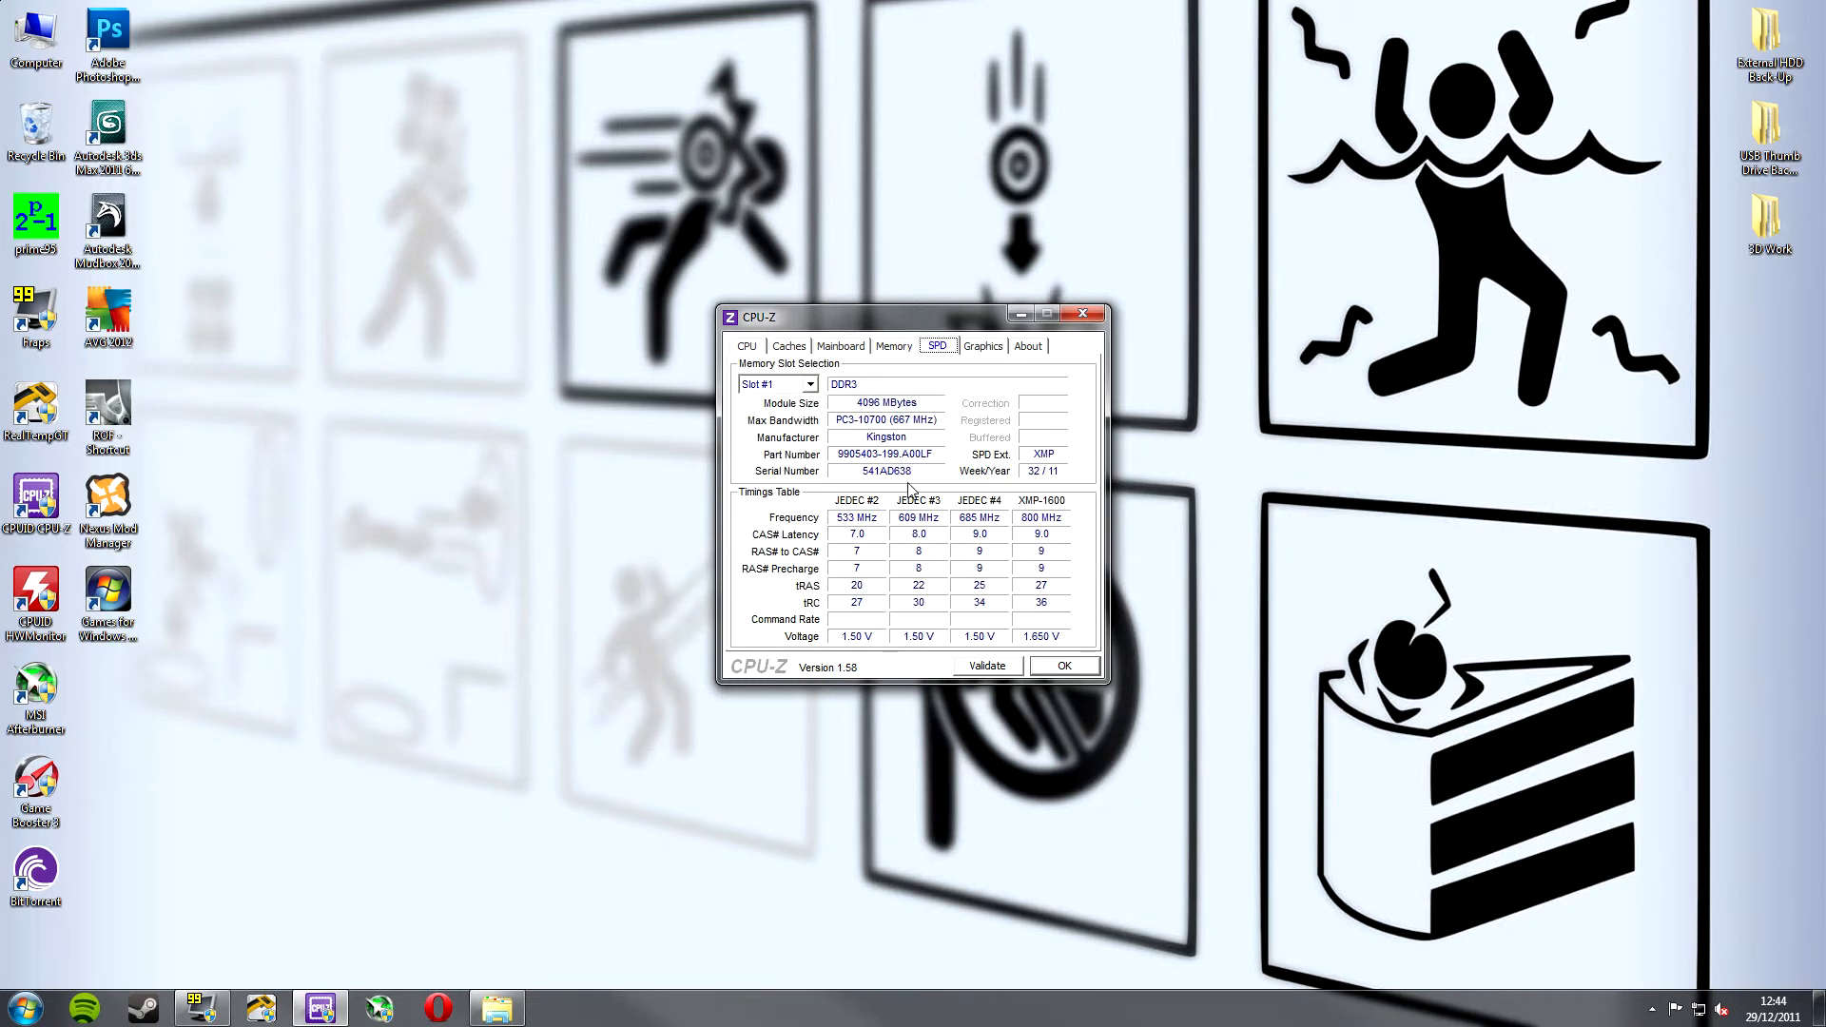
mouse_move(822, 401)
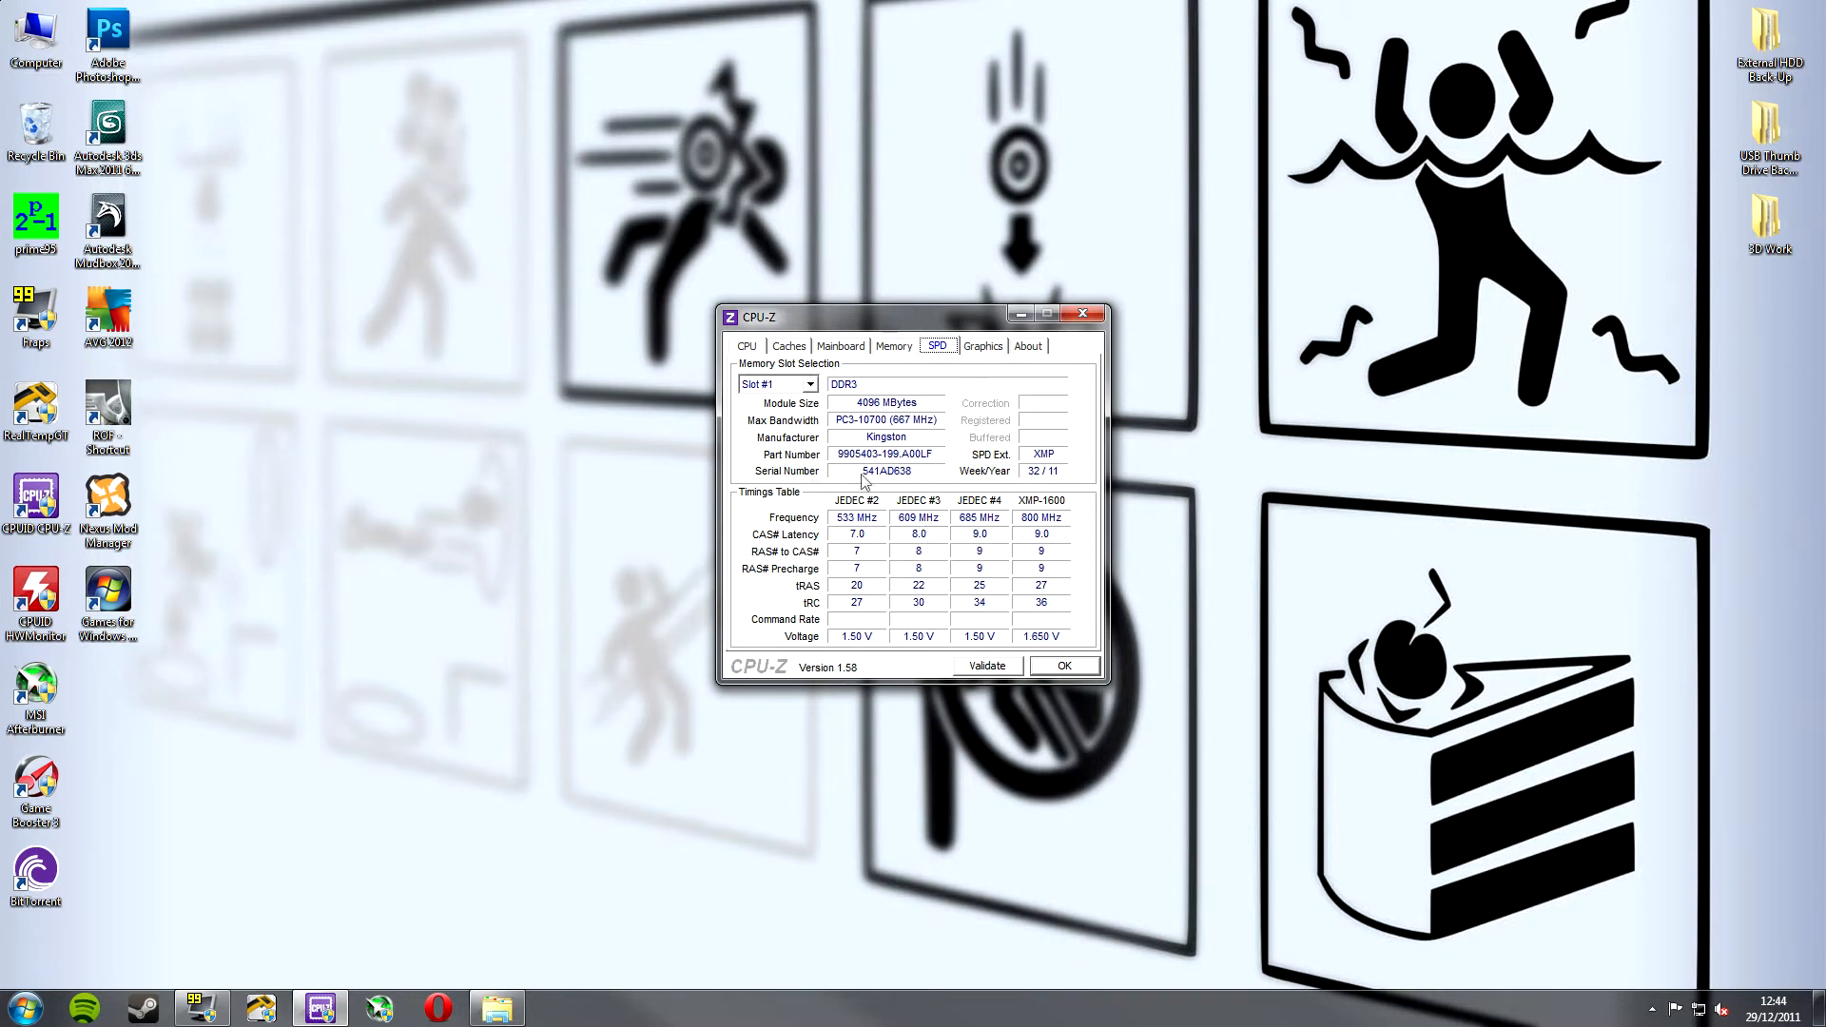
View the ASRock P67 Extreme4 Gen3 mainboard details, then return to the Core i5-2500K CPU details.
click(839, 347)
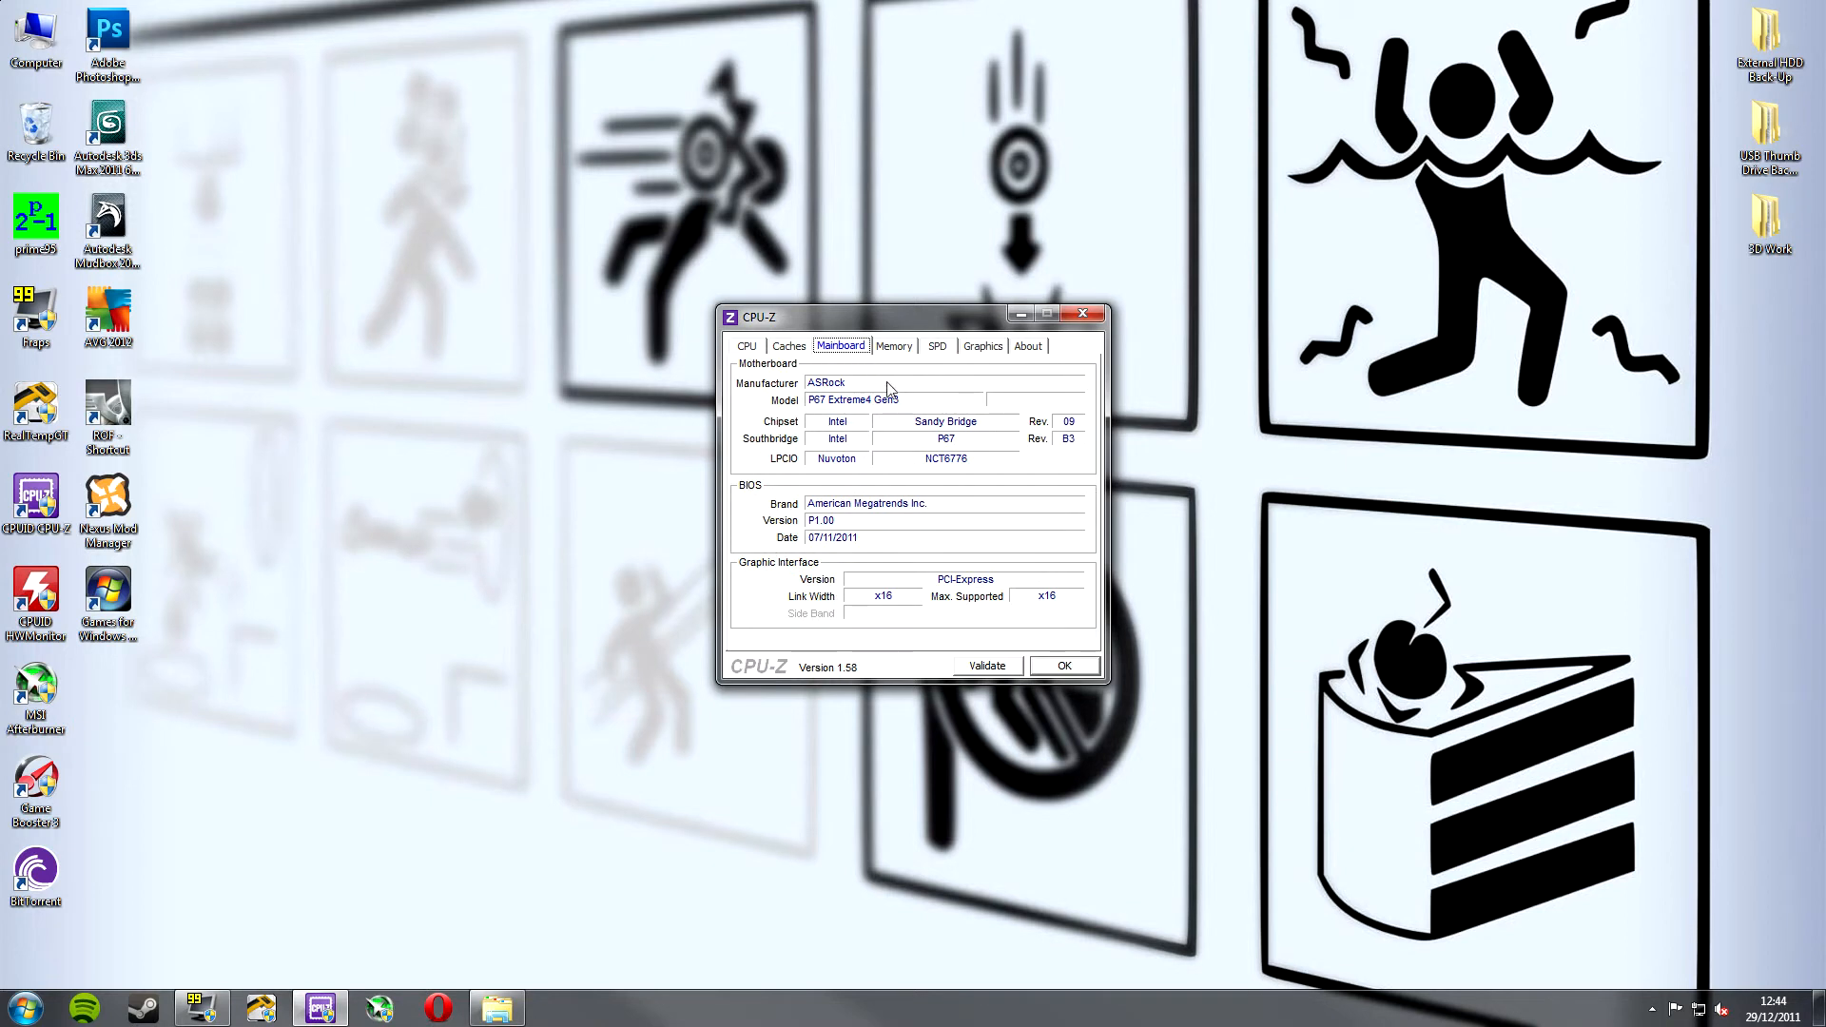
mouse_move(822, 521)
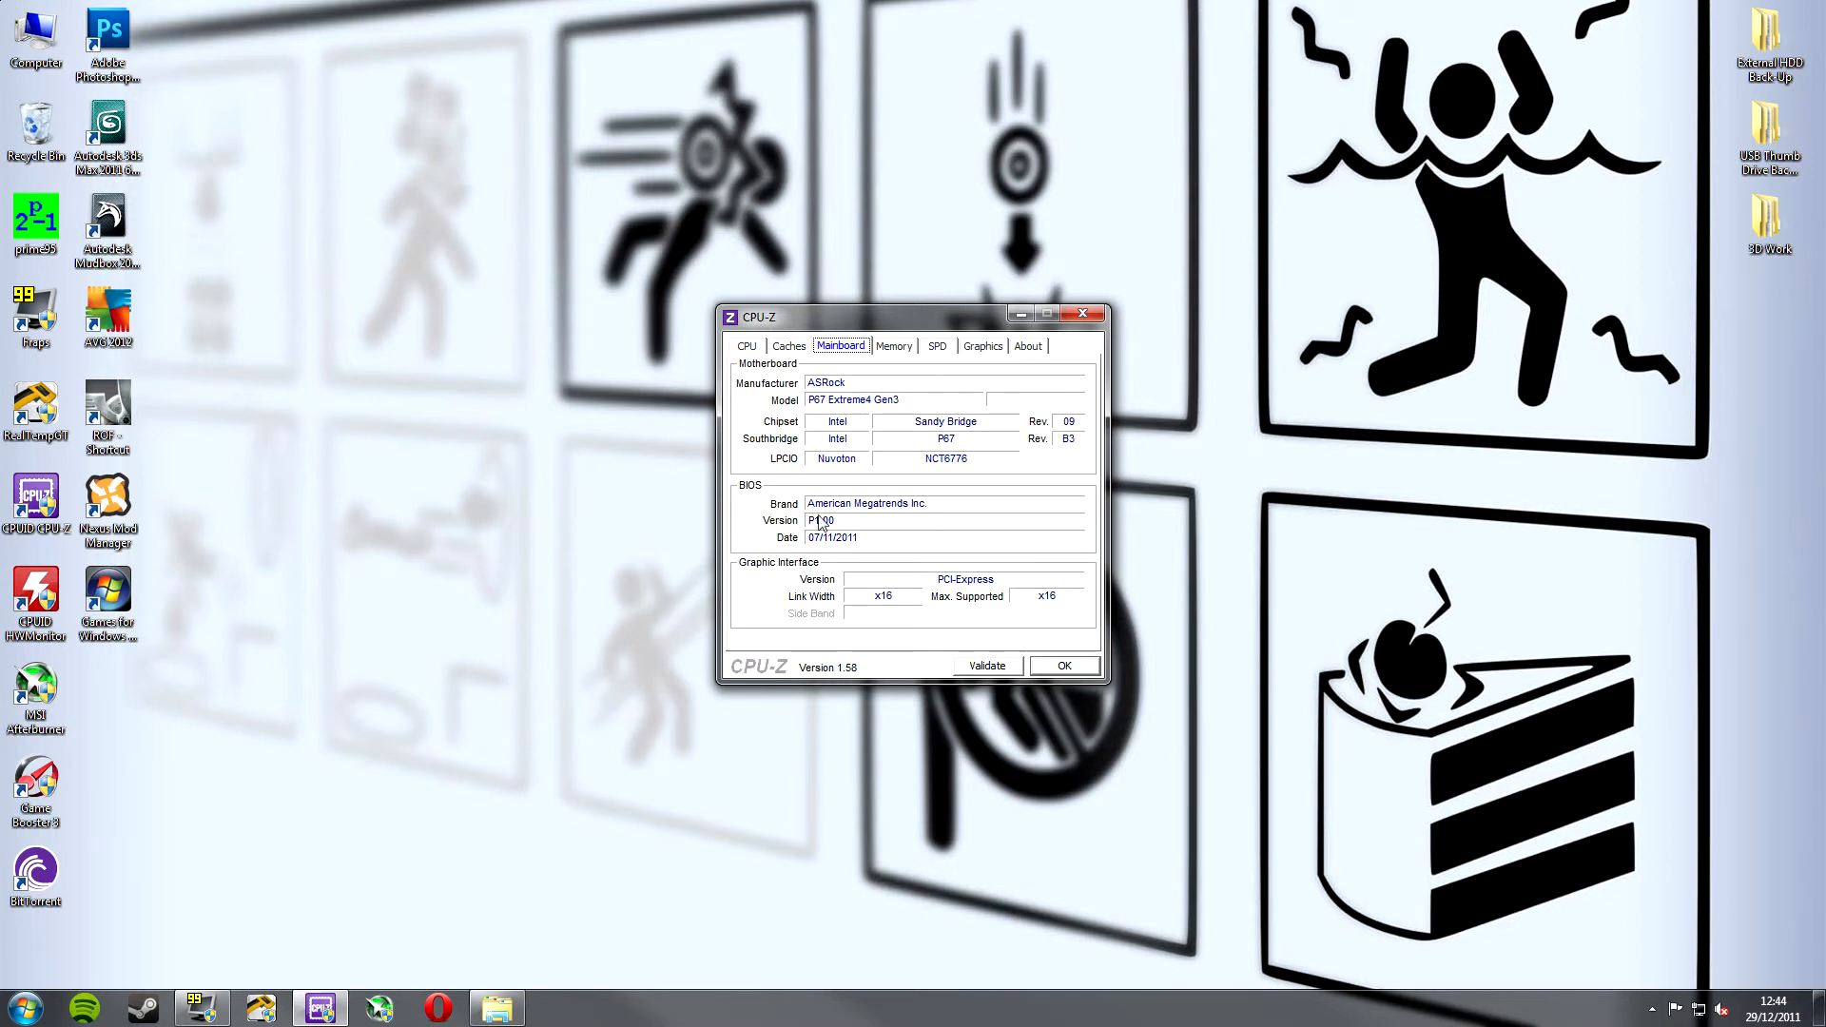
mouse_move(846, 468)
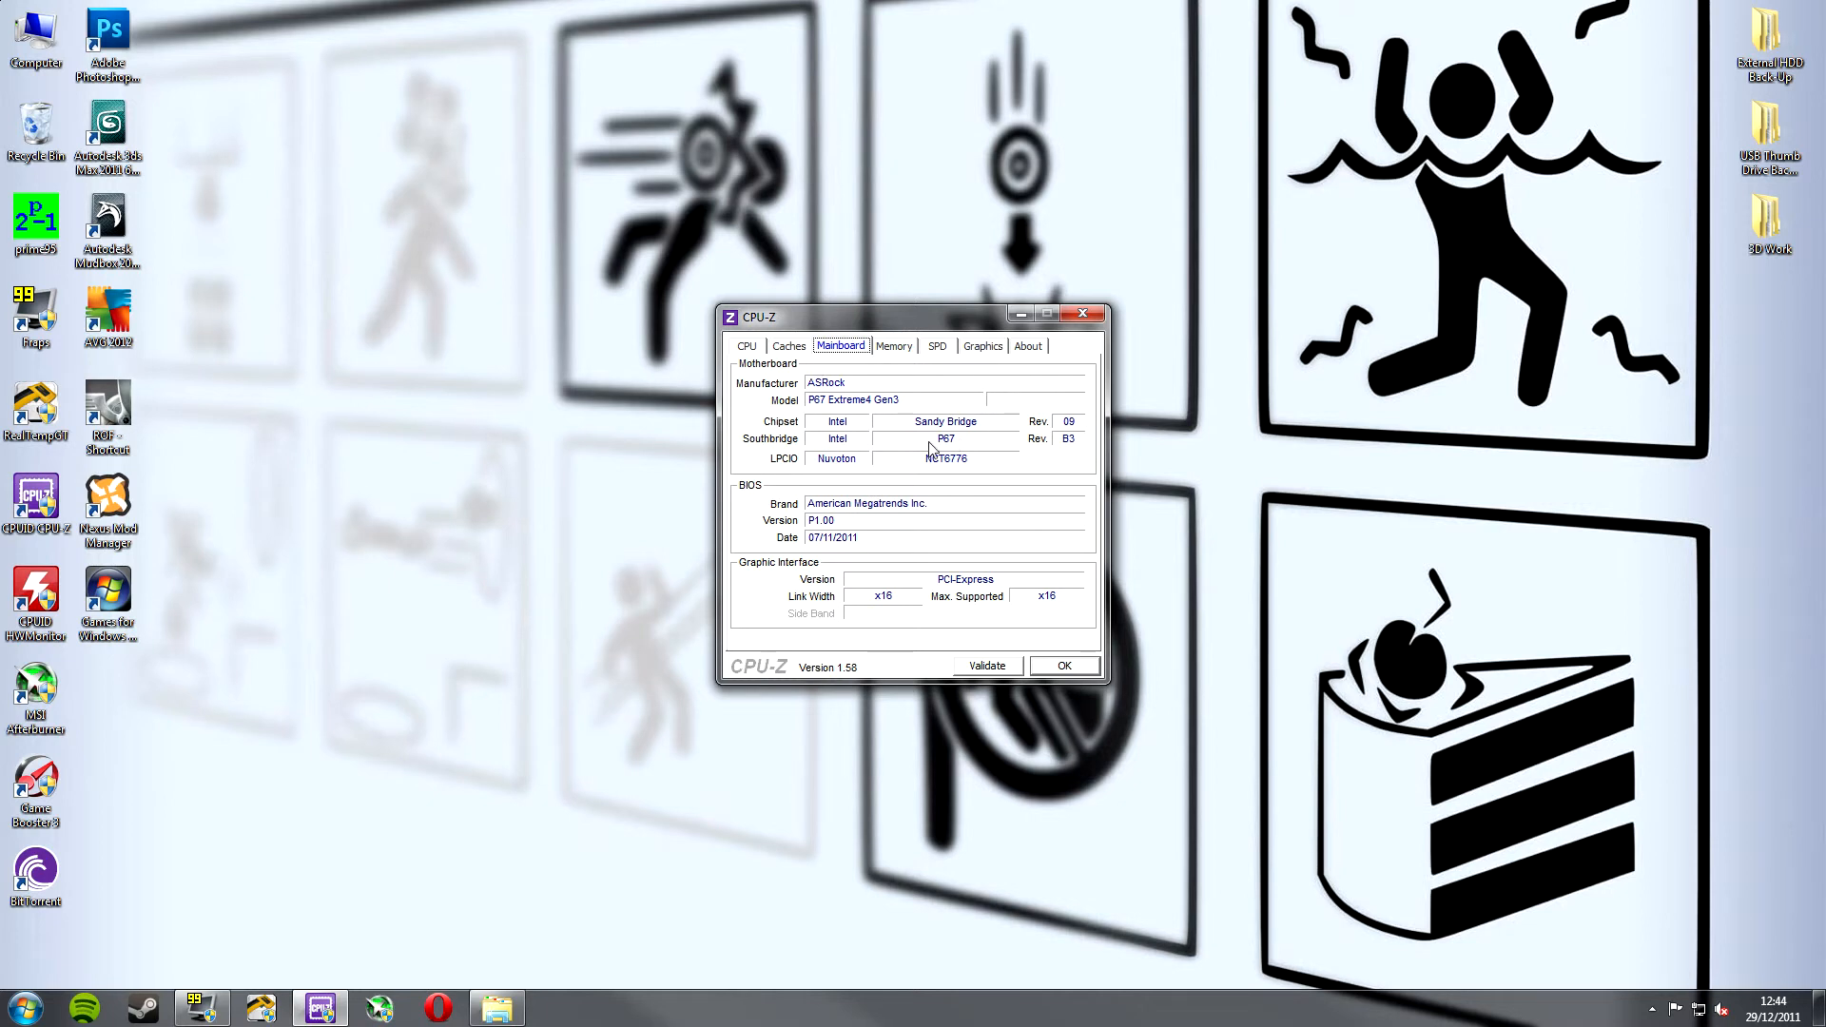
click(746, 346)
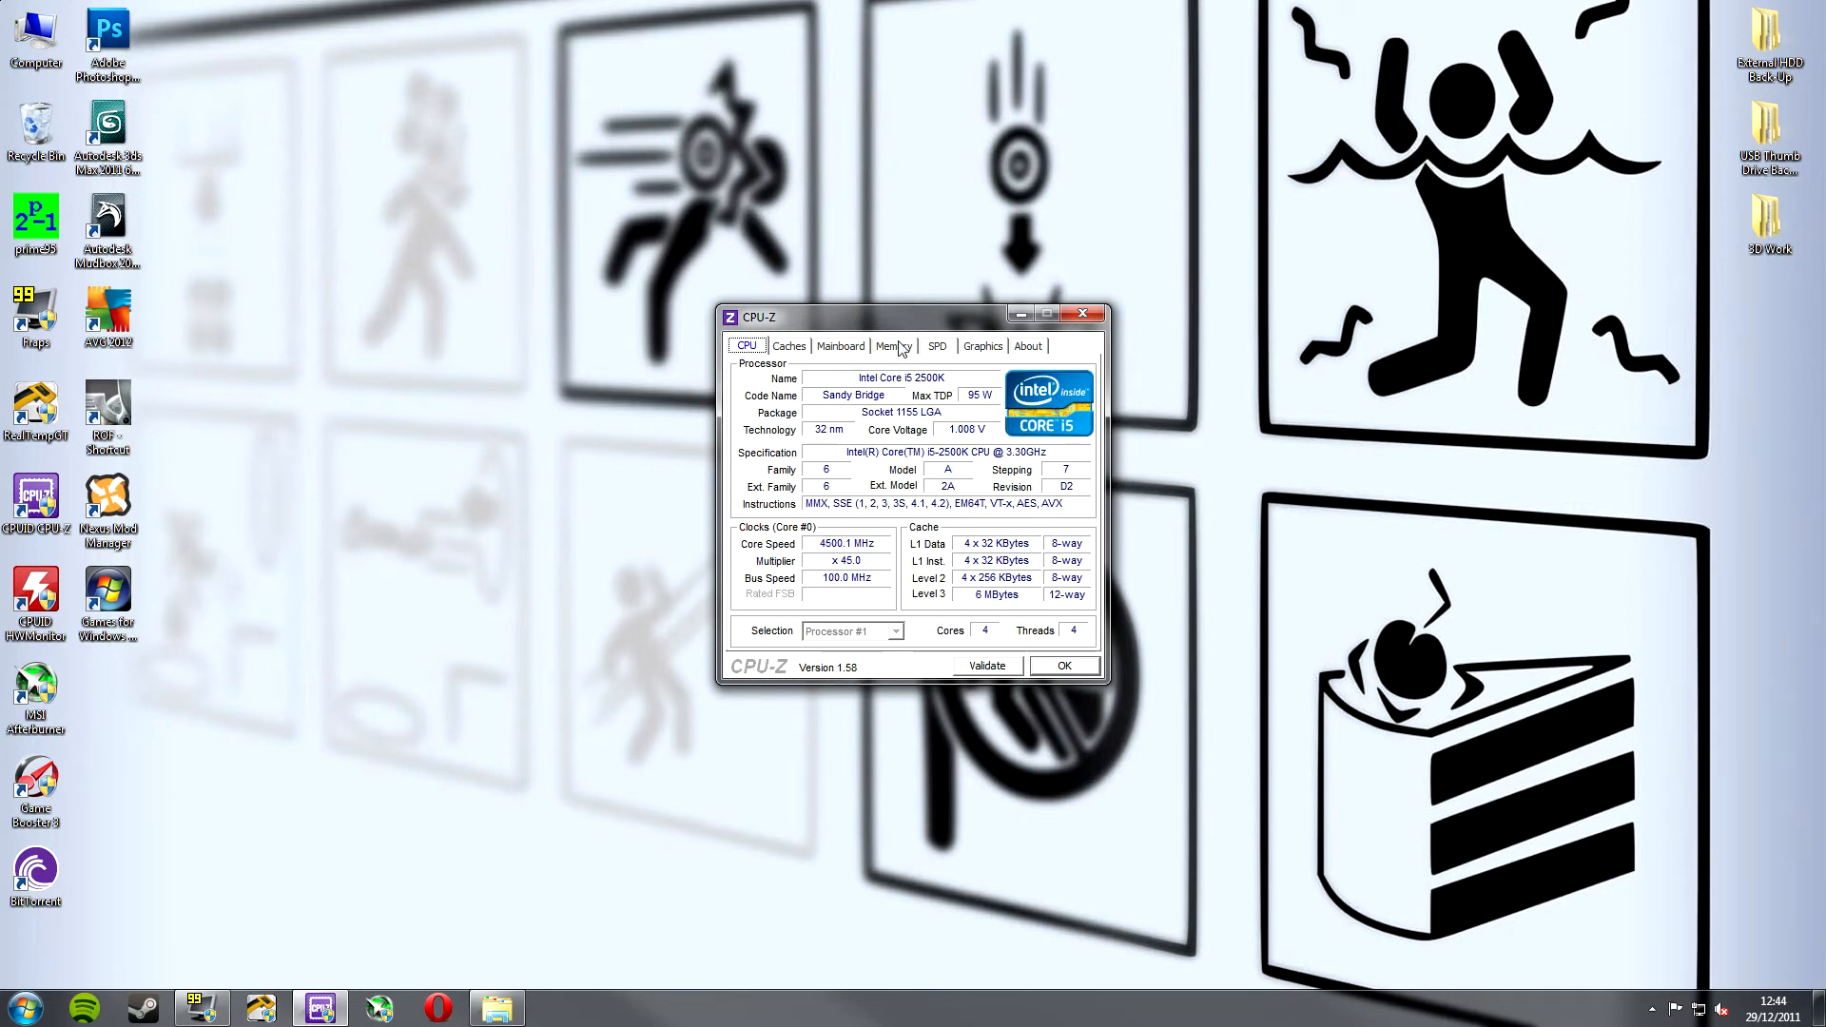